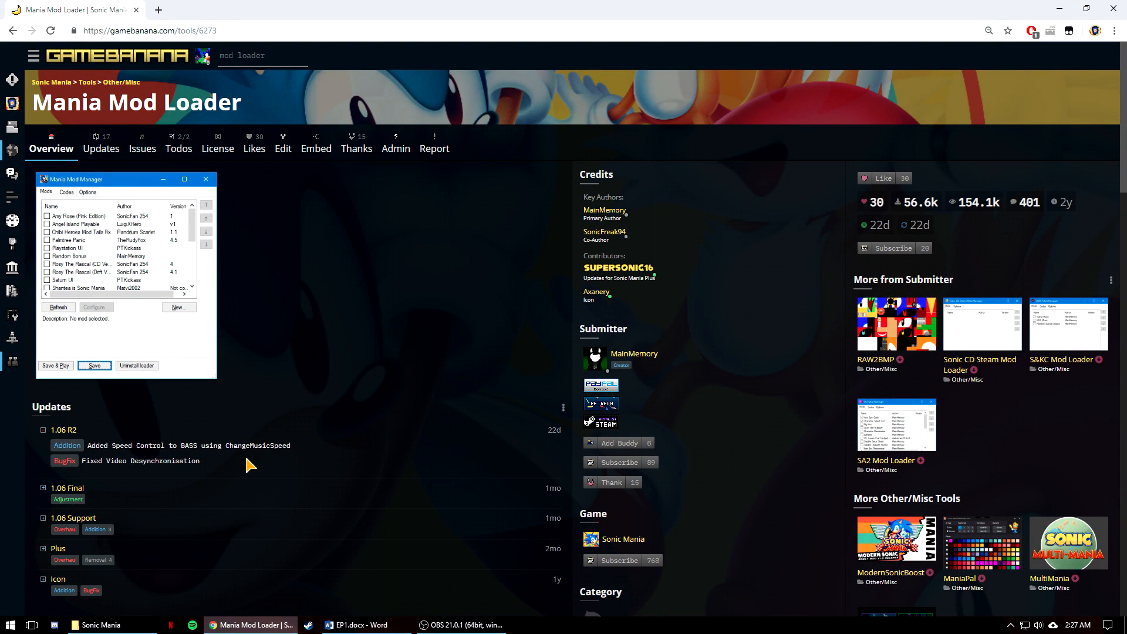
mouse_move(318, 365)
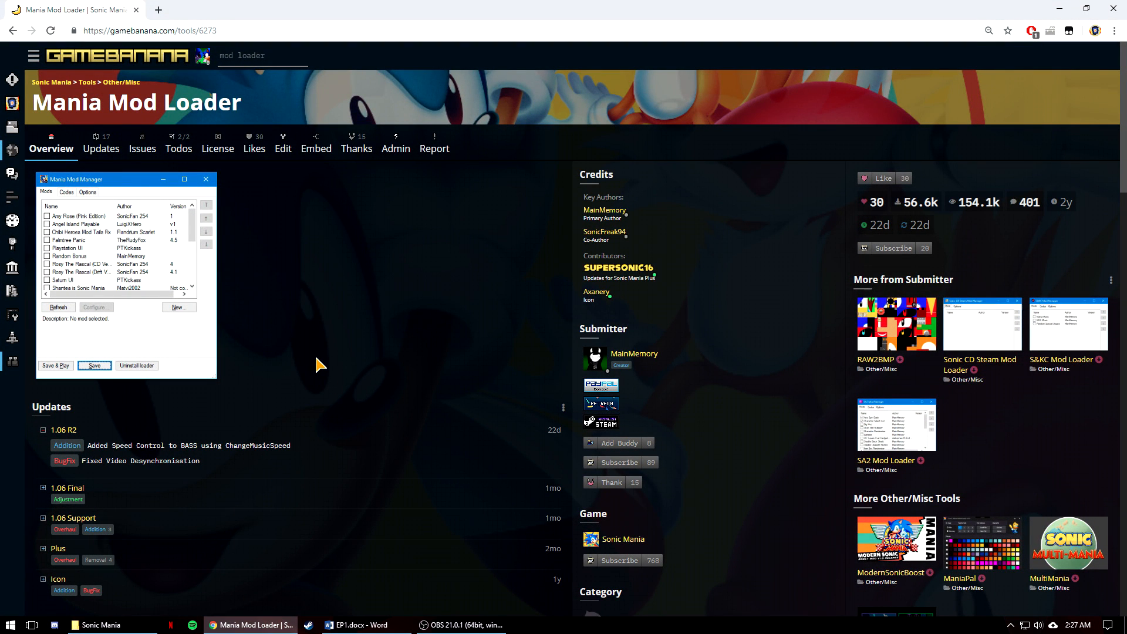
Step: Download maniamodloader_de3a0.7z from the Files section of the Mania Mod Loader page
scroll(down, 3)
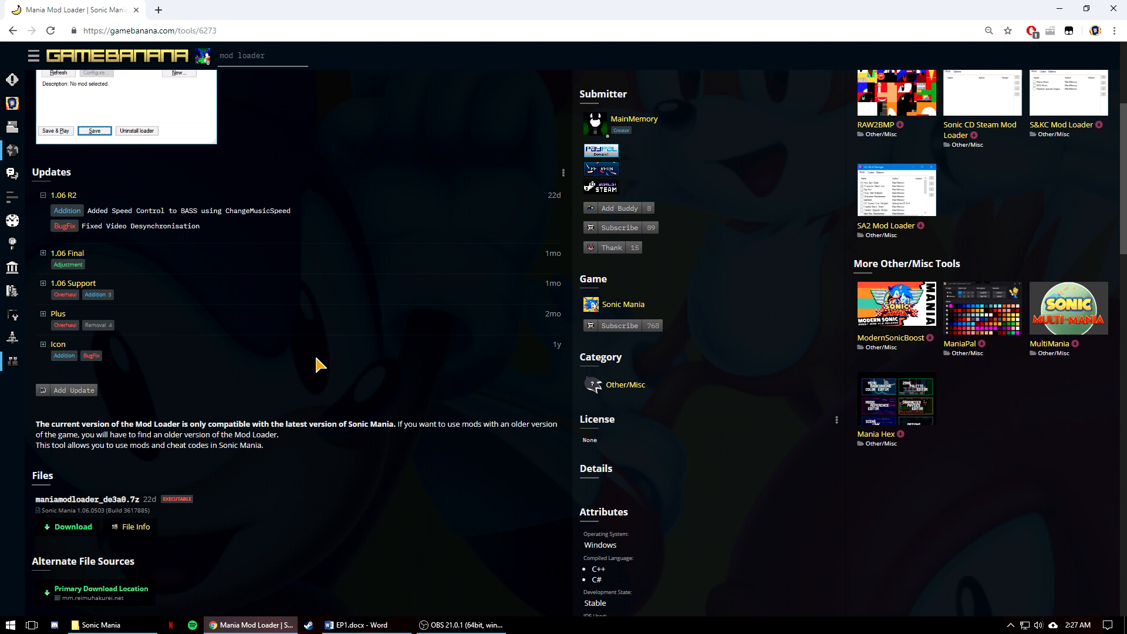
mouse_move(275, 404)
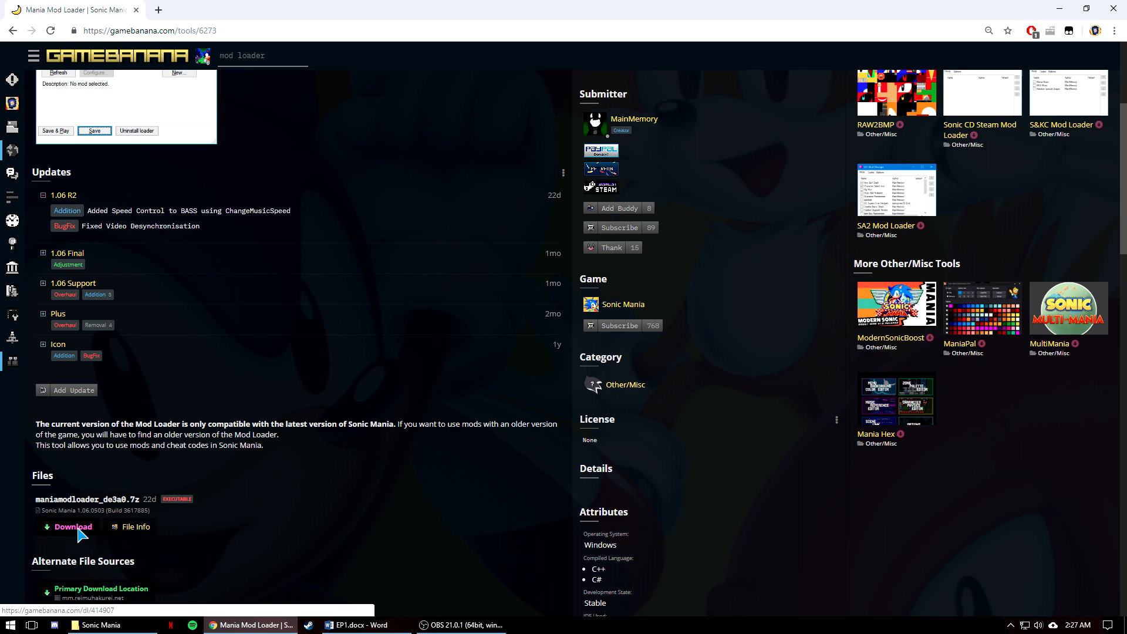
click(68, 526)
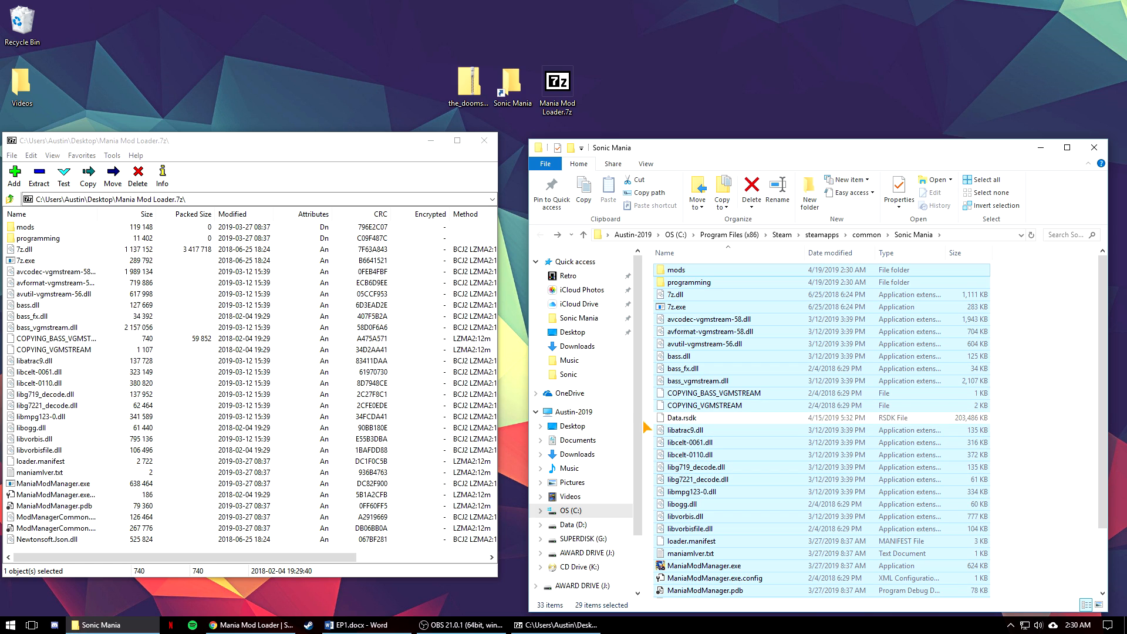
click(573, 412)
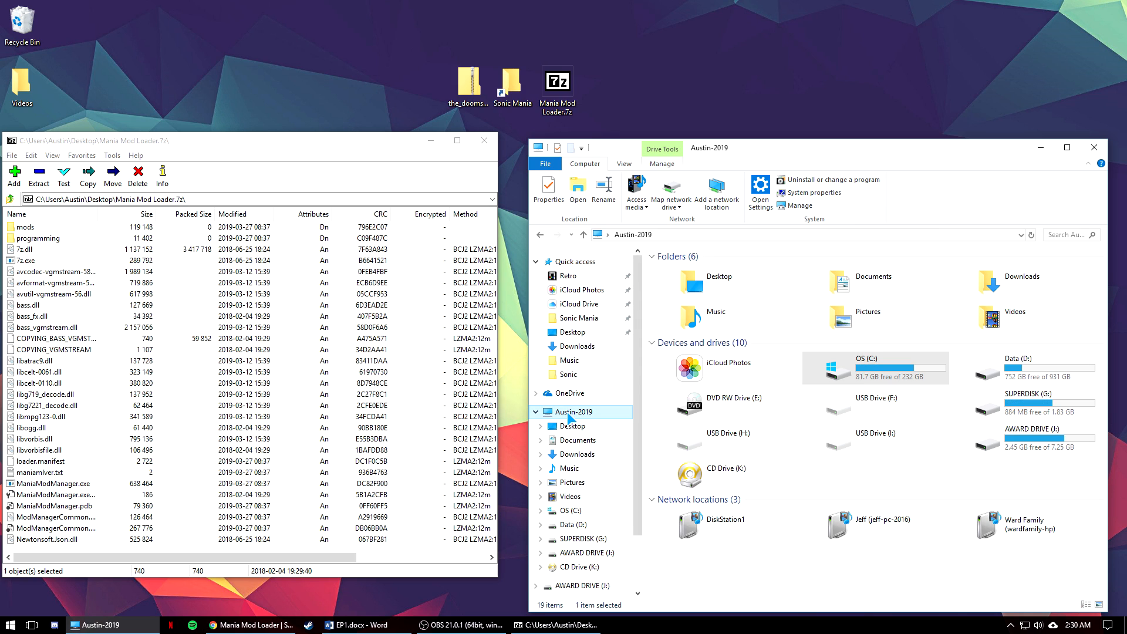
double_click(869, 369)
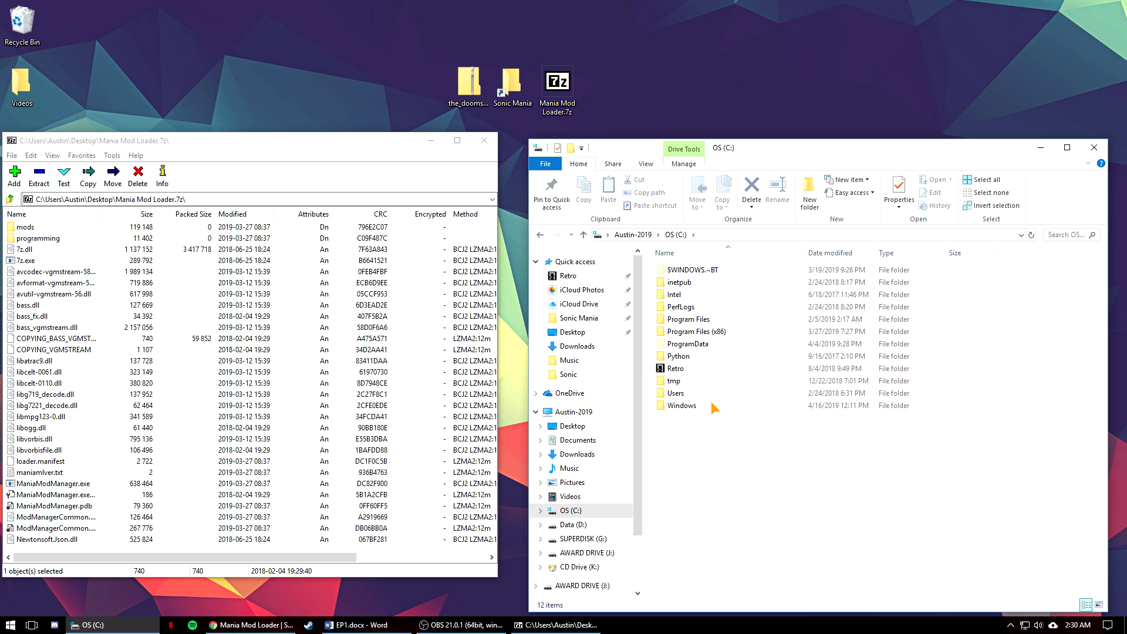
double_click(695, 331)
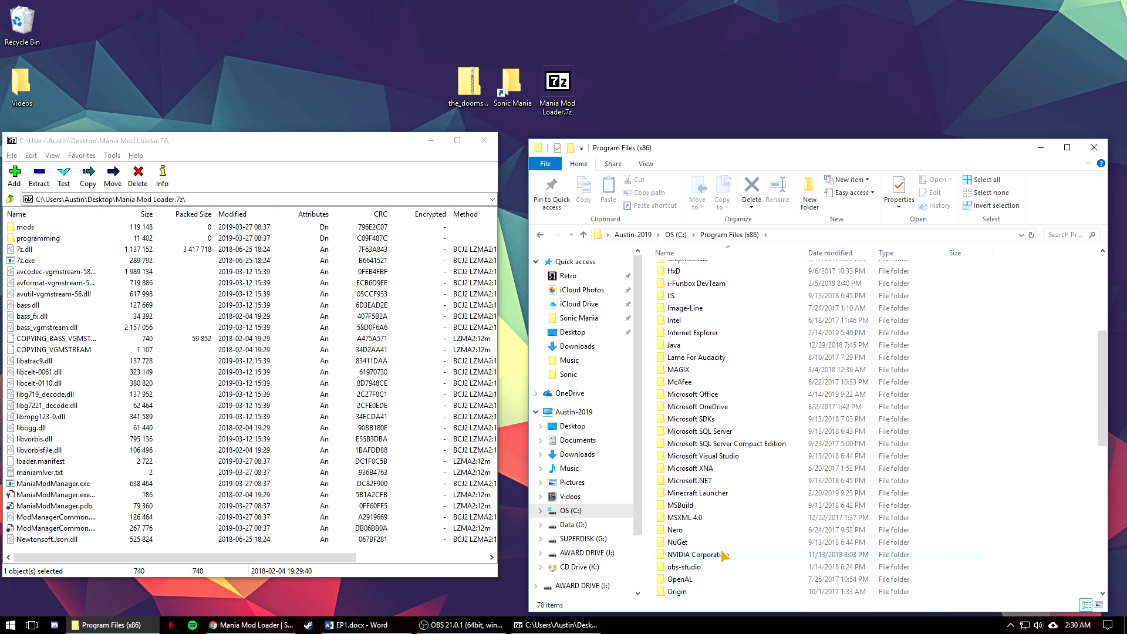
scroll(down, 3)
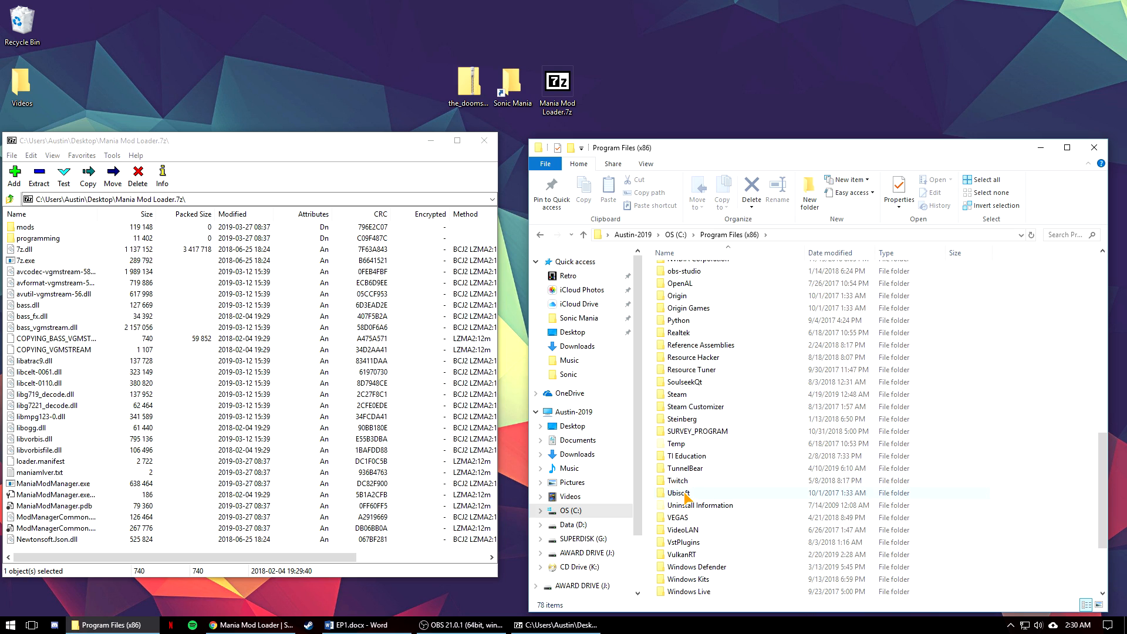
double_click(676, 395)
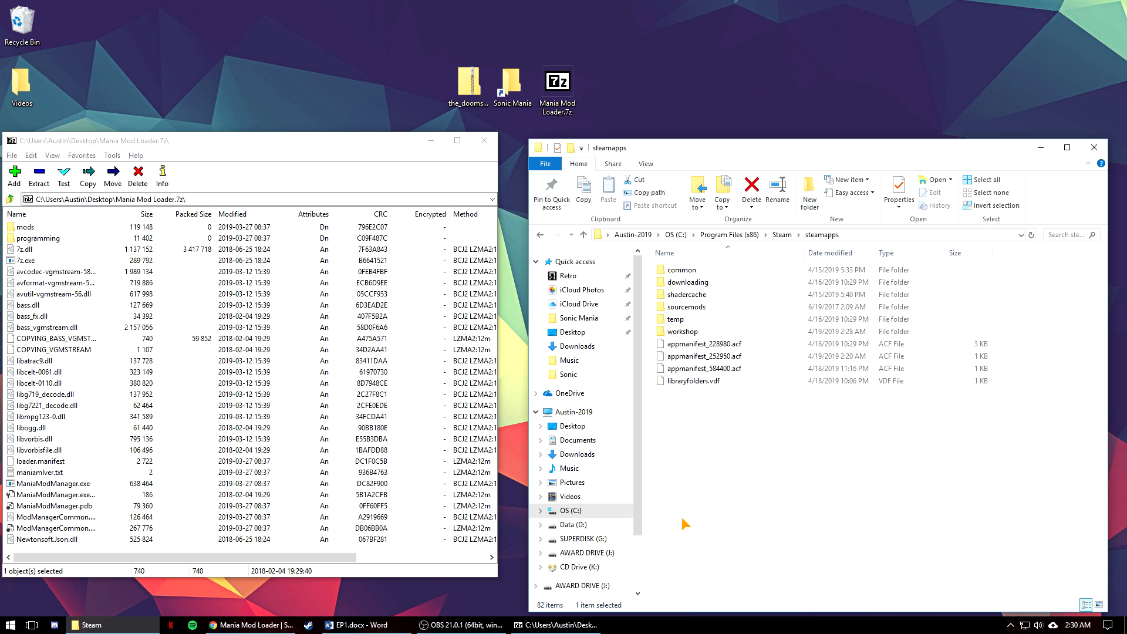
click(685, 306)
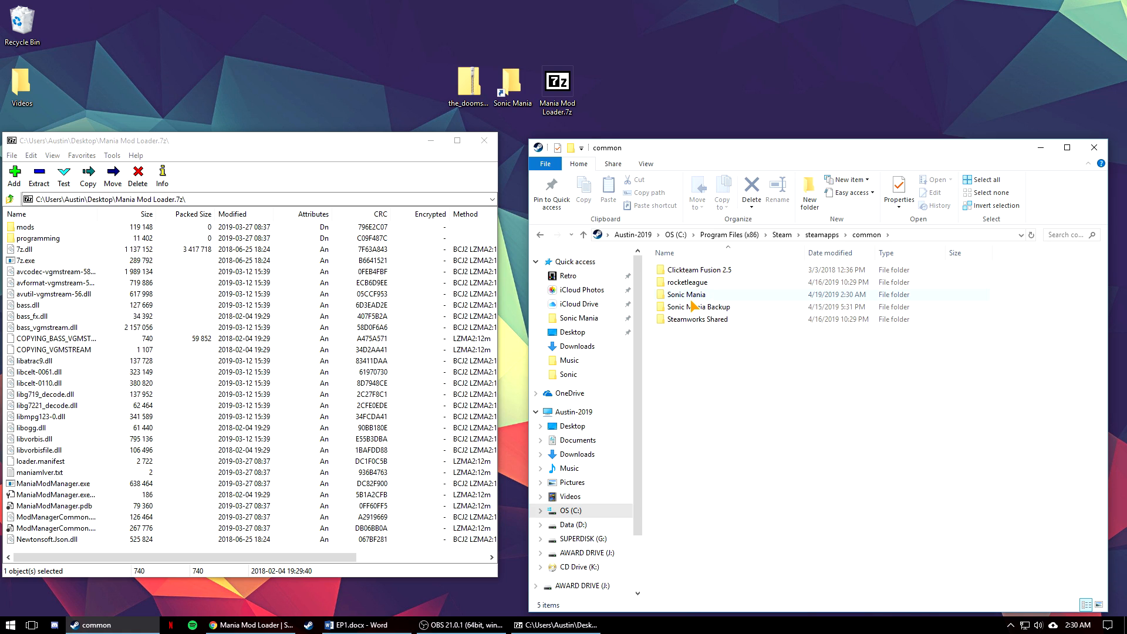
double_click(685, 294)
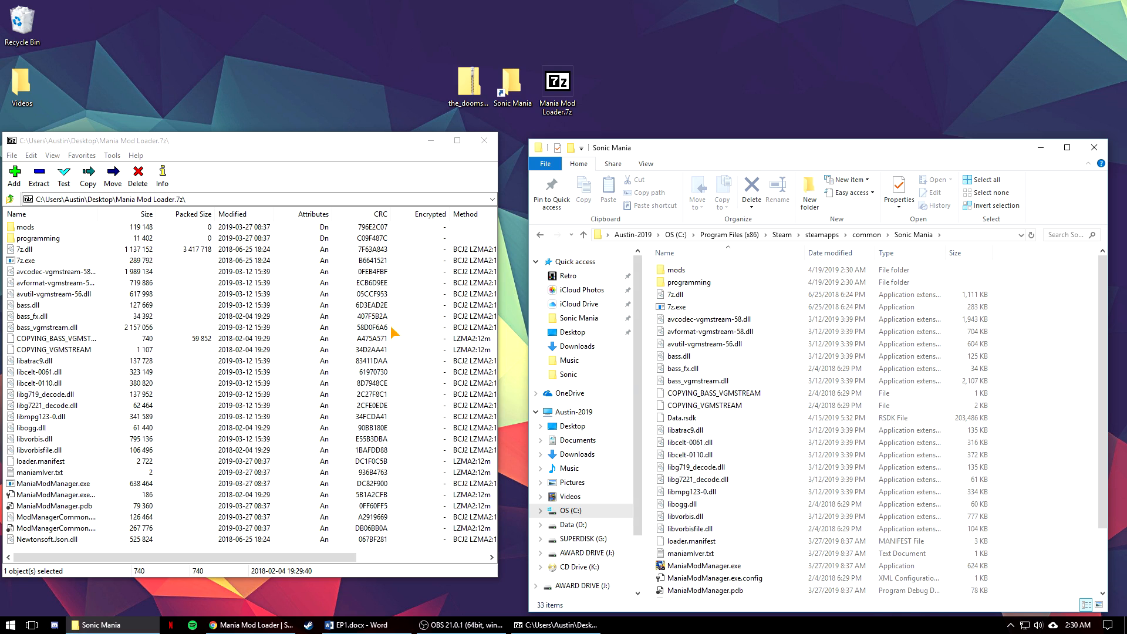
click(703, 565)
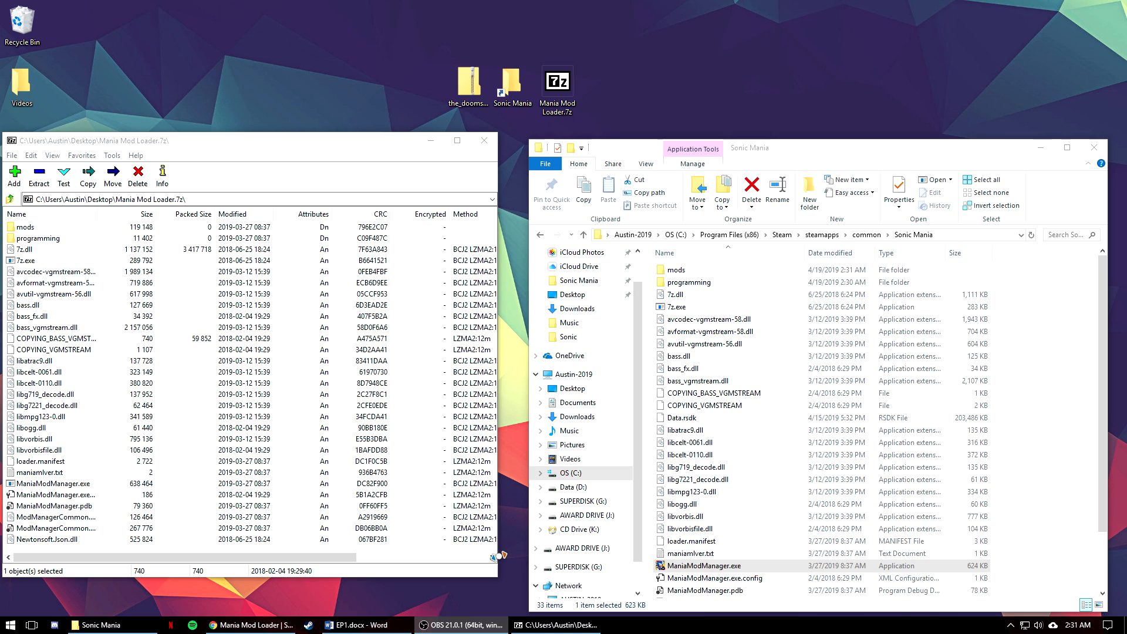
Step: Launch ManiaModManager.exe from the Sonic Mania folder and install the loader
double_click(703, 565)
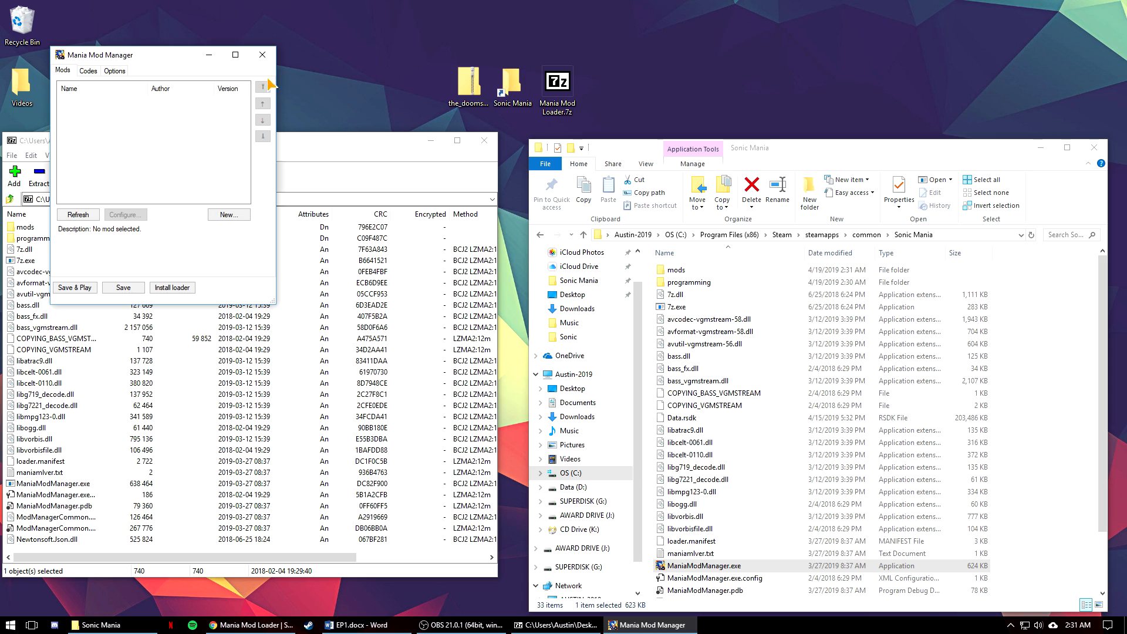
mouse_move(155, 278)
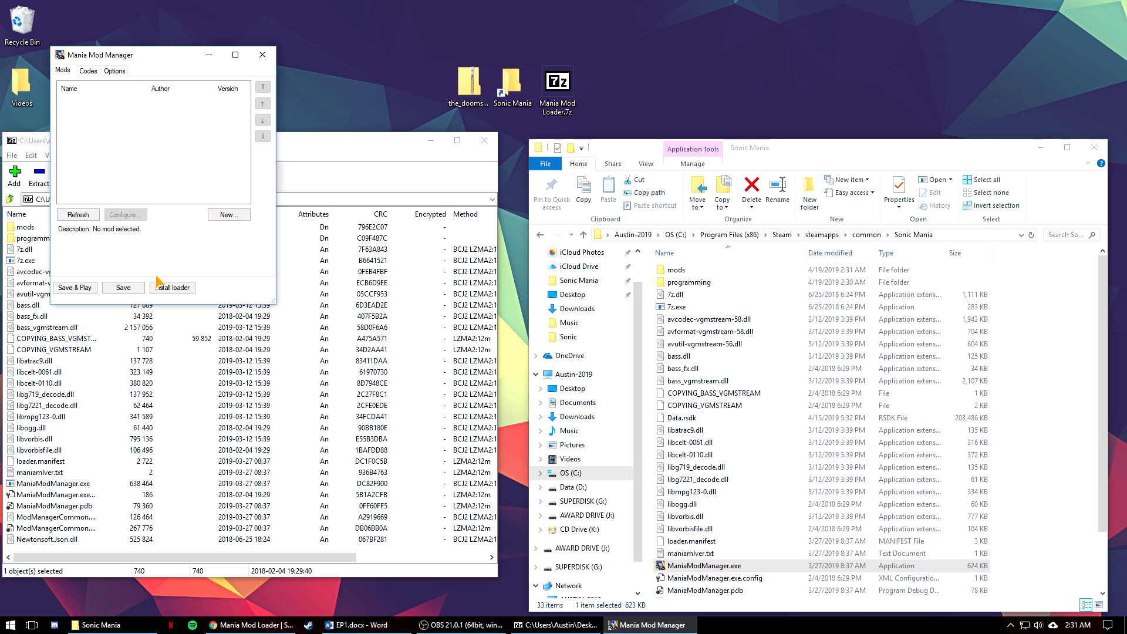
click(176, 287)
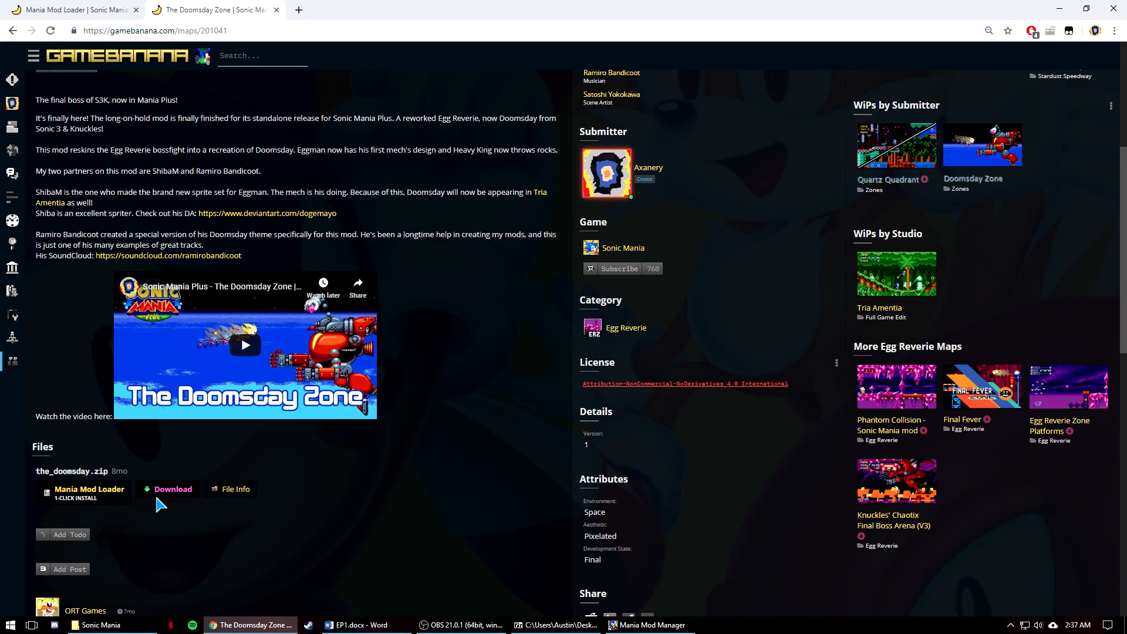
Step: Download The Doomsday Zone zip and browse into its The Doomsday folder
click(173, 488)
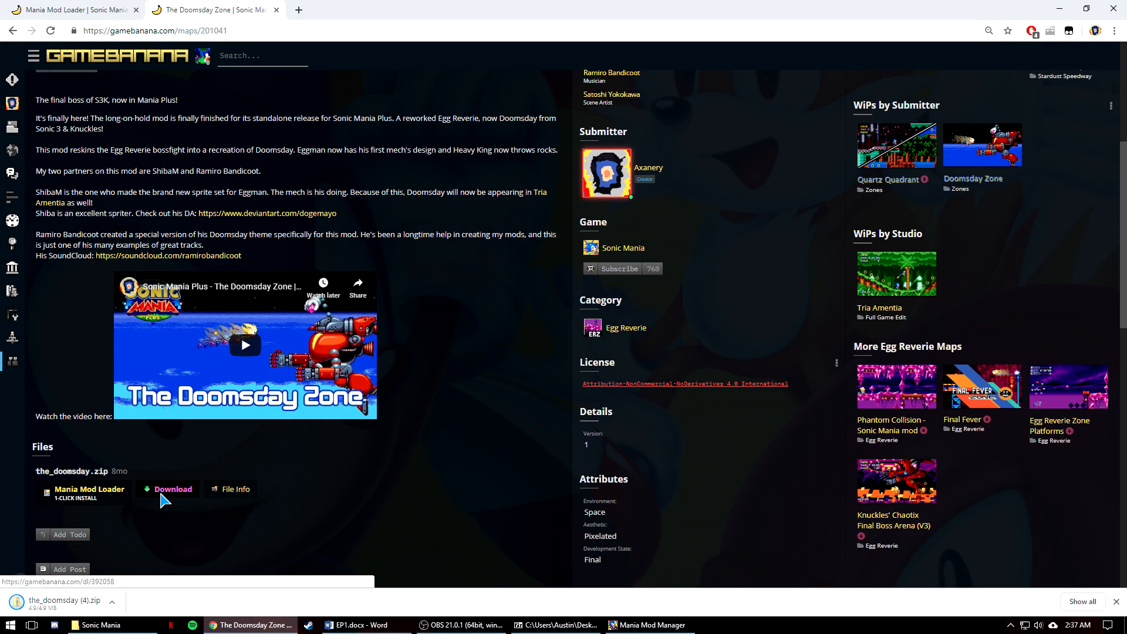
click(168, 489)
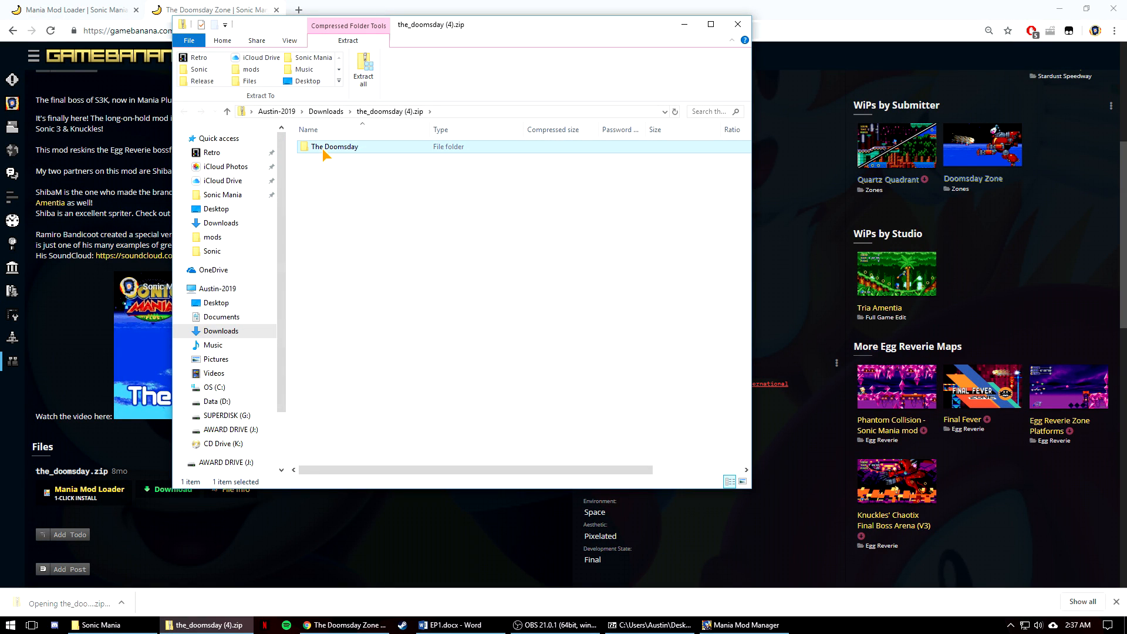
double_click(336, 145)
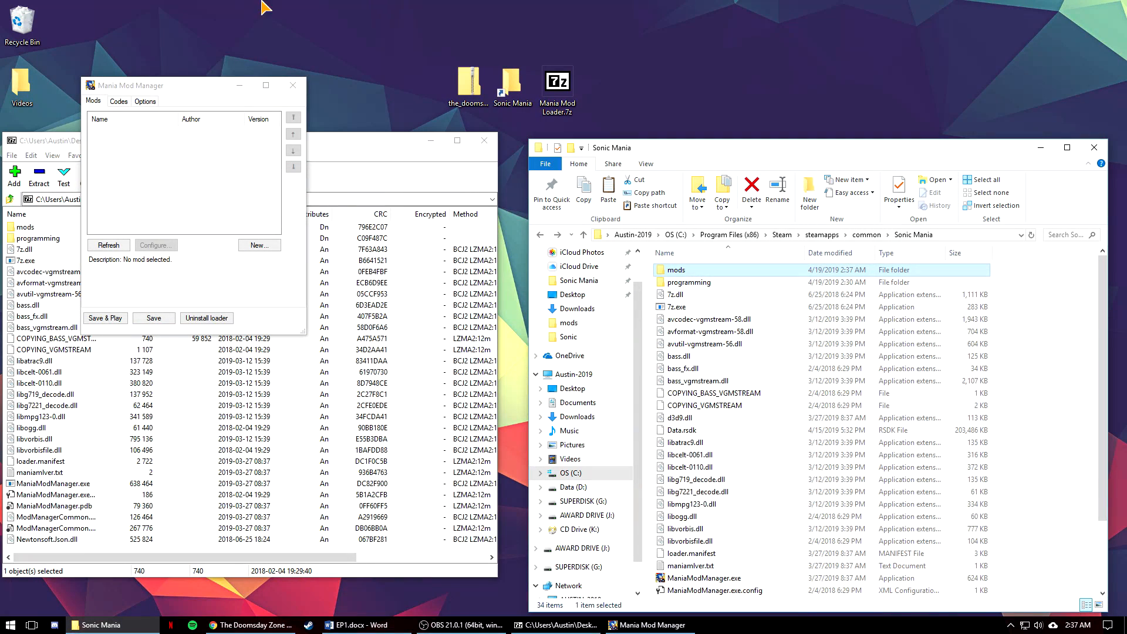
Step: Refresh the mod list, enable The Doomsday, and start the game via Save & Play
click(108, 244)
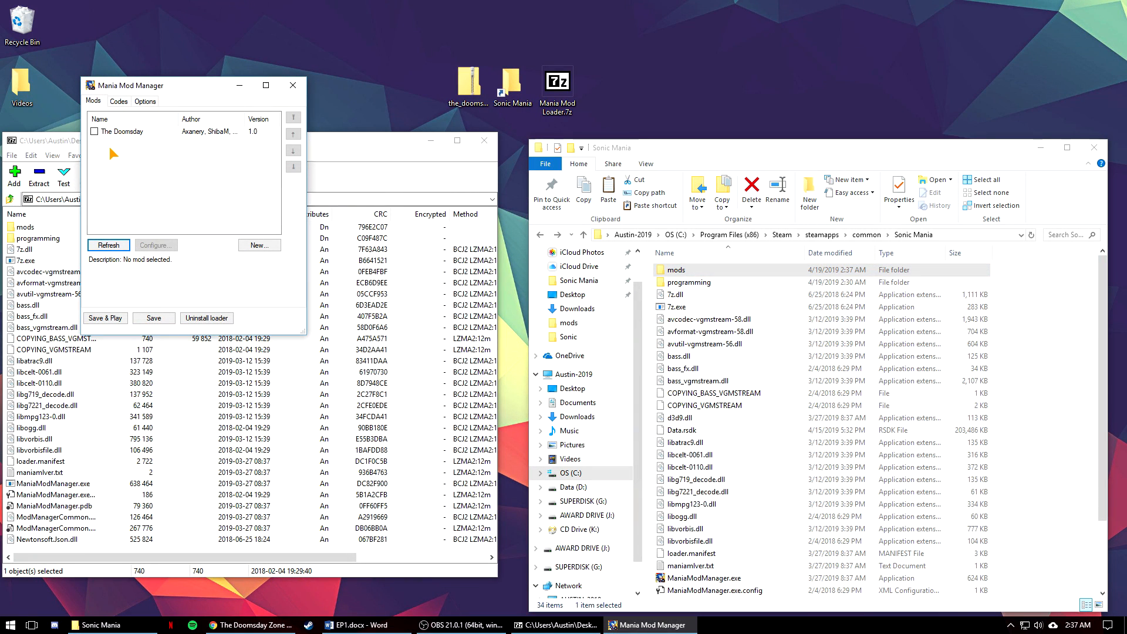
click(94, 132)
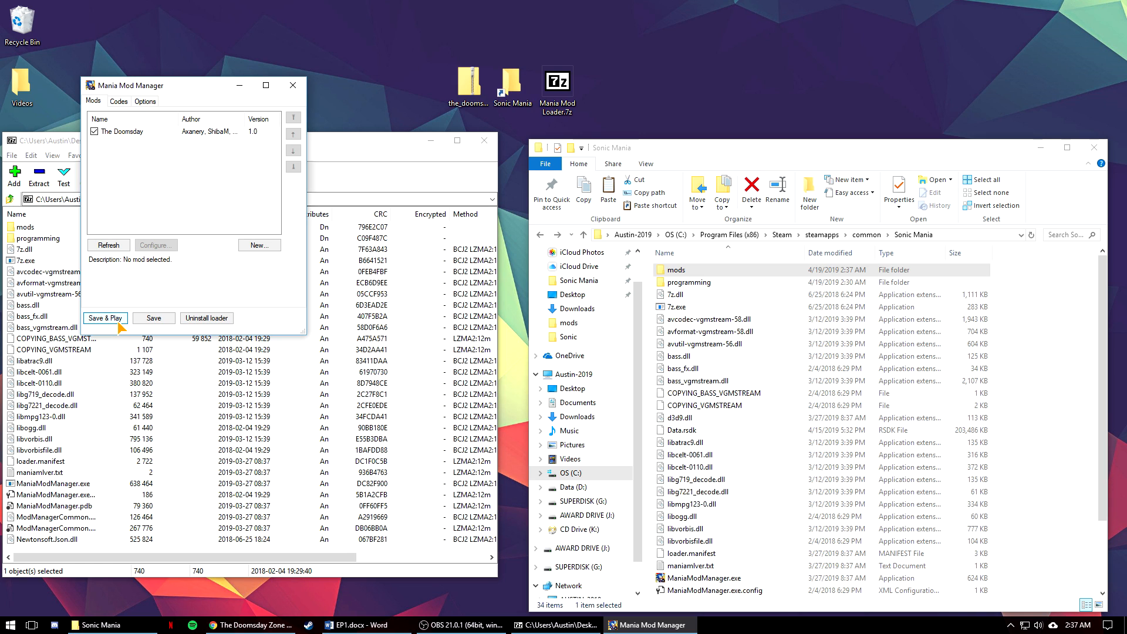
click(106, 318)
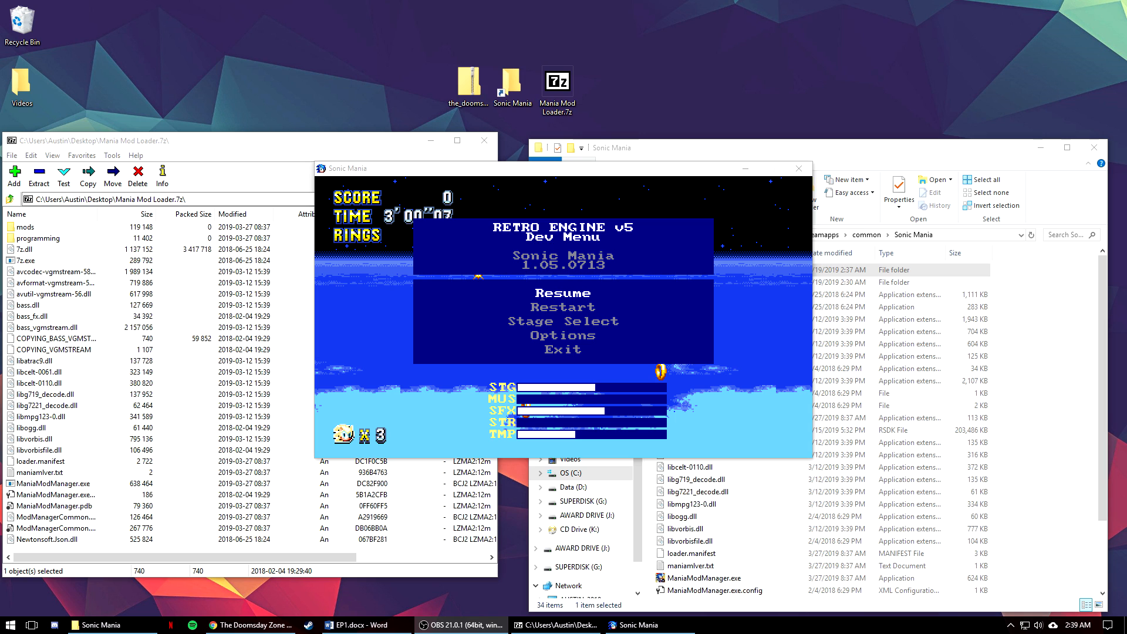
mouse_move(718, 164)
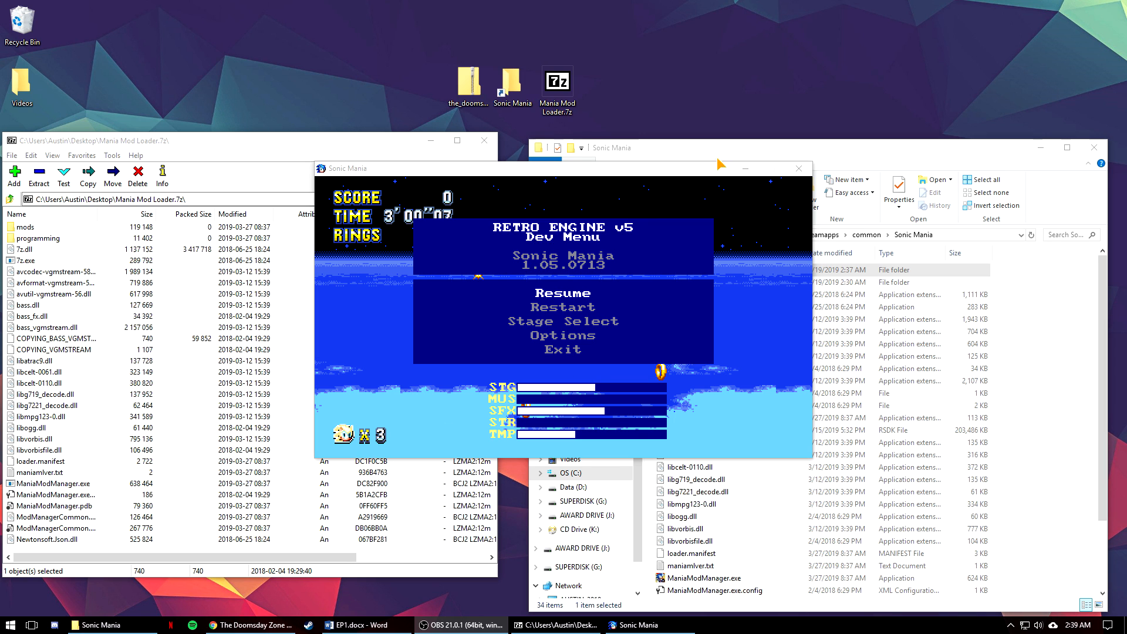
Step: Return to Mania Mod Manager's Options tab after closing the game
click(799, 168)
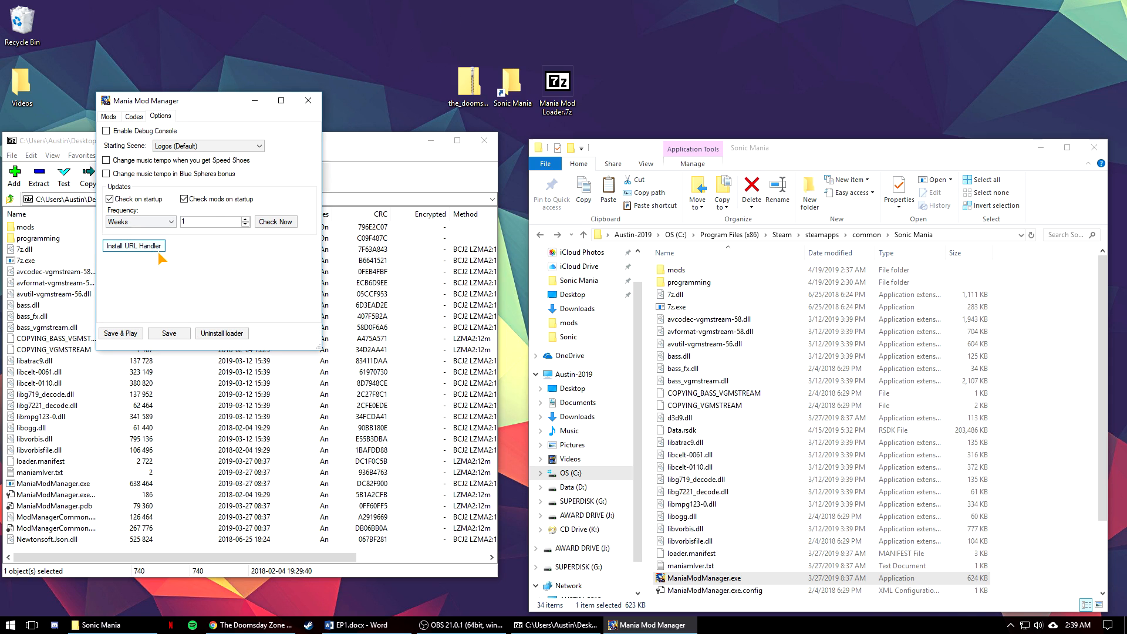
mouse_move(136, 254)
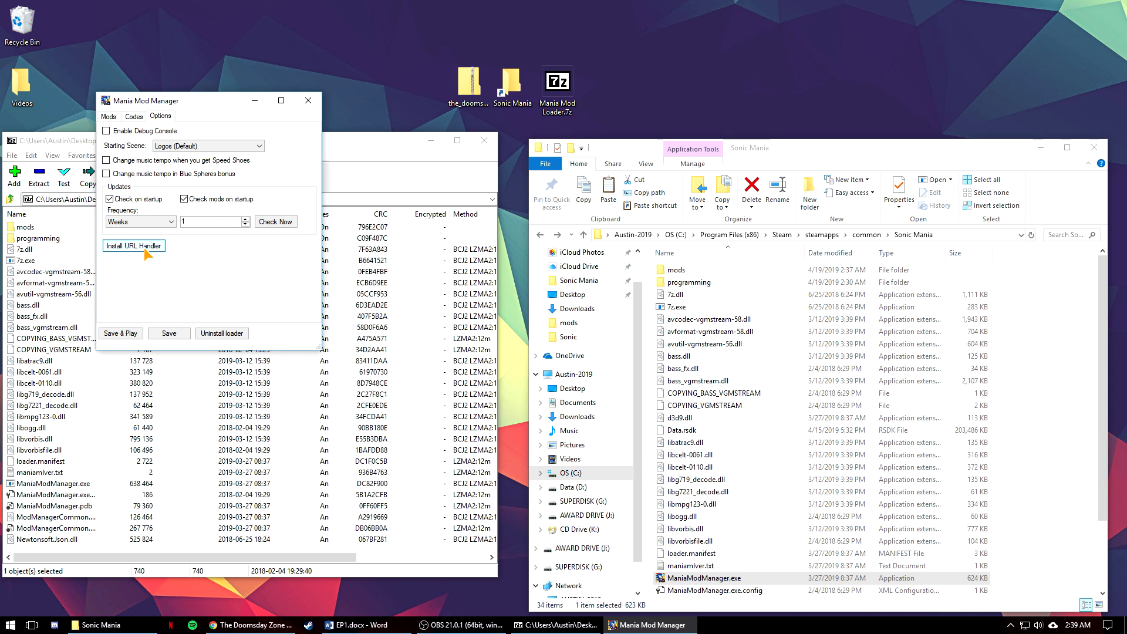
Step: Install the URL handler and approve the administrator UAC prompt
click(134, 246)
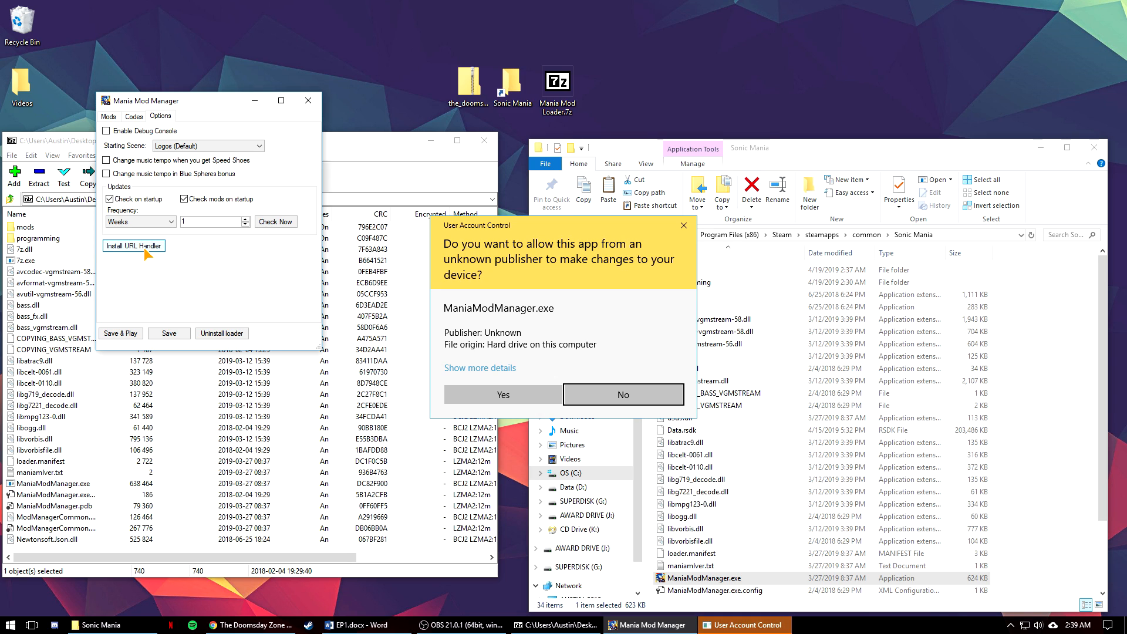
mouse_move(188, 418)
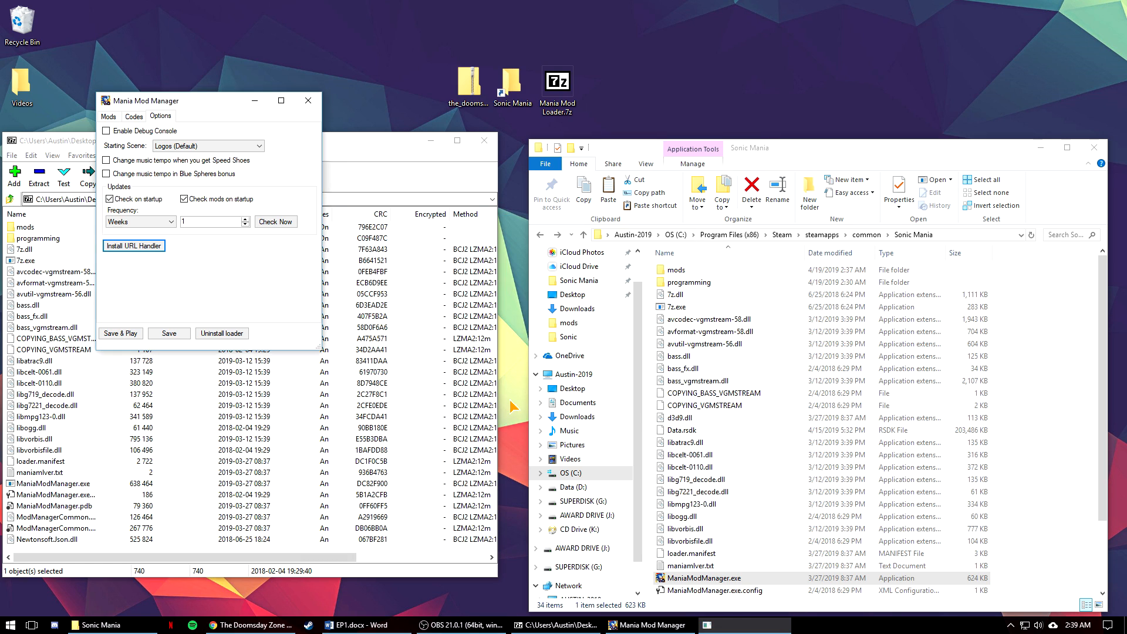
click(134, 246)
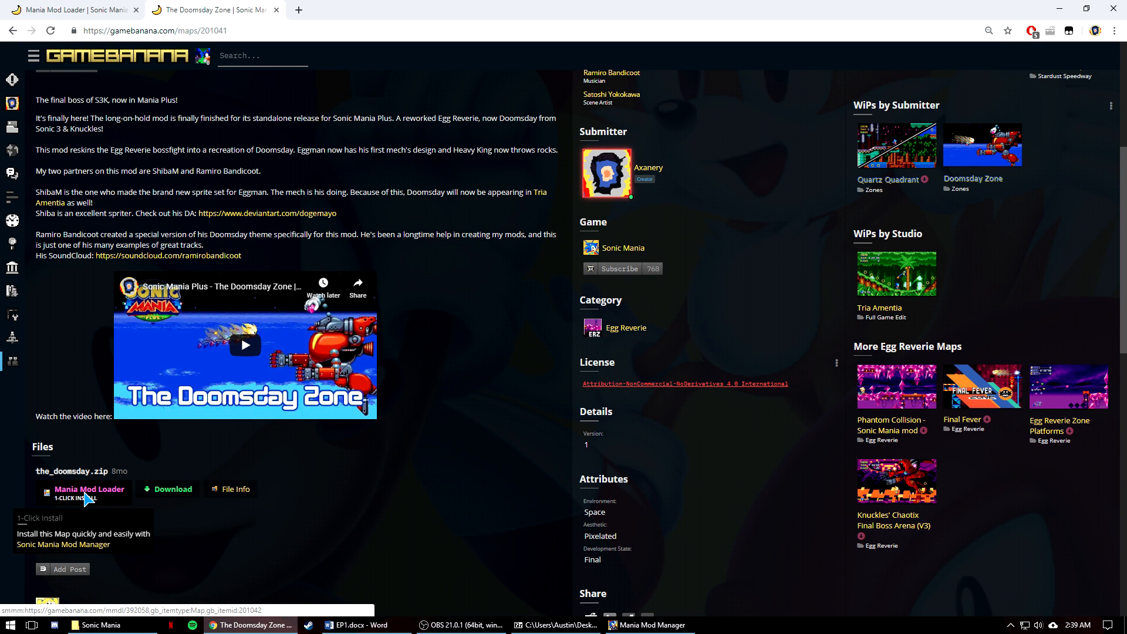
Step: Start a 1-click install of The Doomsday Zone from its GameBanana page
click(88, 489)
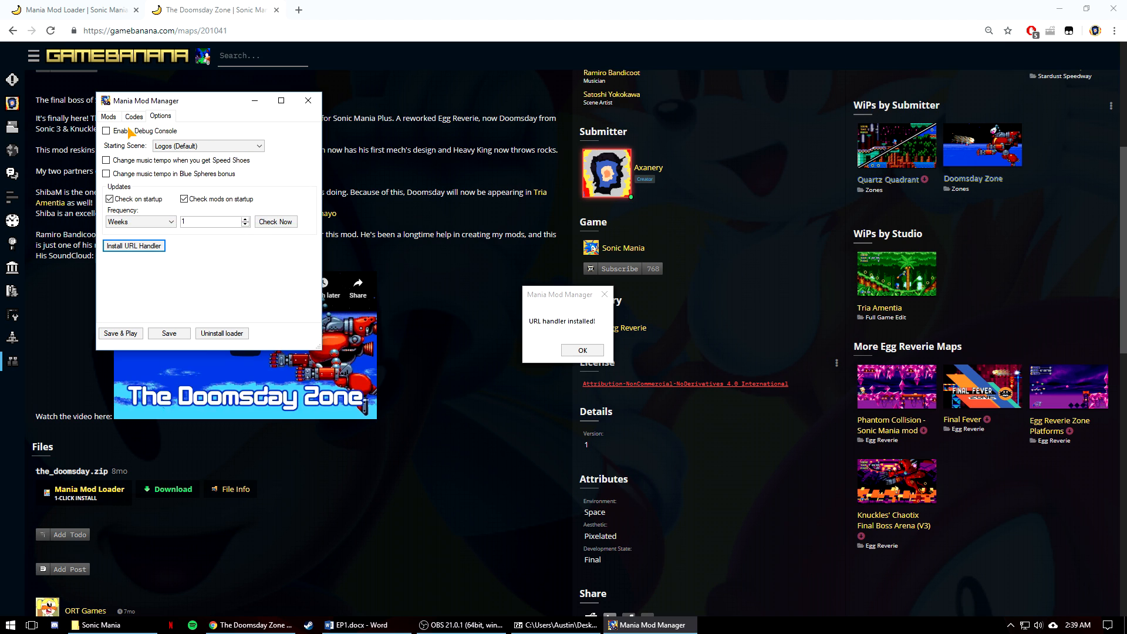
mouse_move(551, 346)
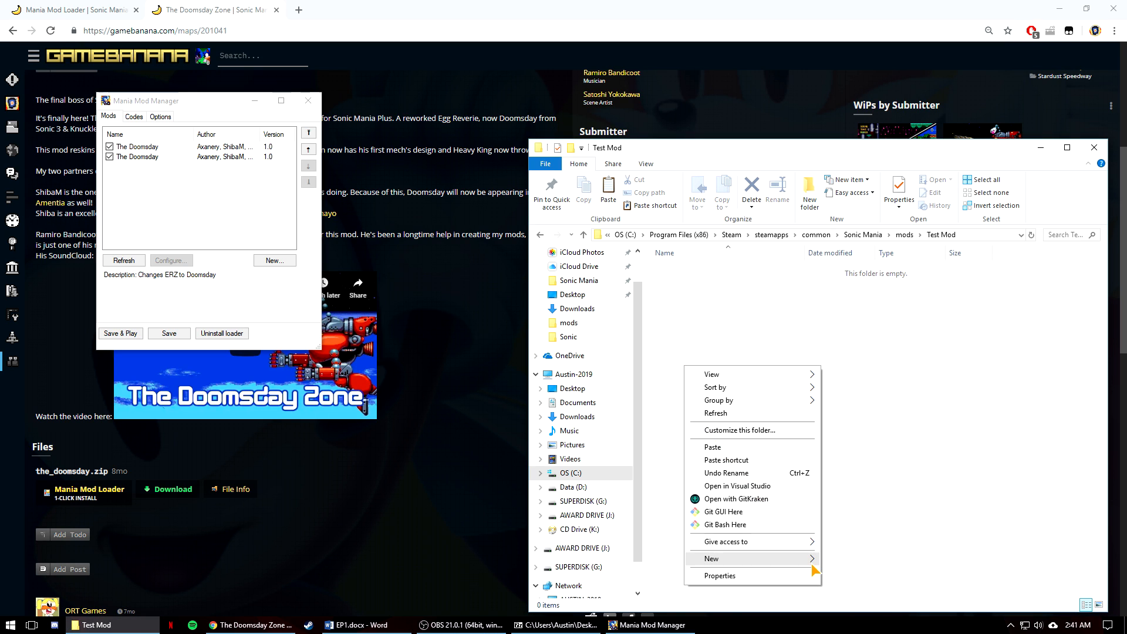
Step: Create a new folder named Data inside the Test Mod folder
click(711, 559)
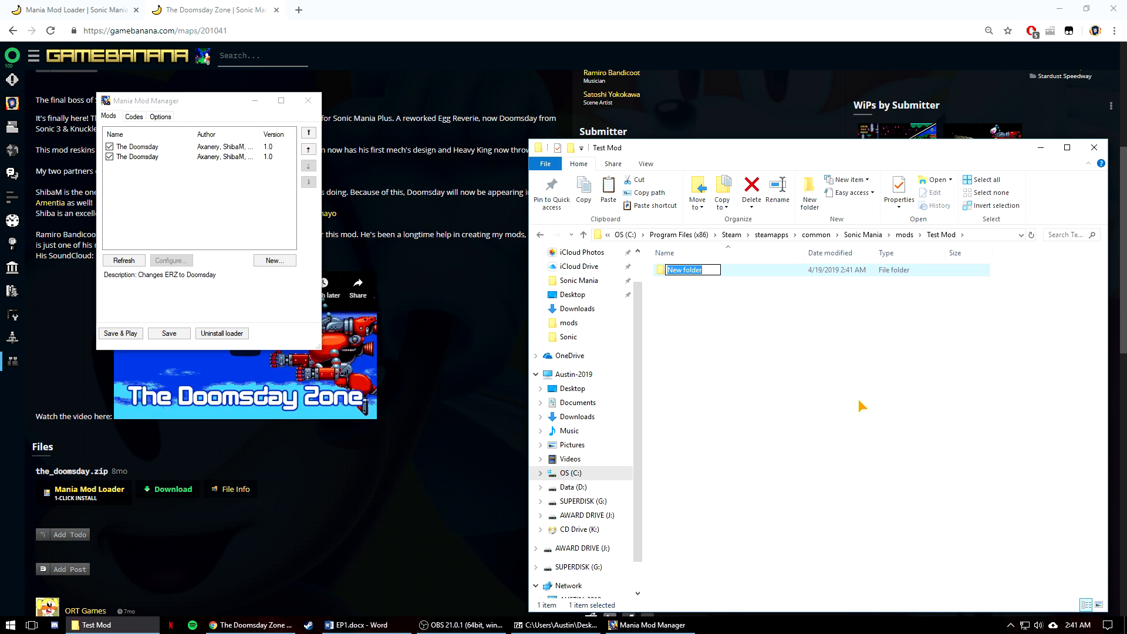
text(Data)
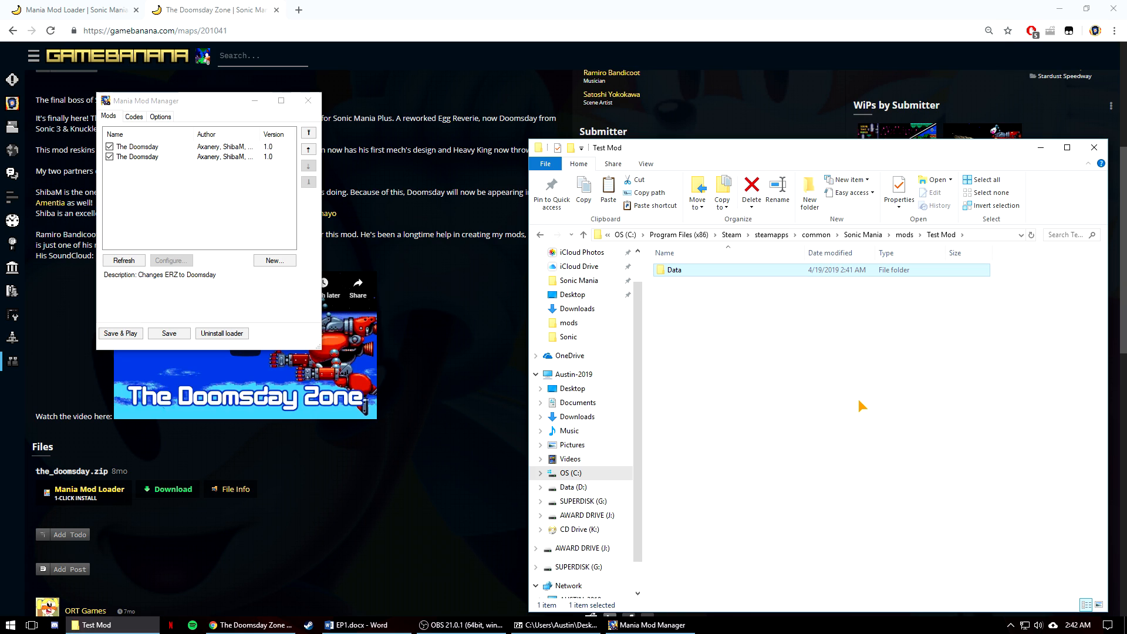
mouse_move(865, 487)
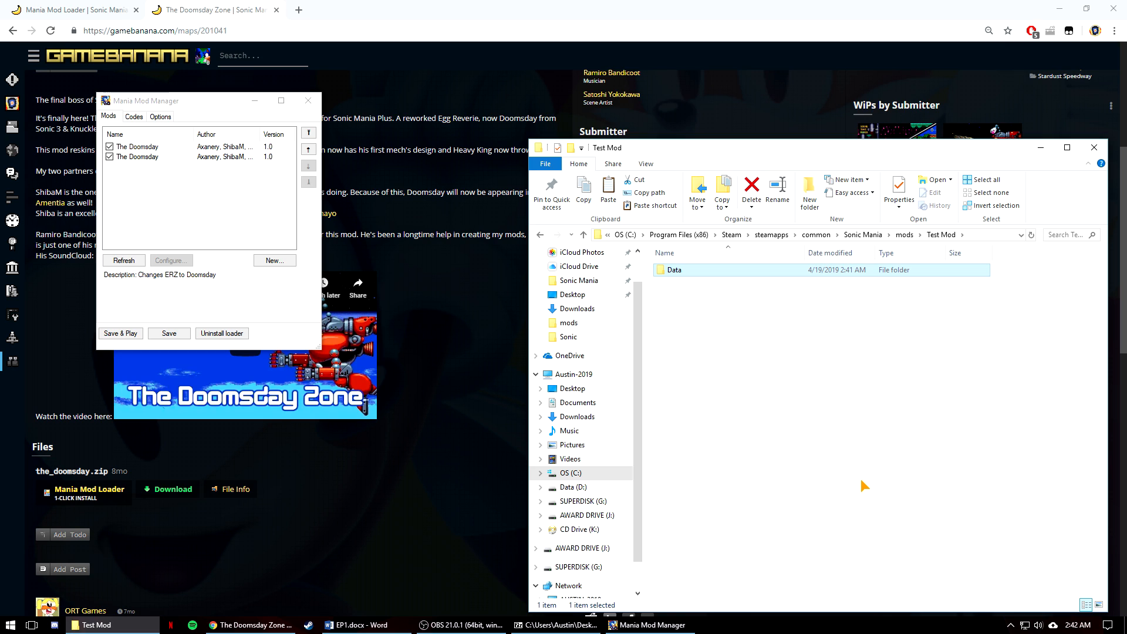
mouse_move(694, 326)
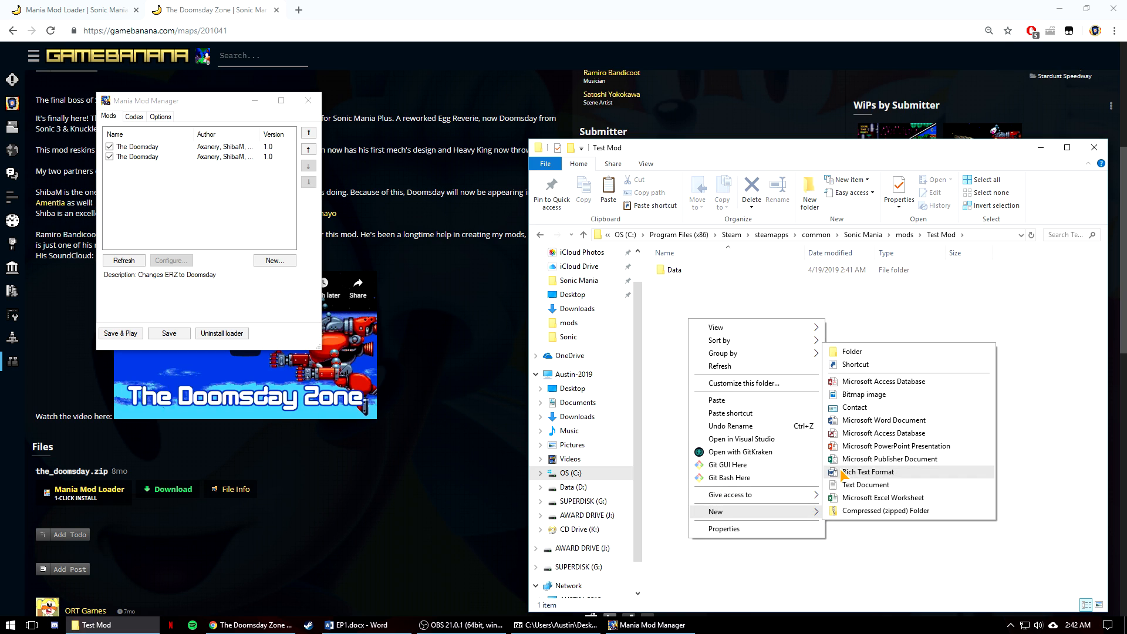
Step: Create a new text document renamed to mod.ini, accepting the extension change warning
click(865, 483)
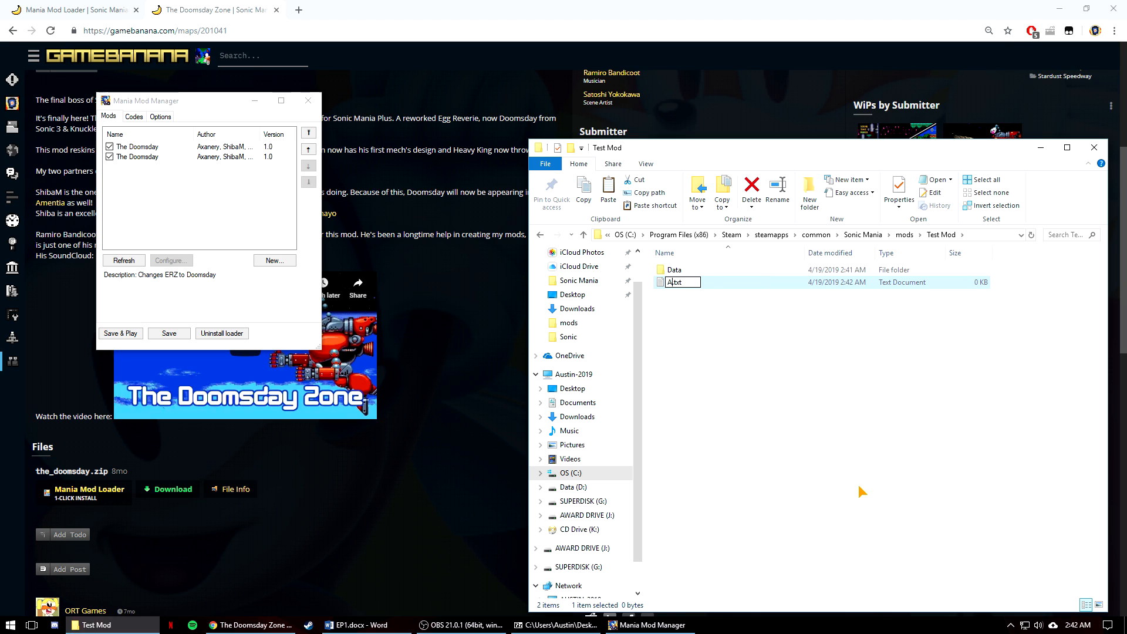
text(mod)
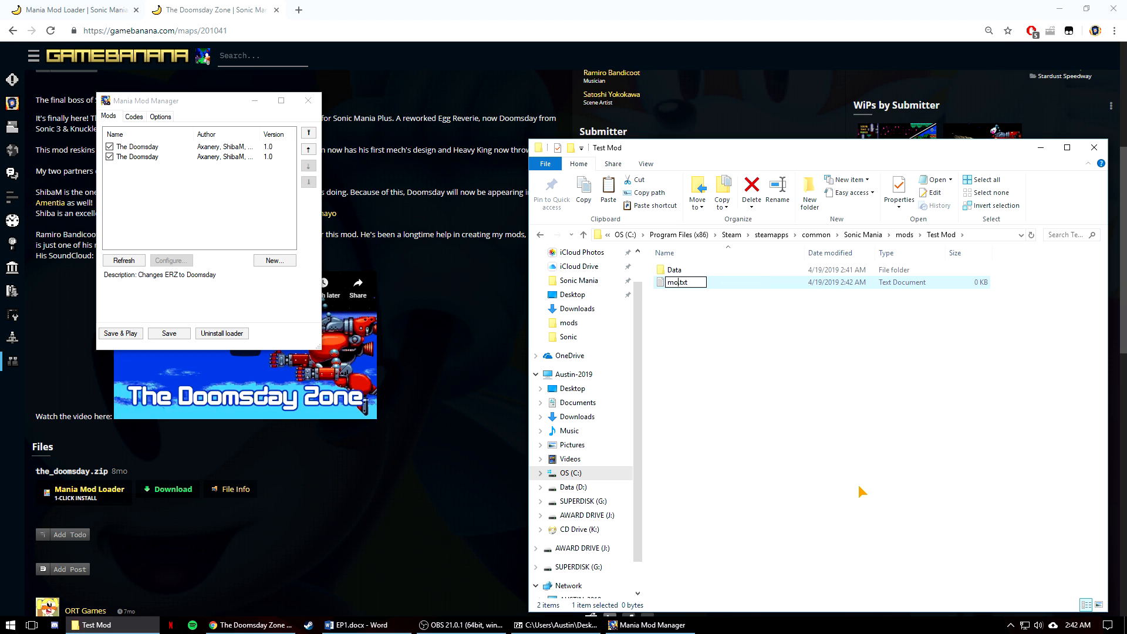
text(mod.ini)
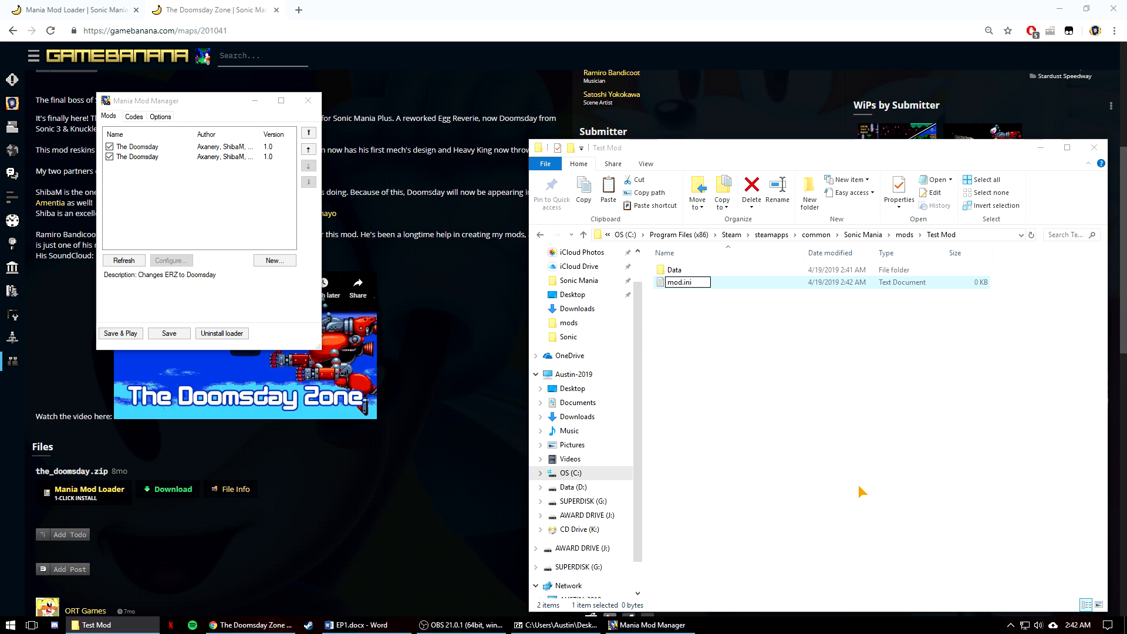
key(Enter)
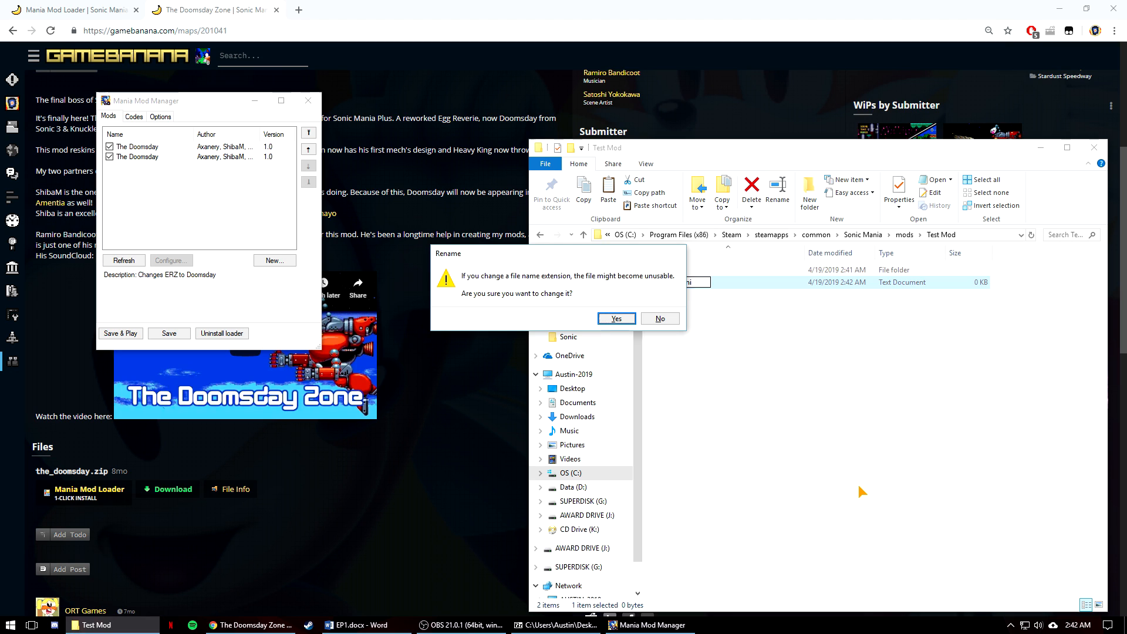
click(615, 319)
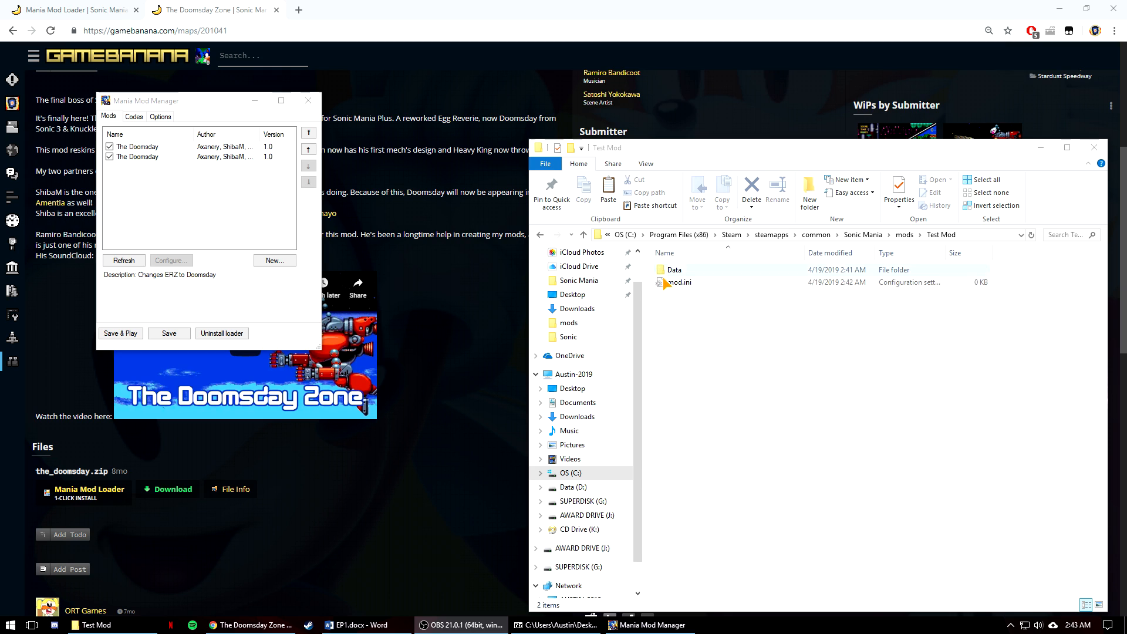
Step: Lay out mod.ini in Notepad with Name=, Author=, Description= and Version= keys
double_click(678, 281)
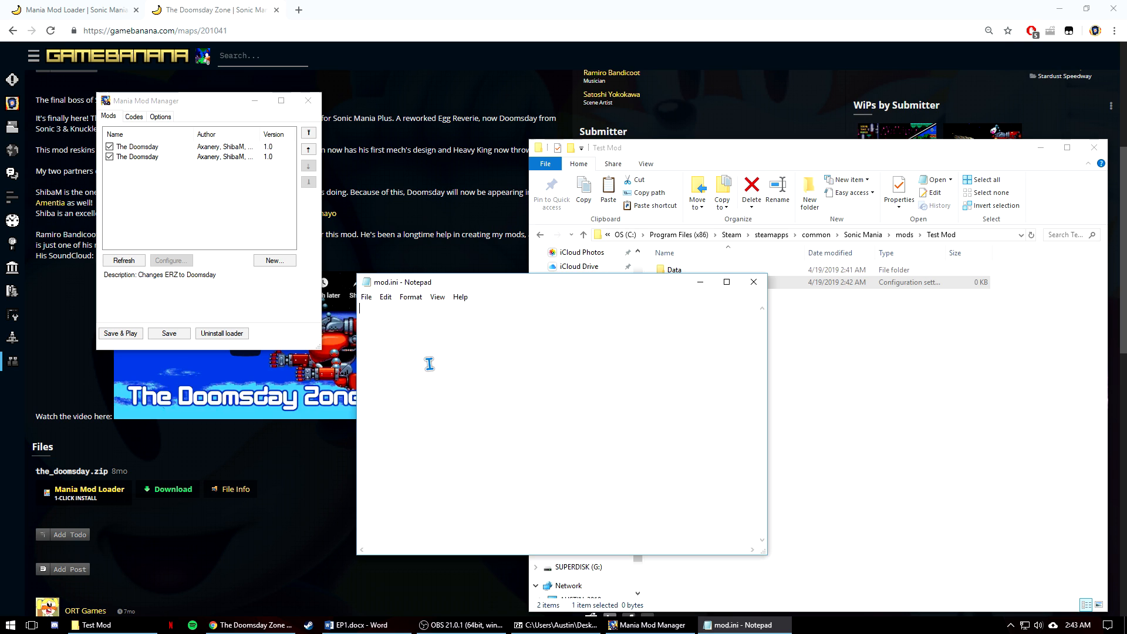
mouse_move(432, 363)
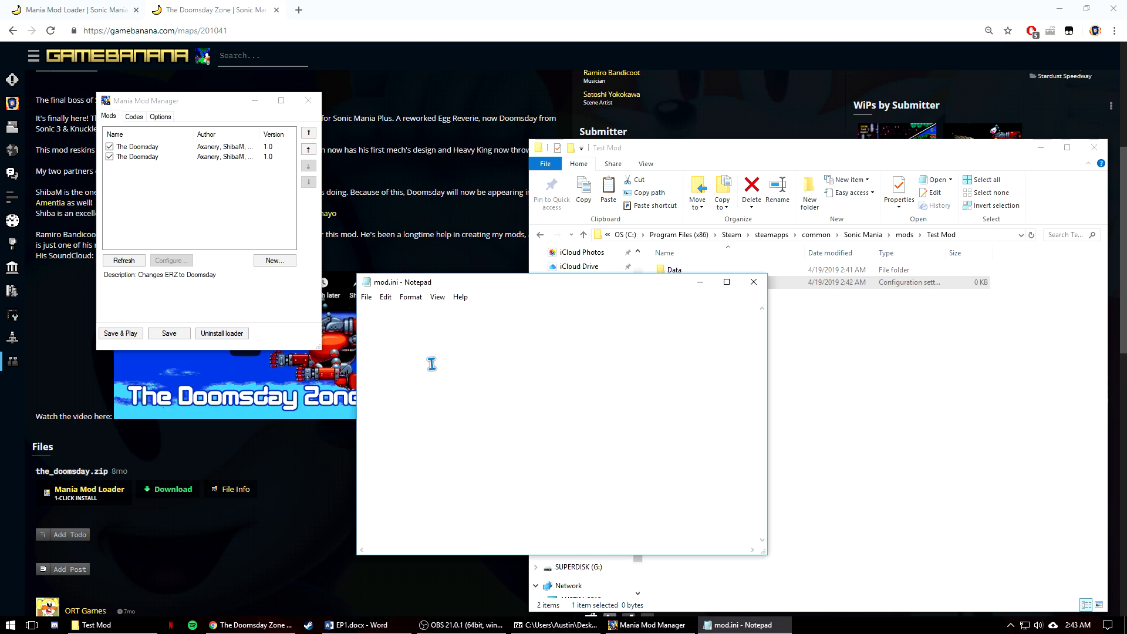
text(Name=)
text(Descri)
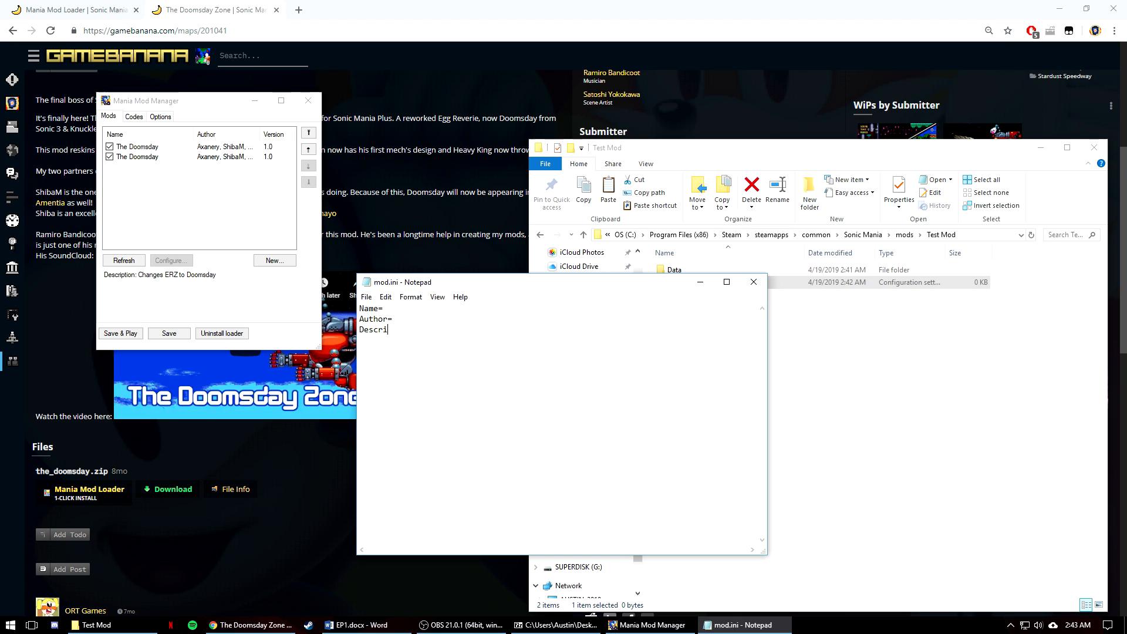
text(ption=)
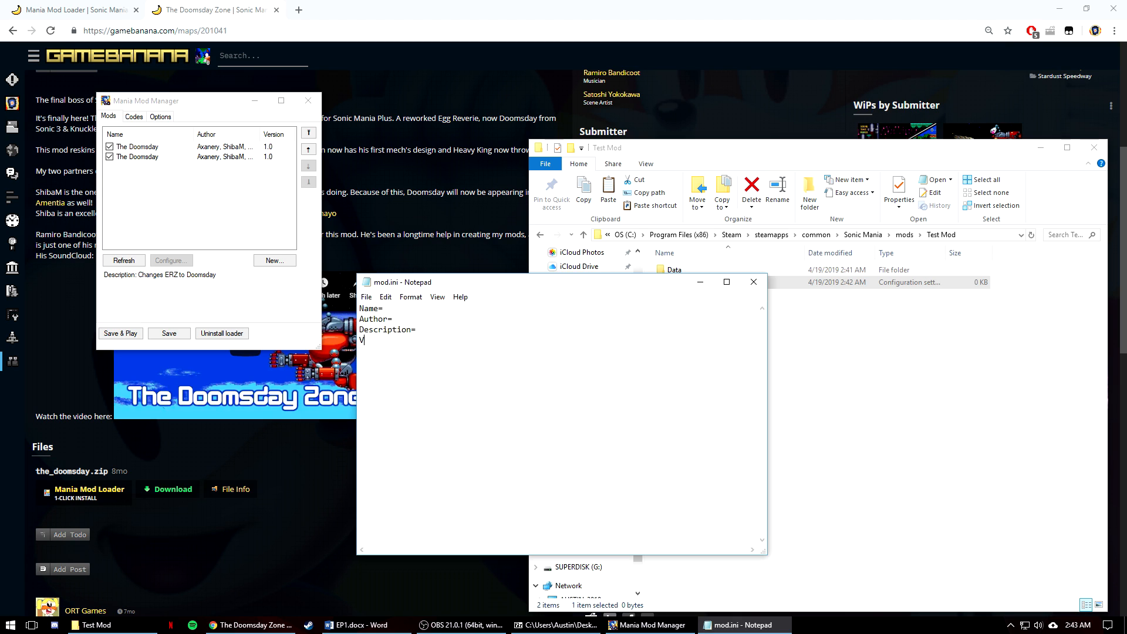
text(ersion=)
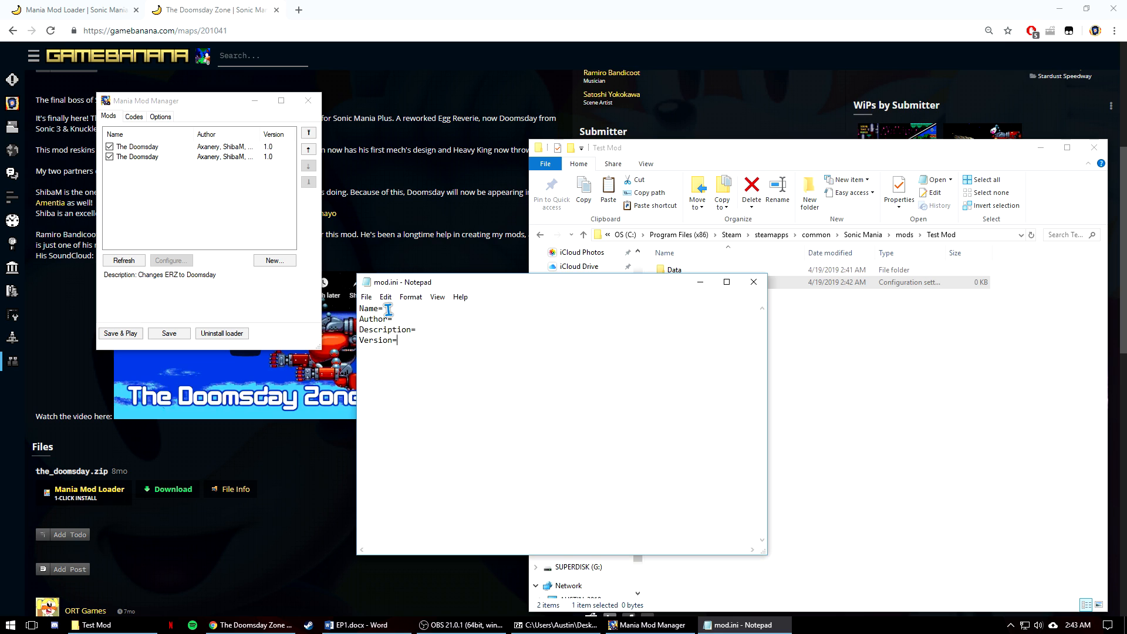
Step: Fill in Name Test Mod, Author Your Name Here, Description Test Mod and Version 1.0
text(Test Mod)
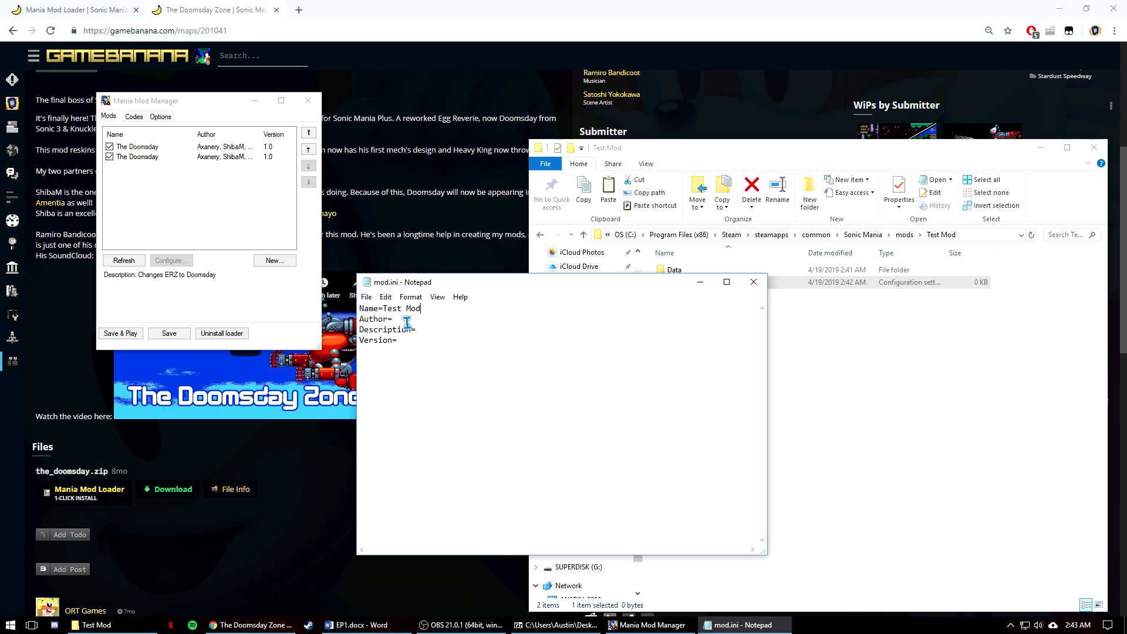
click(392, 319)
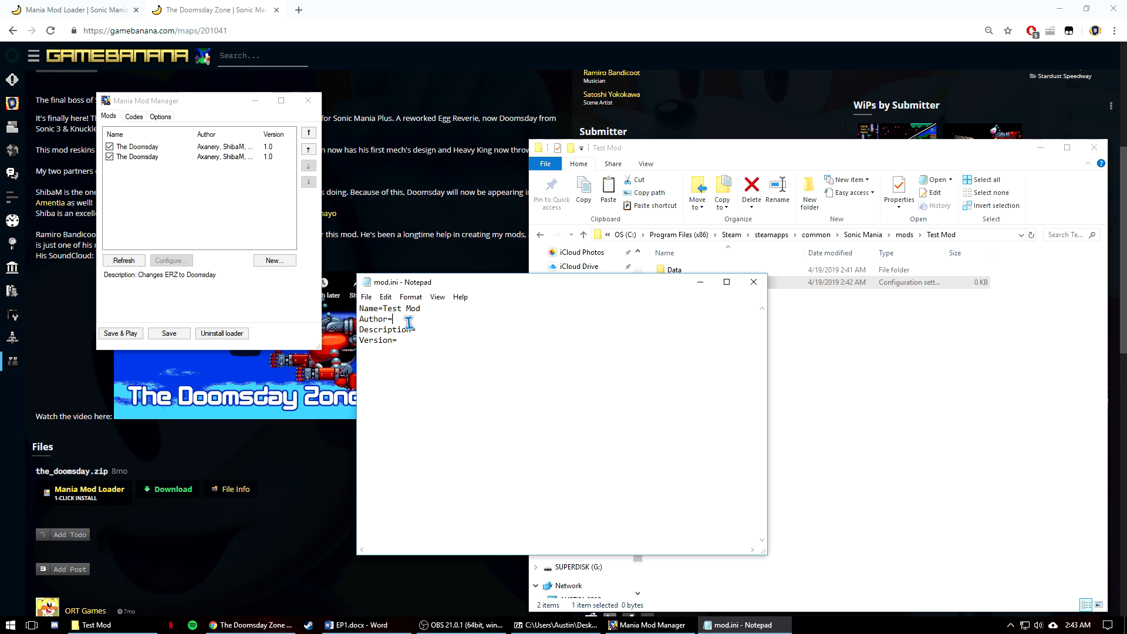
text(Your)
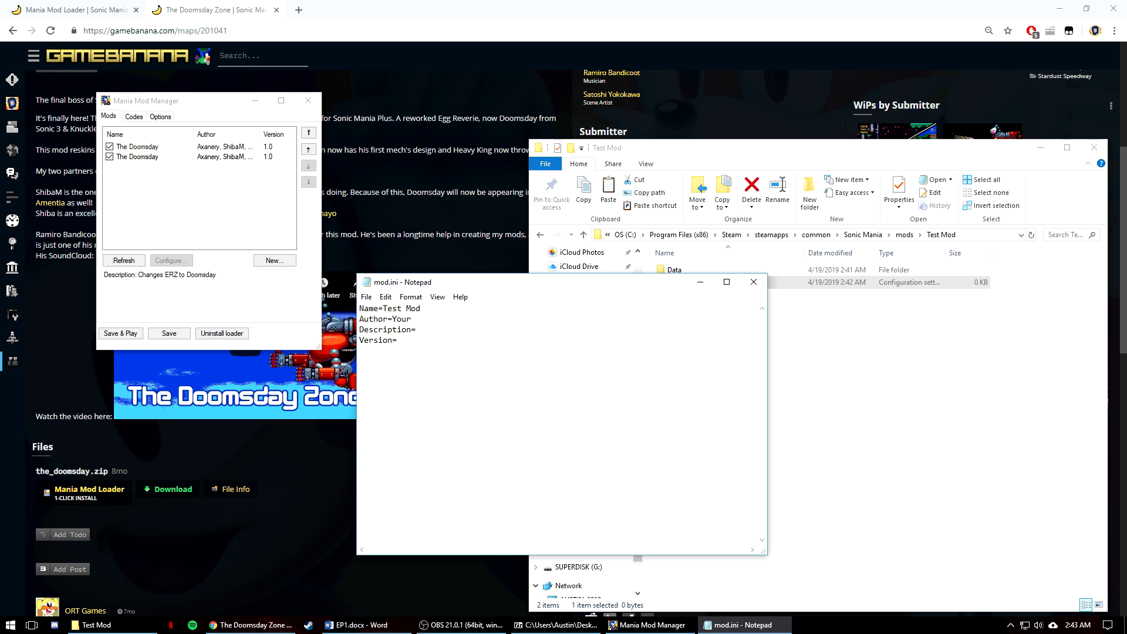
text(Your Name Here)
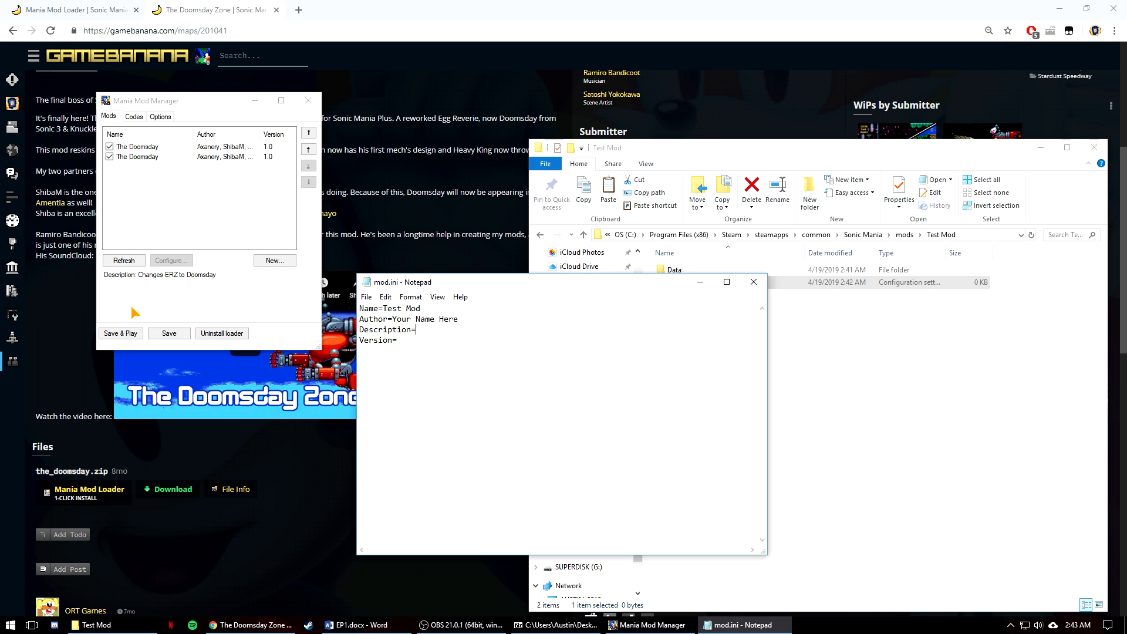
mouse_move(316, 364)
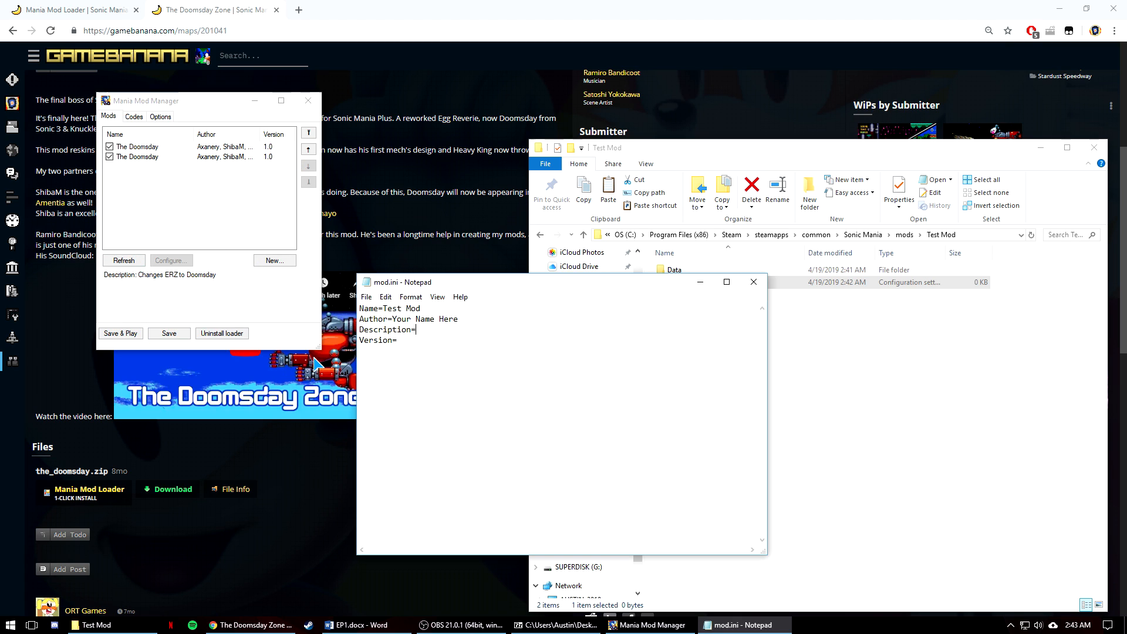
text(Test Mo)
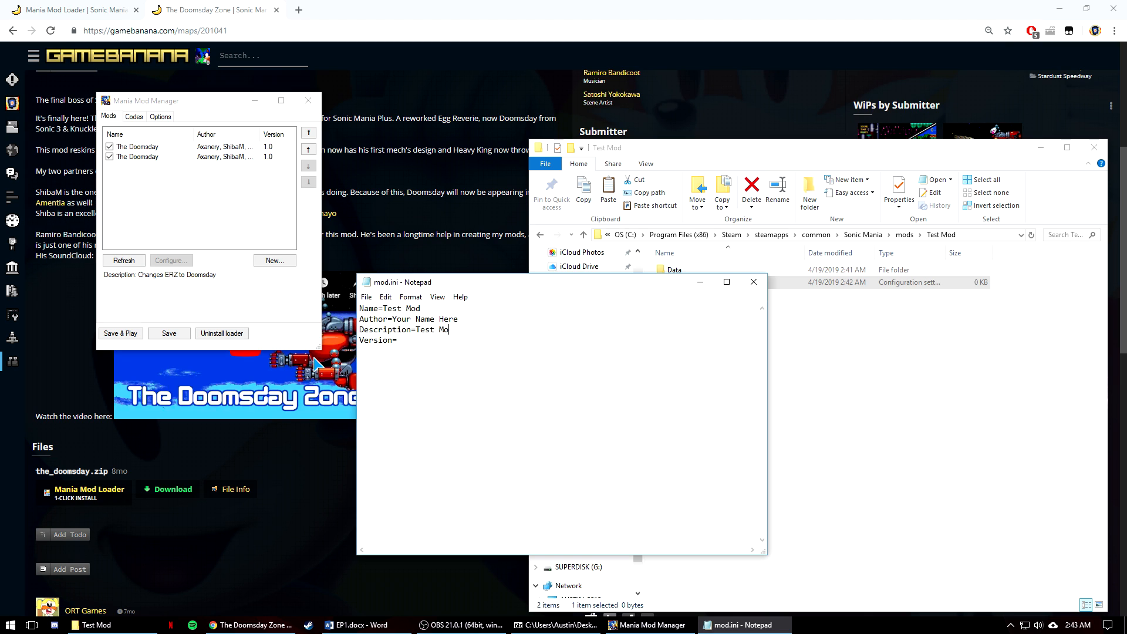
text(d)
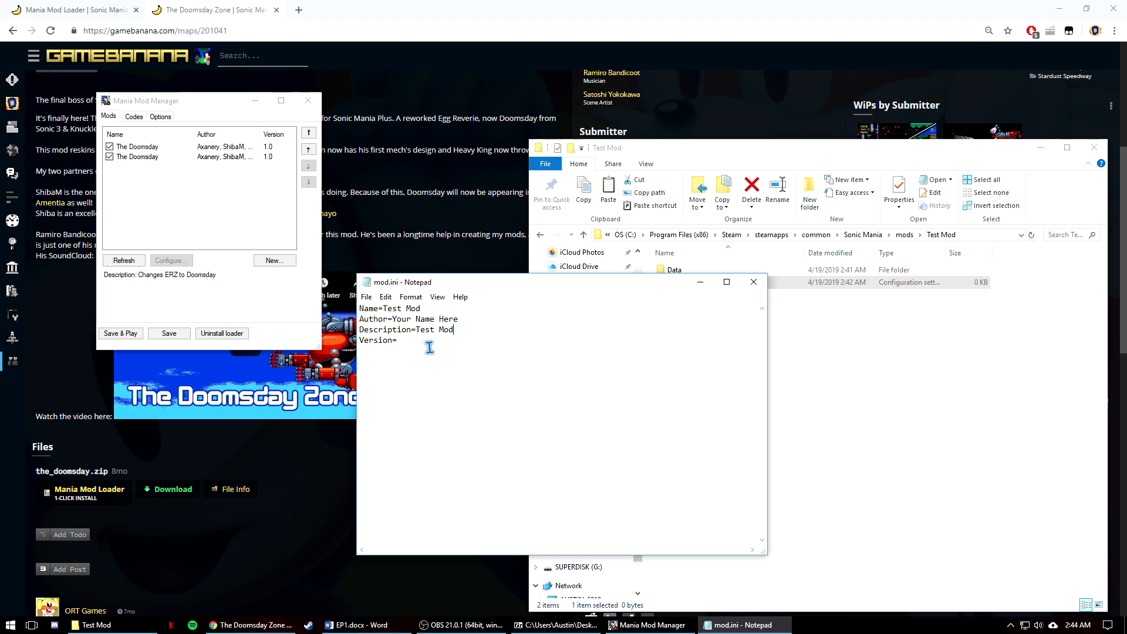
mouse_move(465, 397)
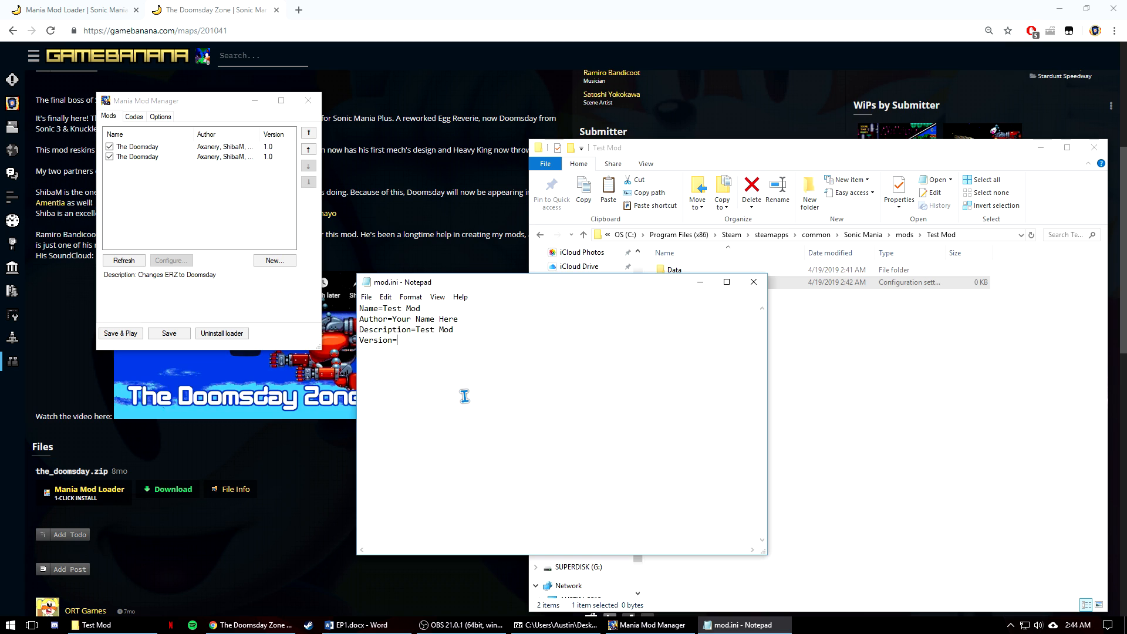
text(1.0)
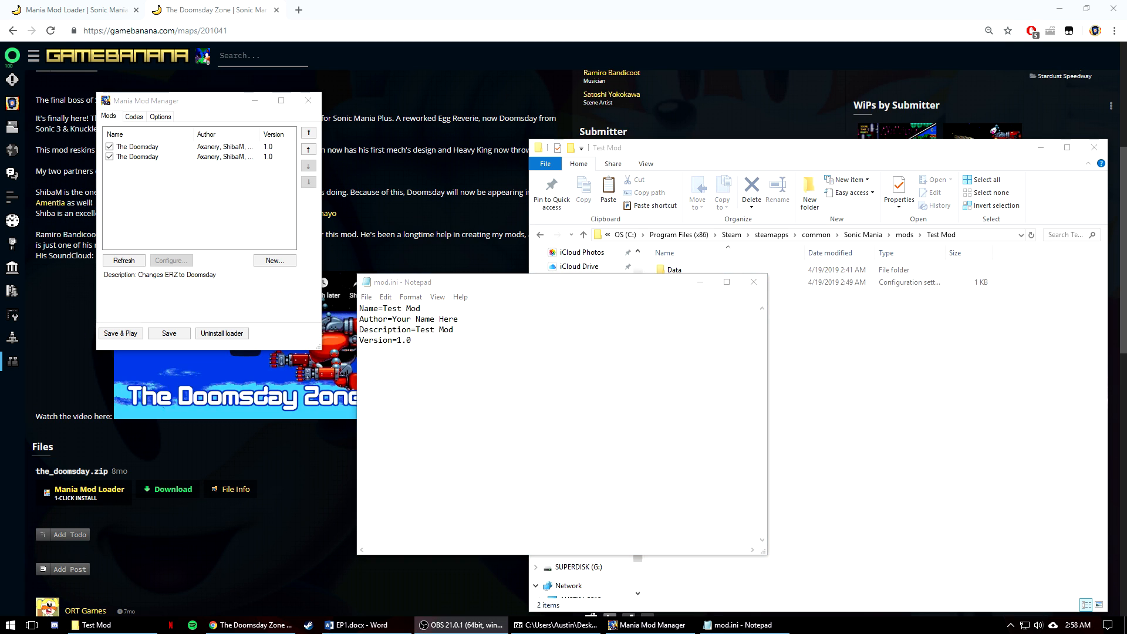
mouse_move(518, 411)
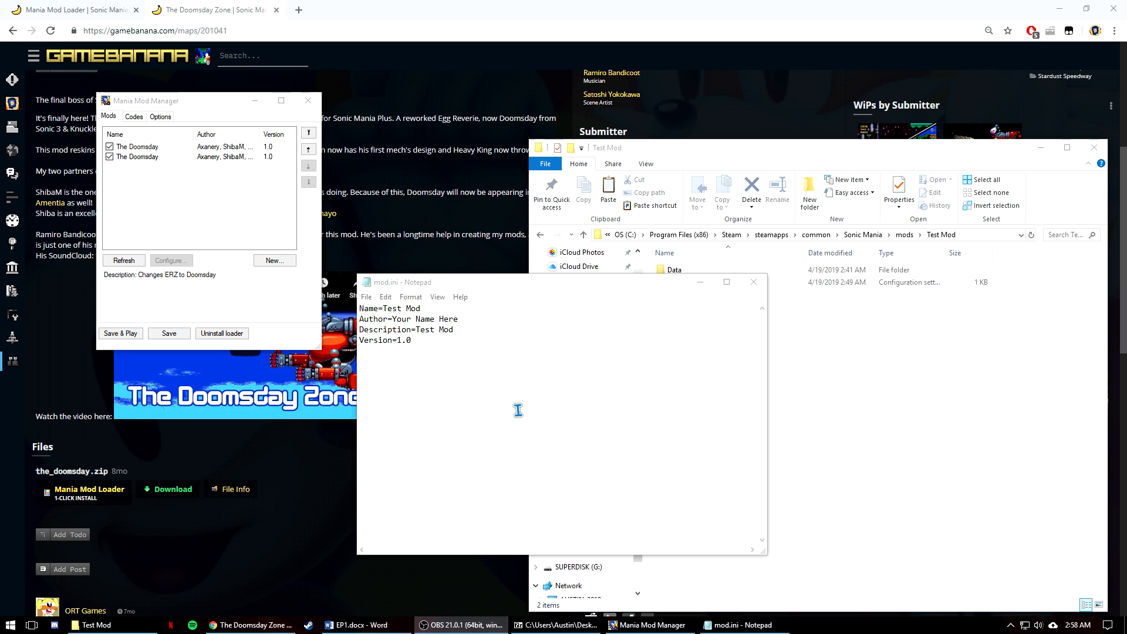
Step: Add empty DLLFile=, RedirectSaveFile= and SpeedShoesTempoChange= entries to mod.ini
text(DLLFile=)
click(561, 361)
text(RedirectS)
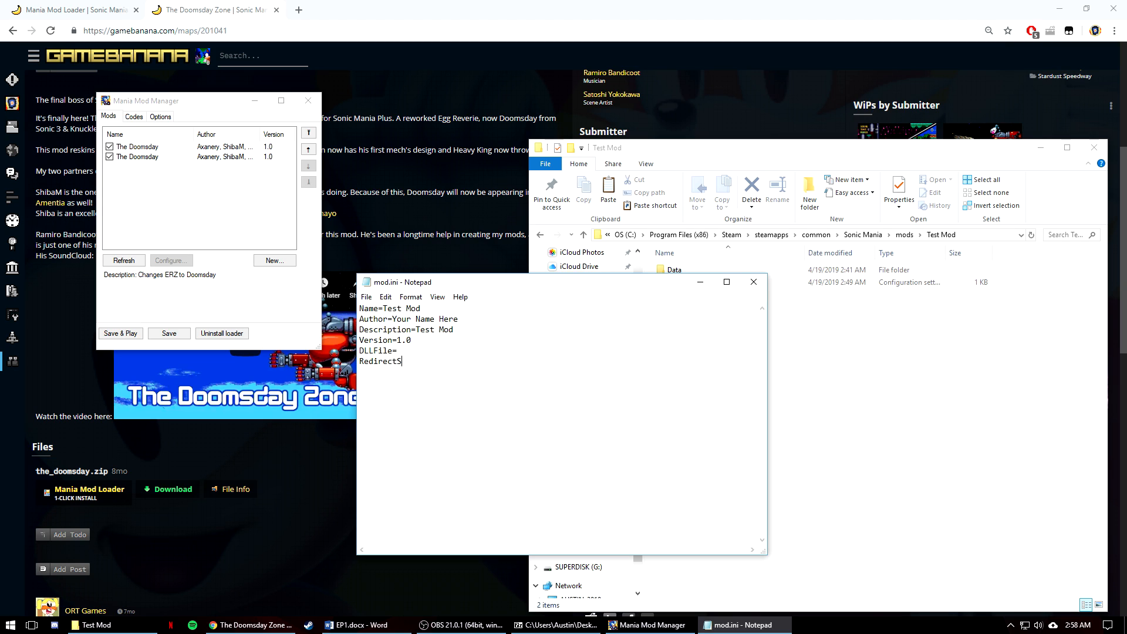
text(aveFile=)
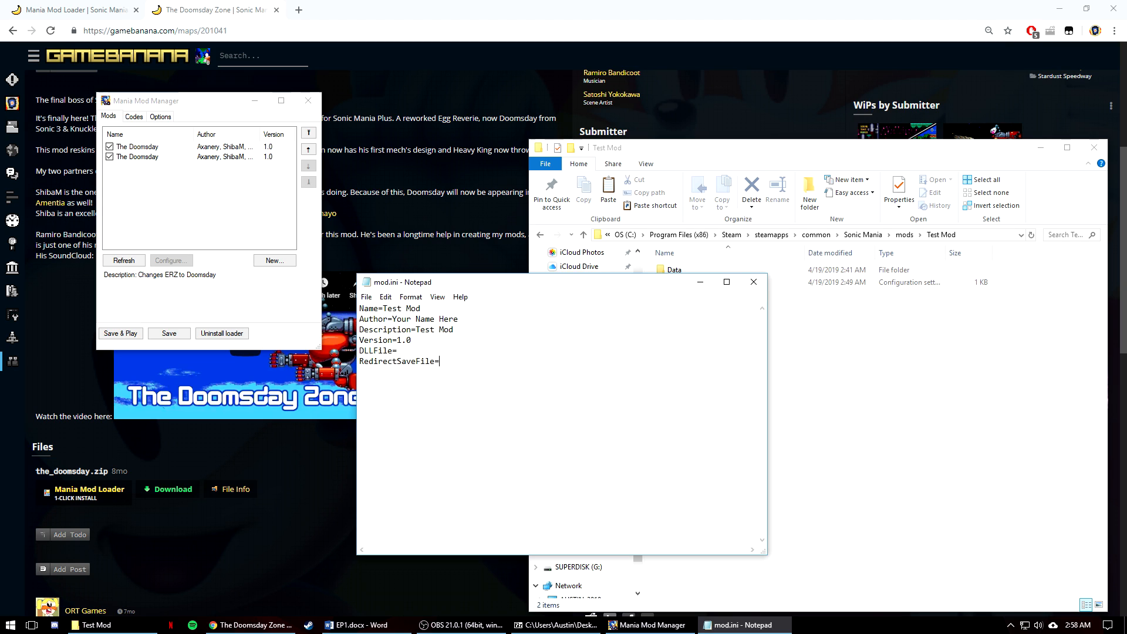
text(SpeedShoesT)
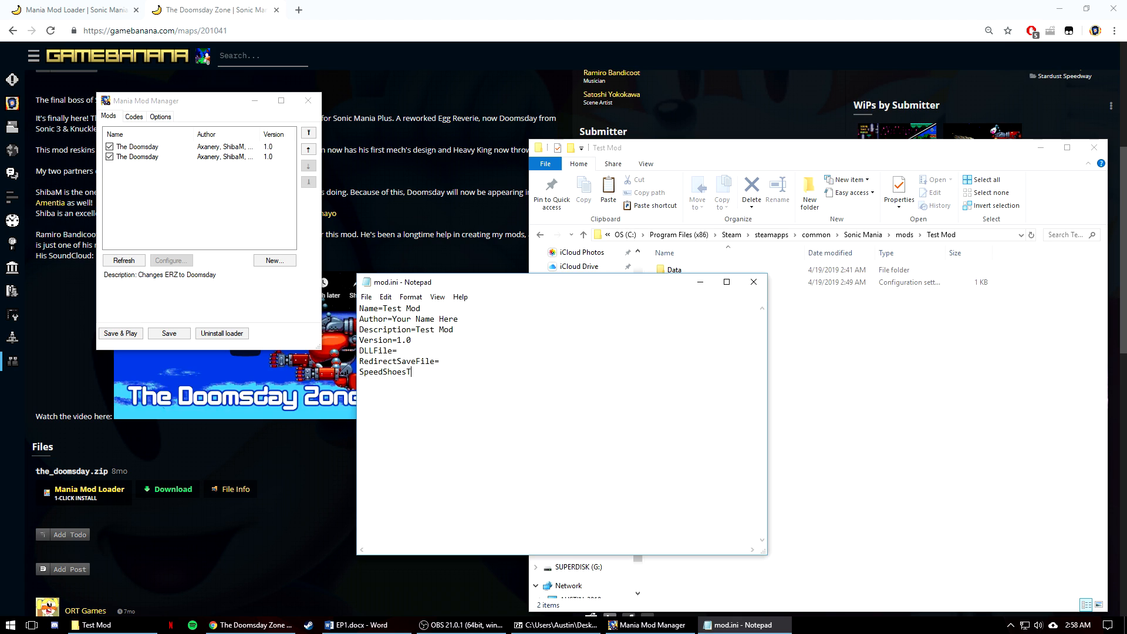
text(empoChange=)
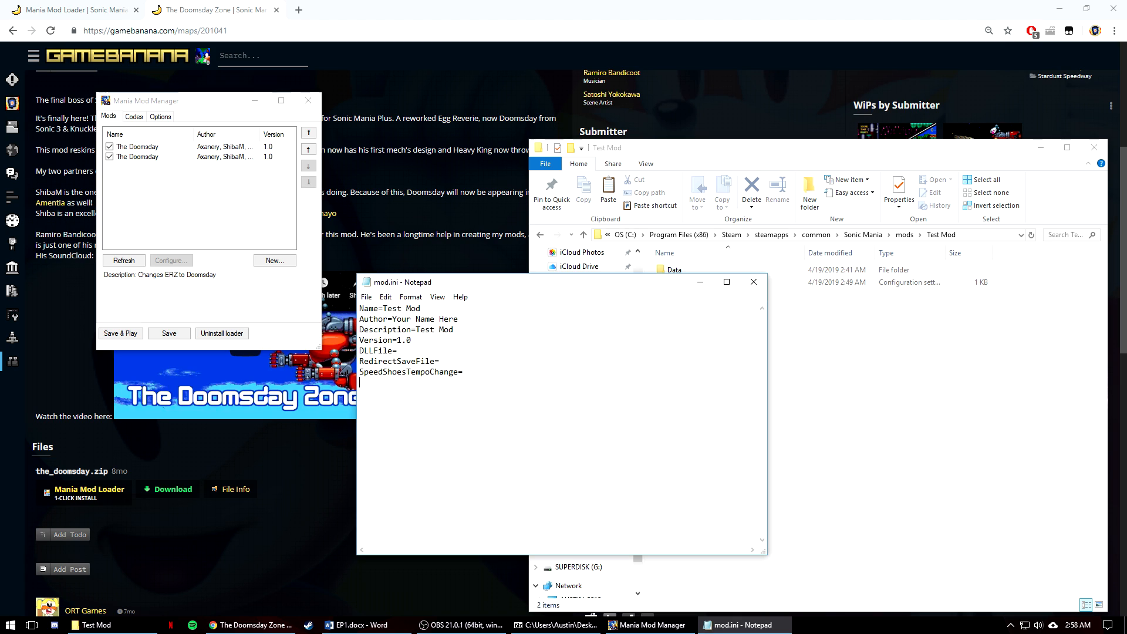
Step: Add empty BlueSpheresTempoChange= and Codes= entries on the following lines
text(BlueSp)
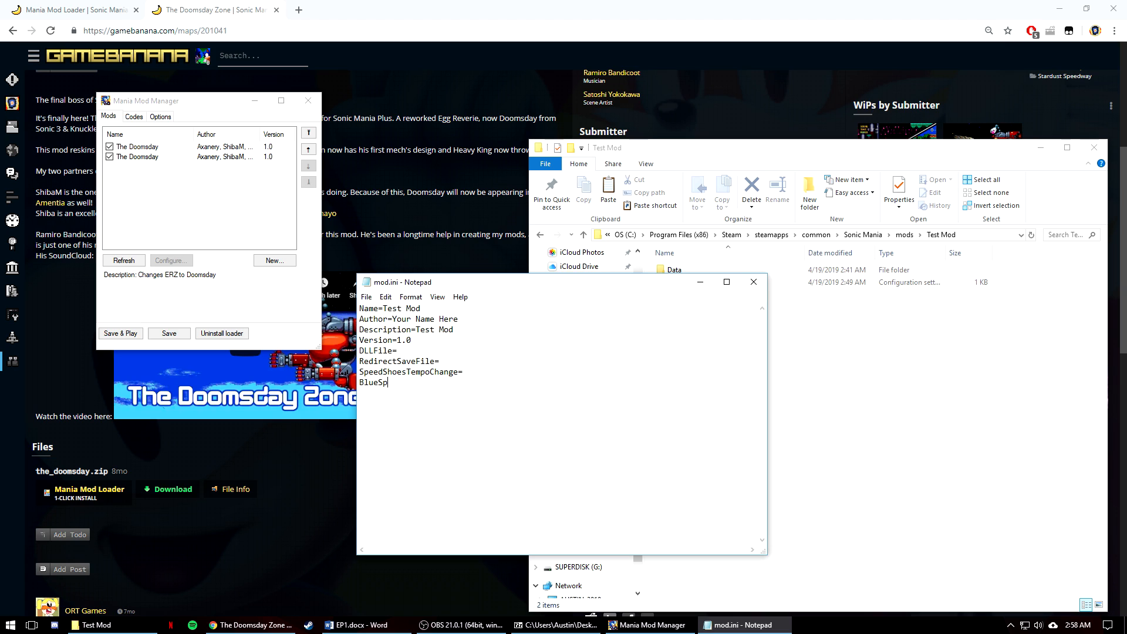
text(heresTempoChange)
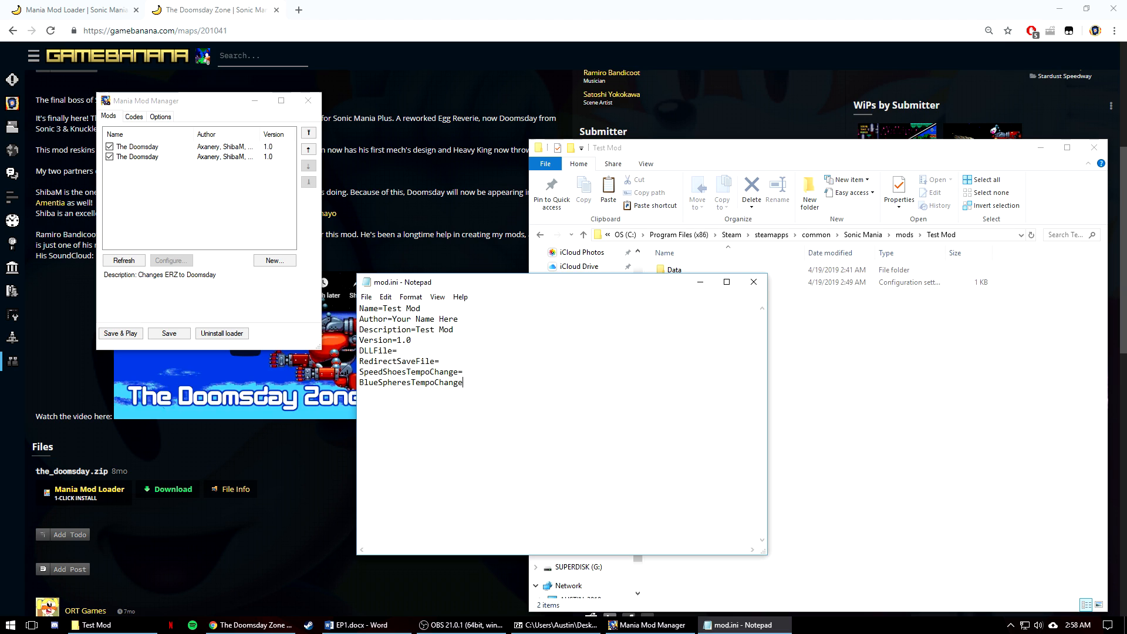
text(Codes)
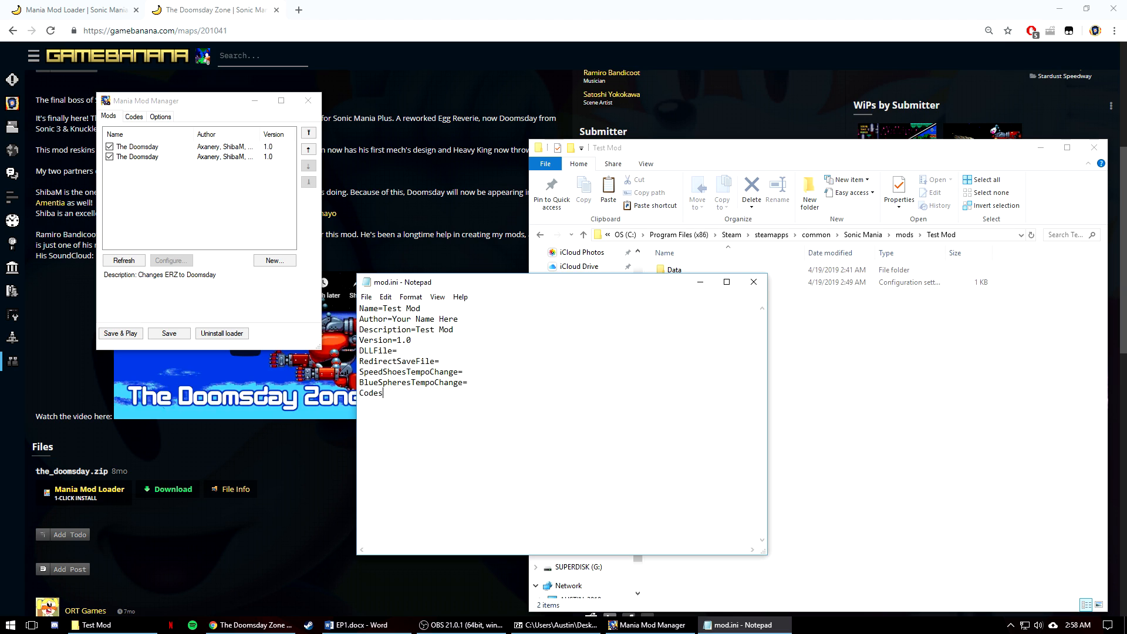
text(=)
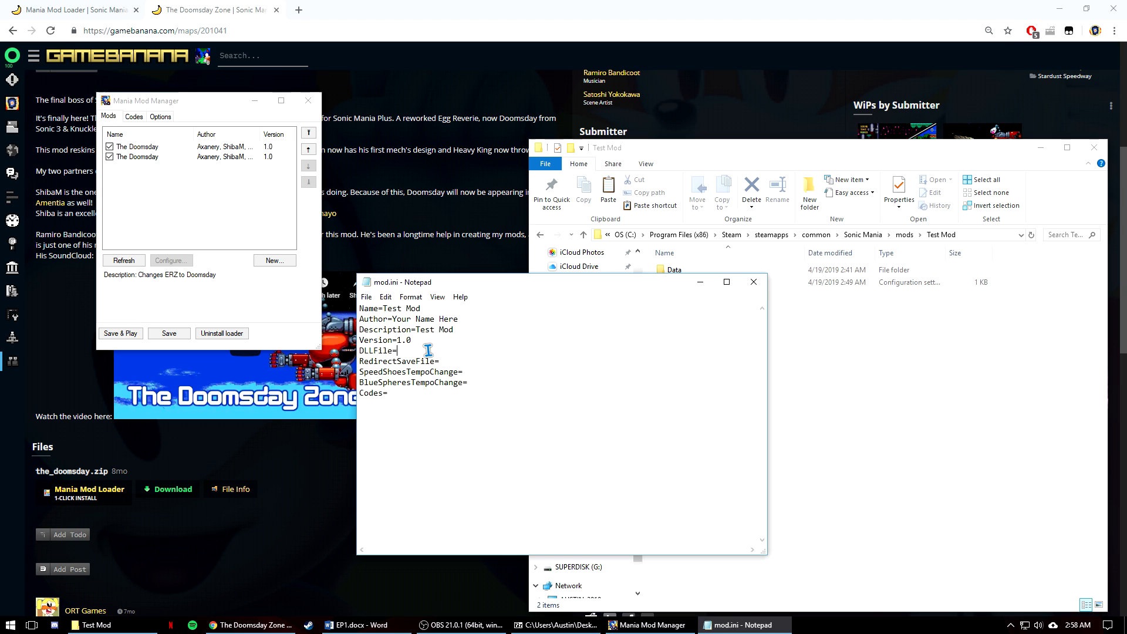
Step: Set DLLFile to TestMod1.dll,TestMod2.dll
text(Test)
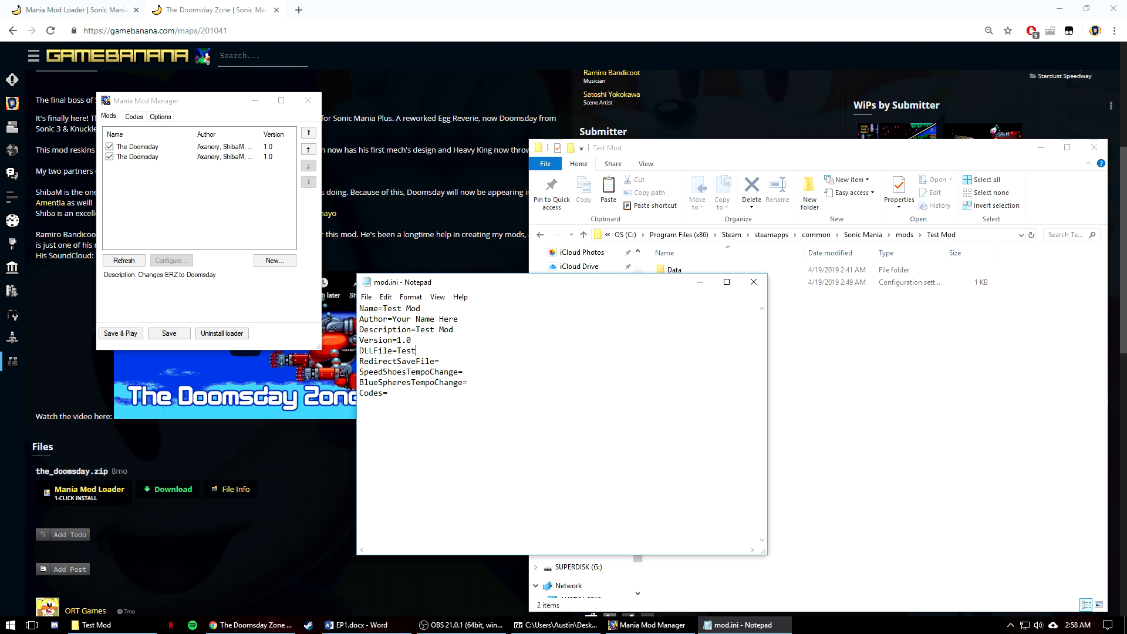
text(Mod1.dll)
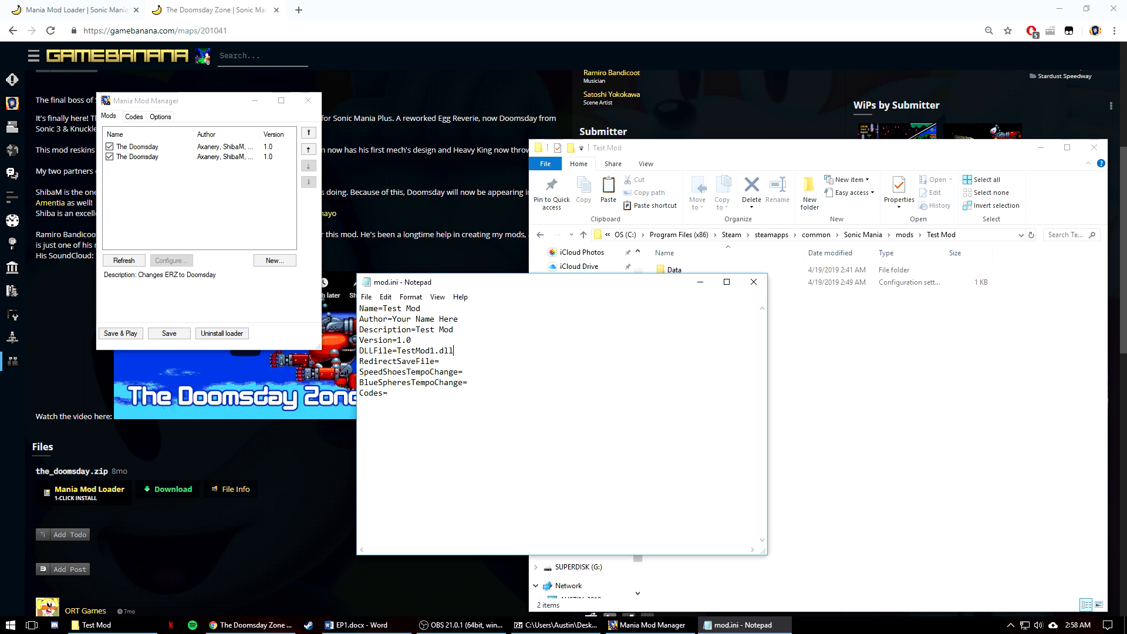
text(,TestMod2.)
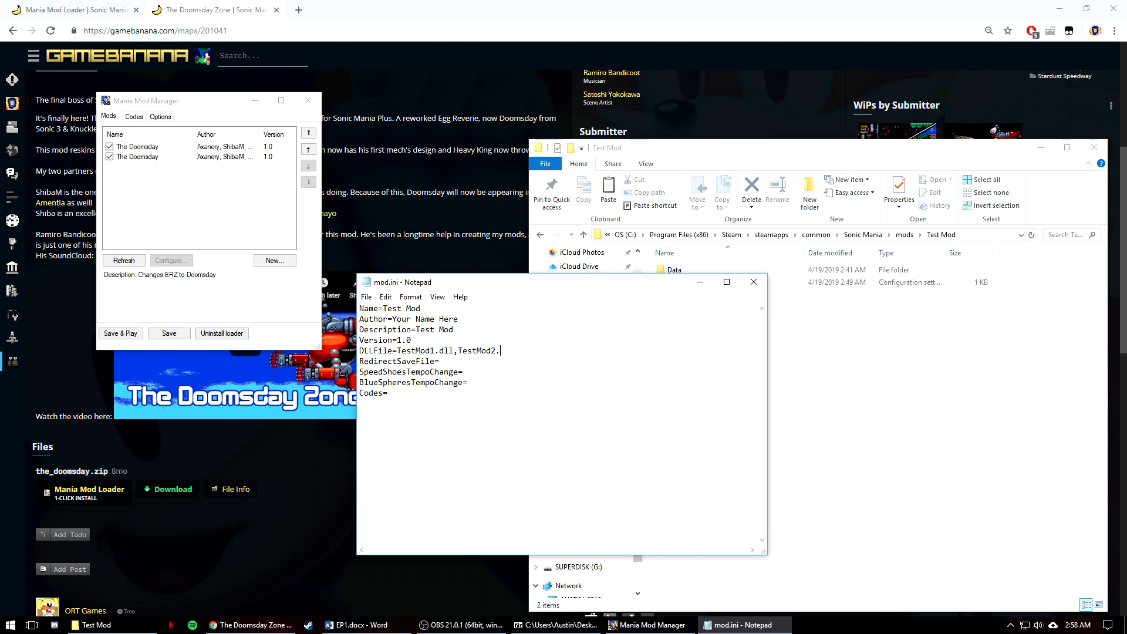
text(dll)
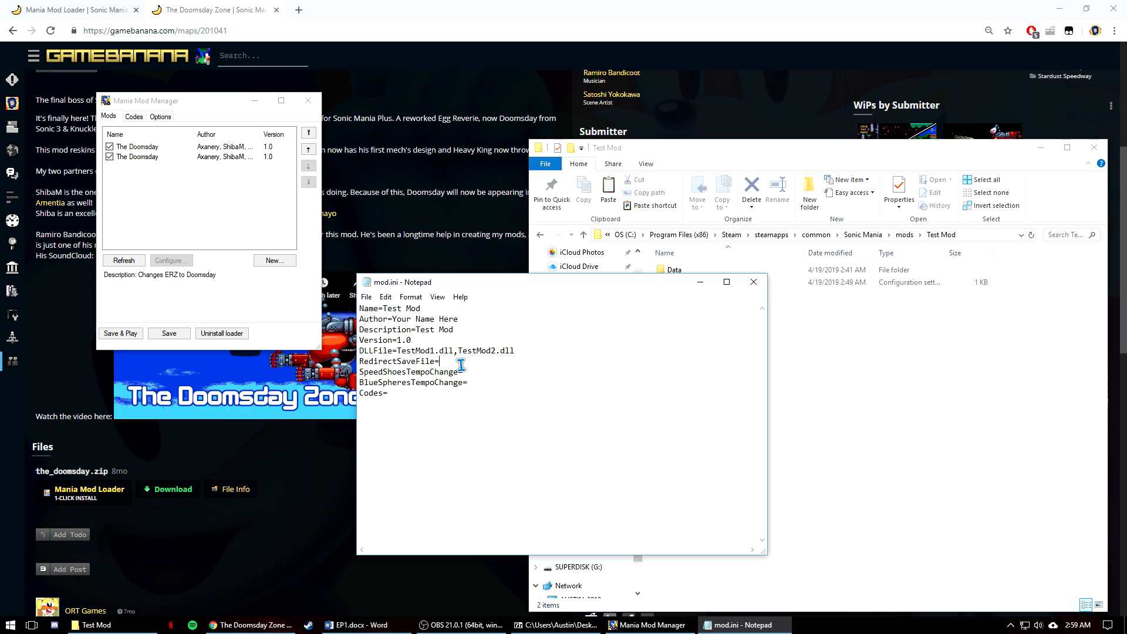
Step: Set RedirectSaveFile, SpeedShoesTempoChange and BlueSpheresTempoChange to true
text(tu)
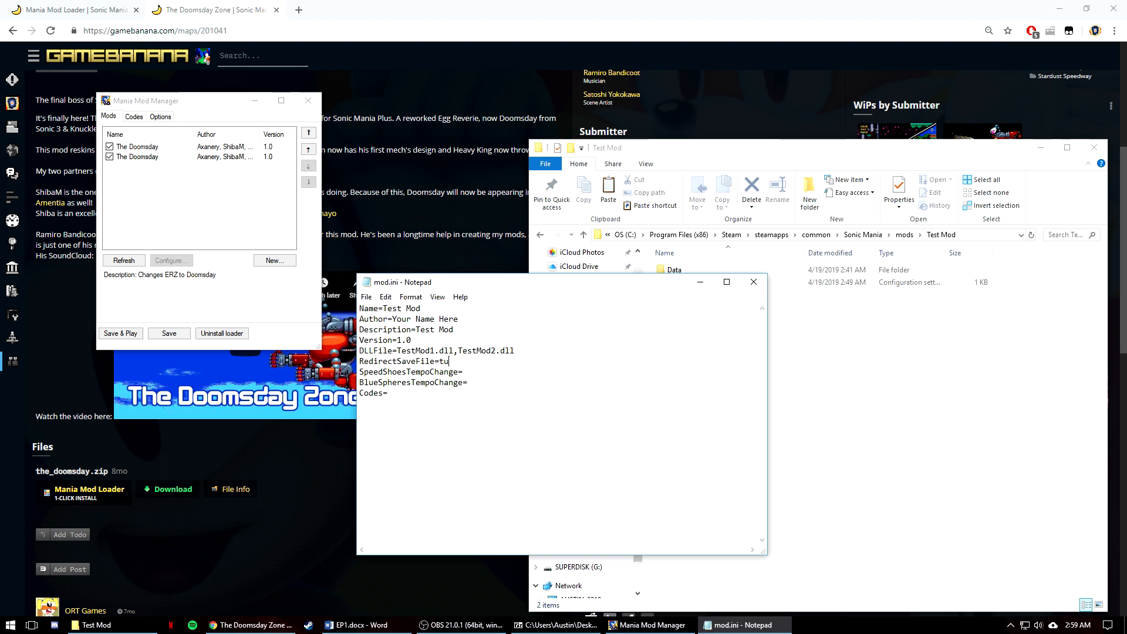
text(rue)
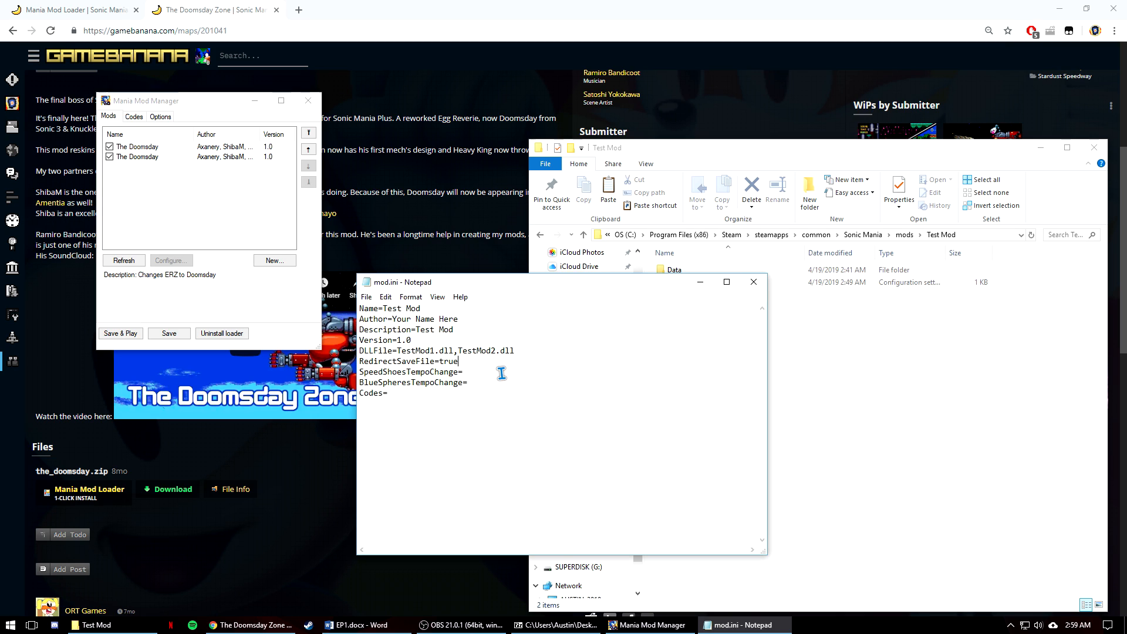
text(tru)
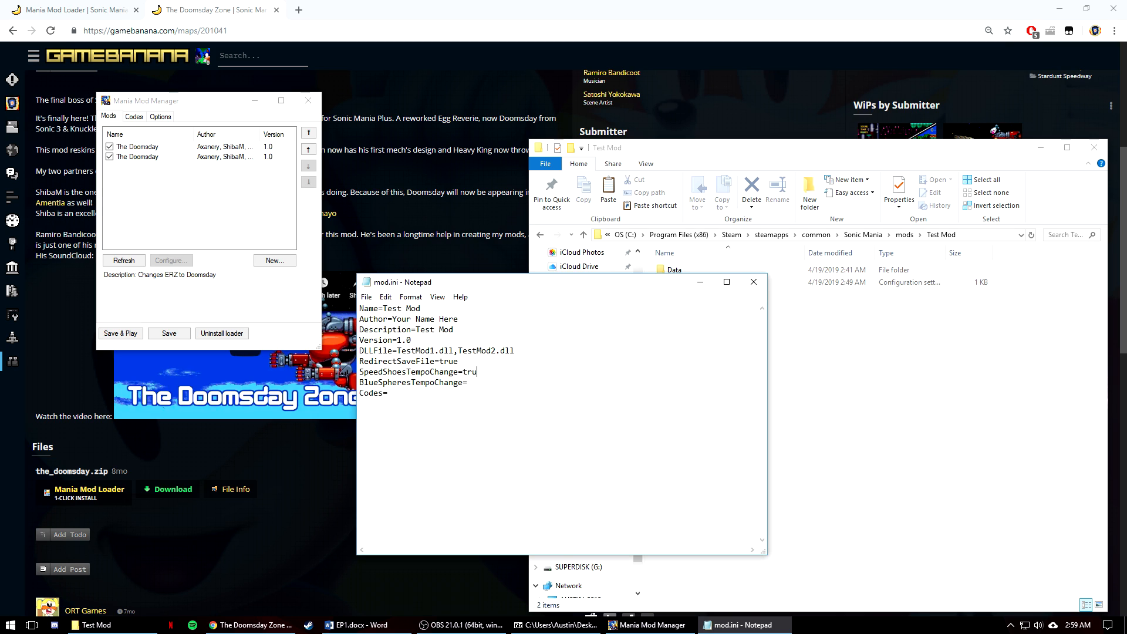
text(e)
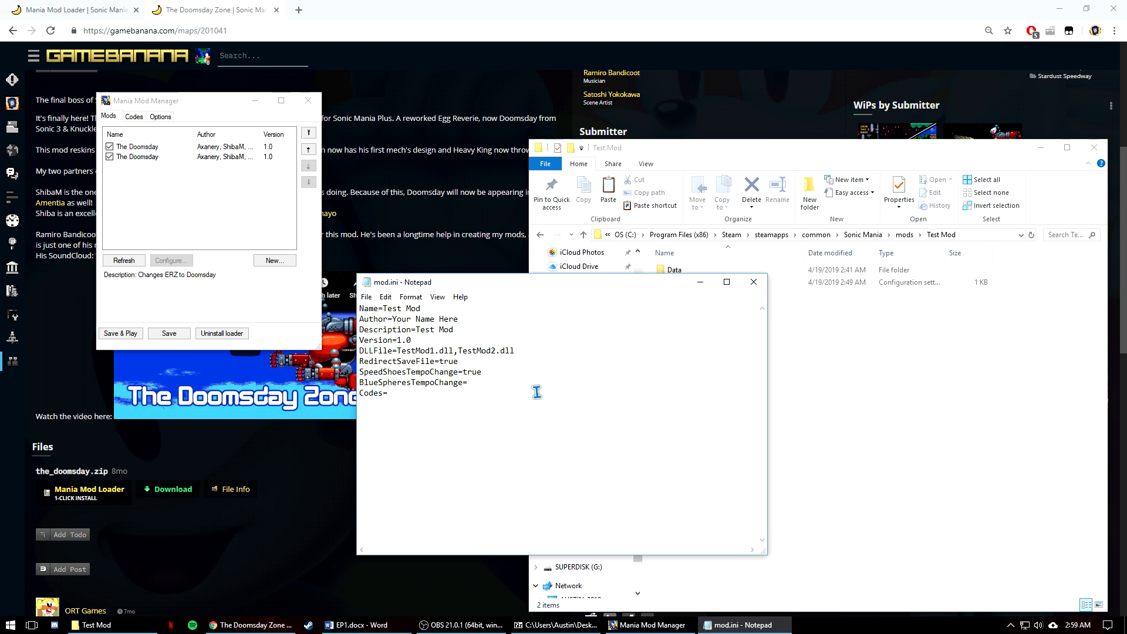
text(true)
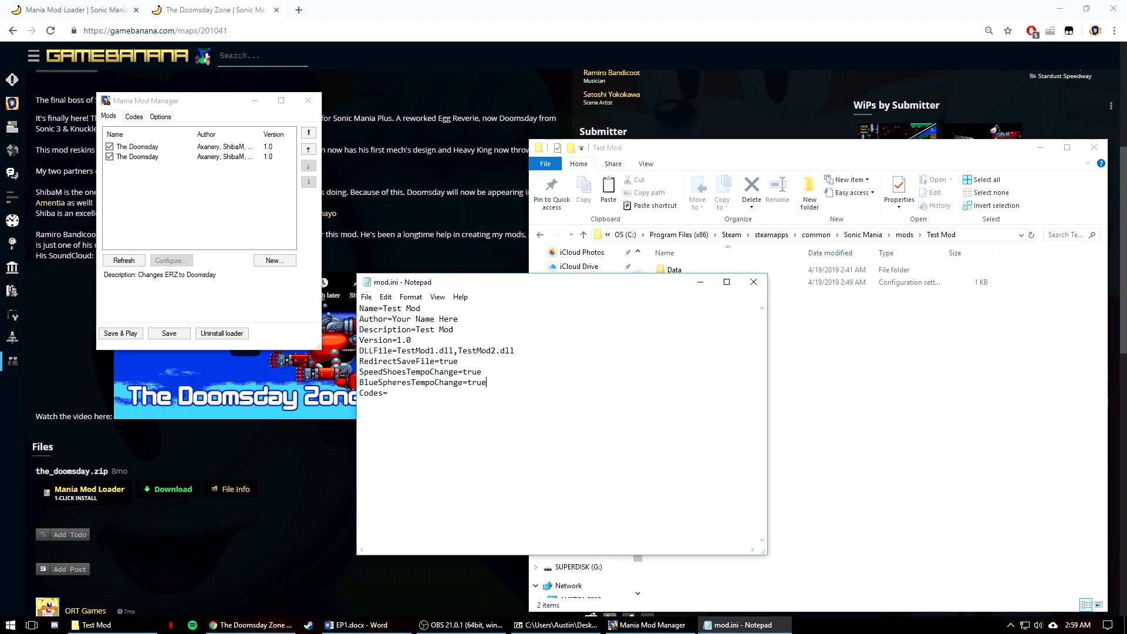
mouse_move(528, 420)
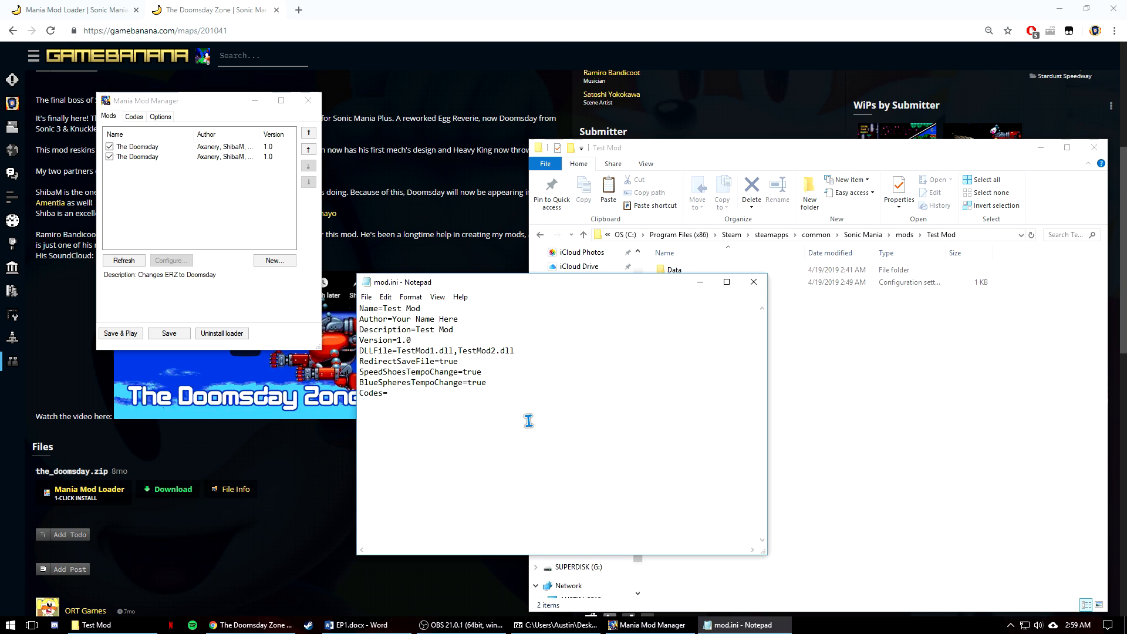
Step: Set Codes to codes.lst and begin a GameBanana line
text(codes.ls)
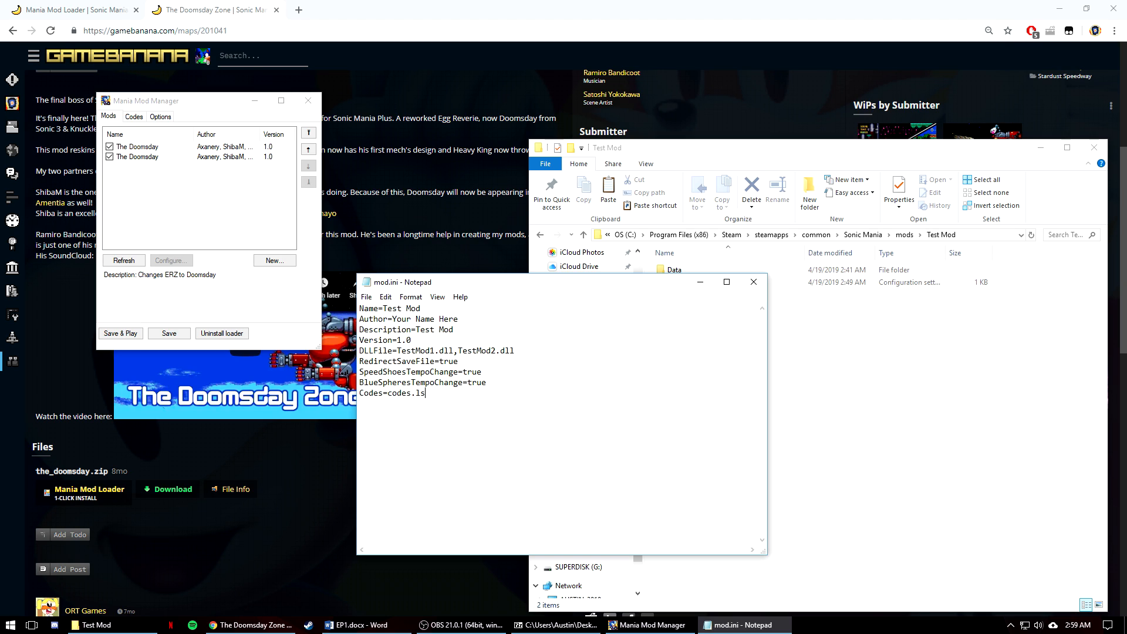
text(t)
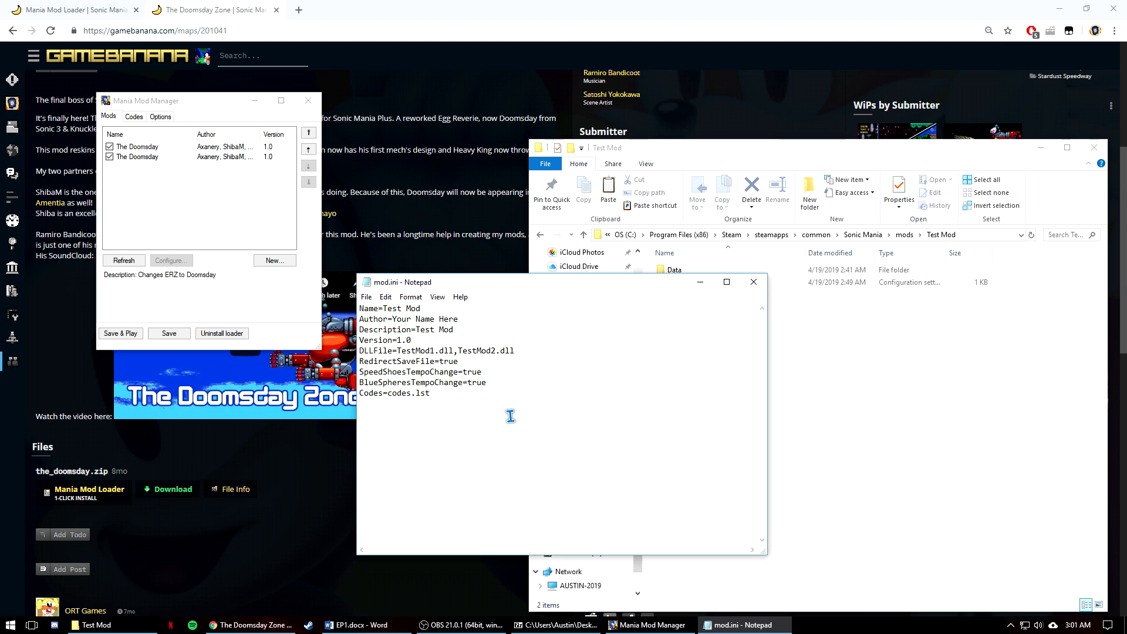
text(GameBanana)
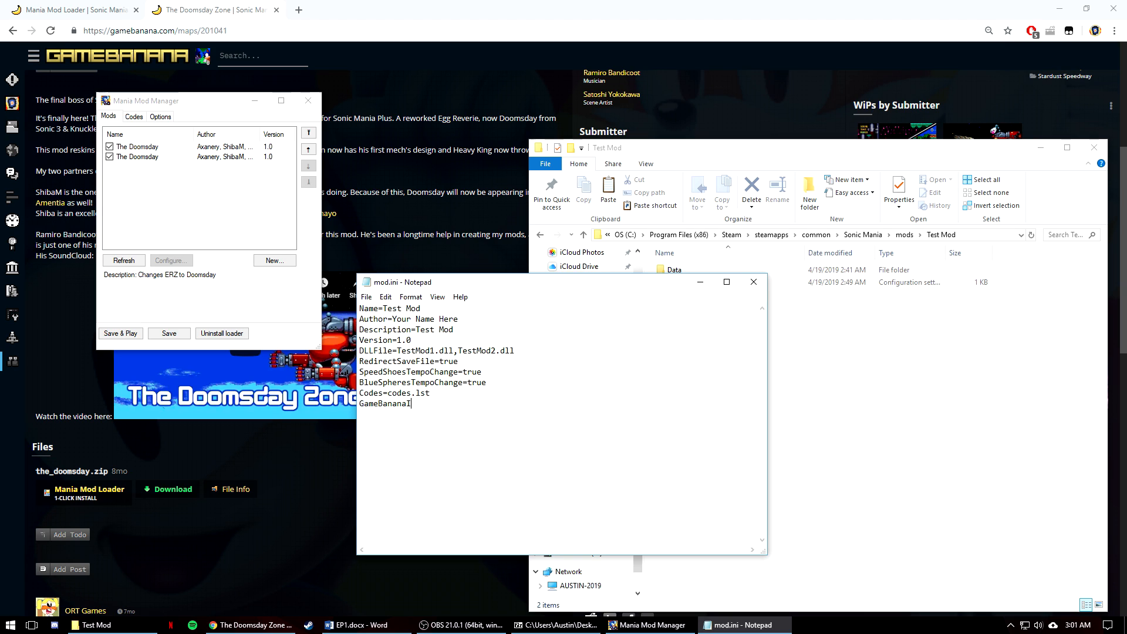
Step: Add GameBananaItemType=maps and start the GameBananaItemId line
text(ItemType)
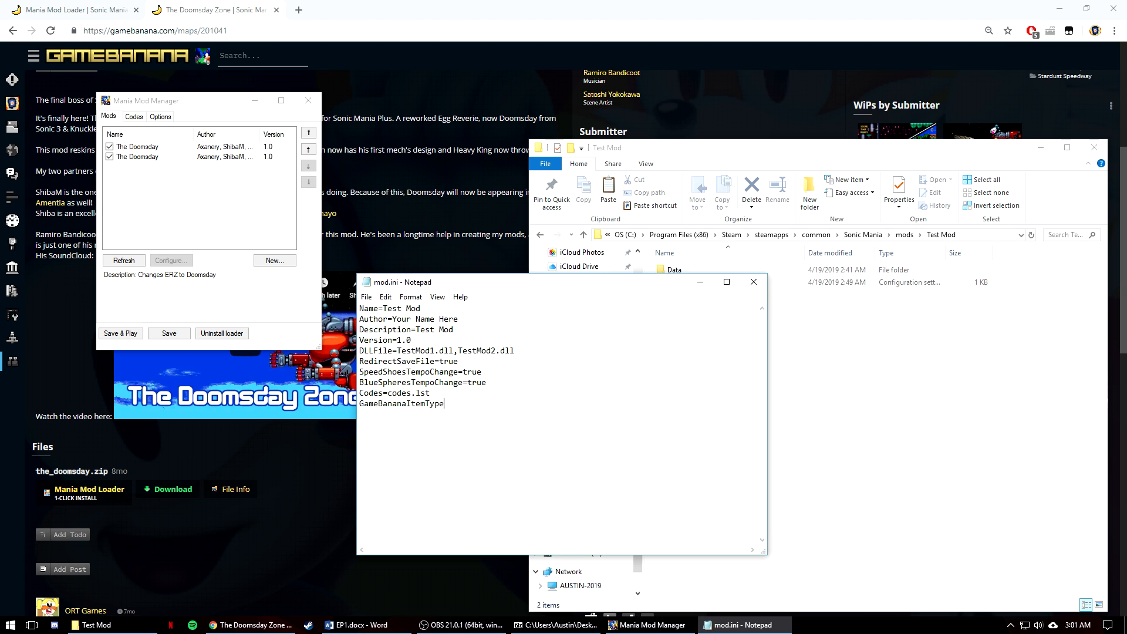
mouse_move(420, 411)
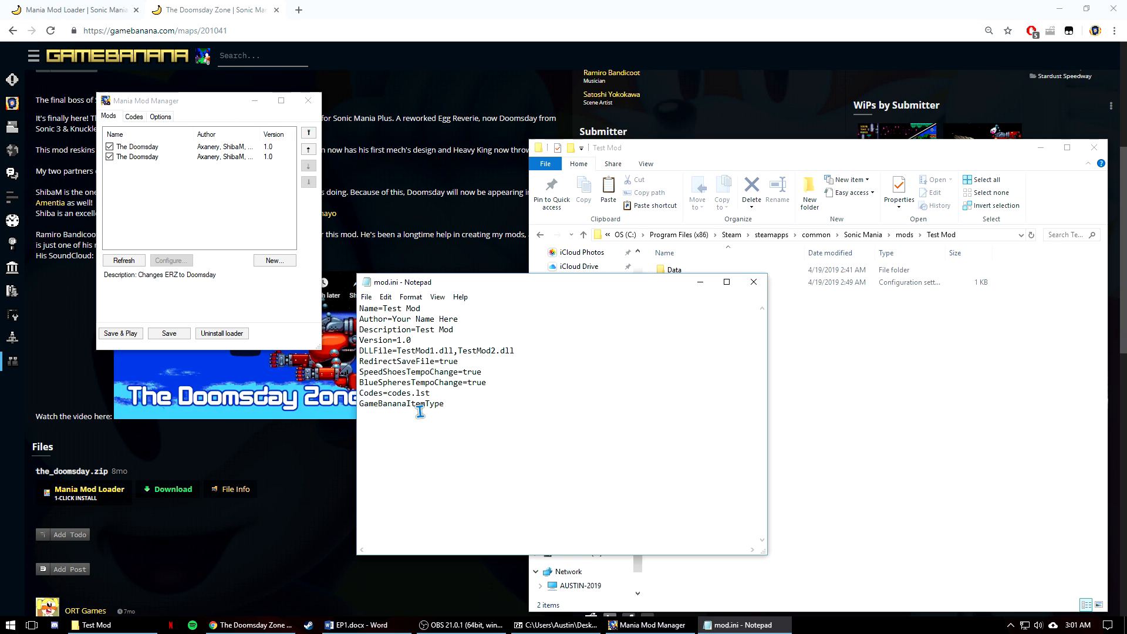
text(=maps)
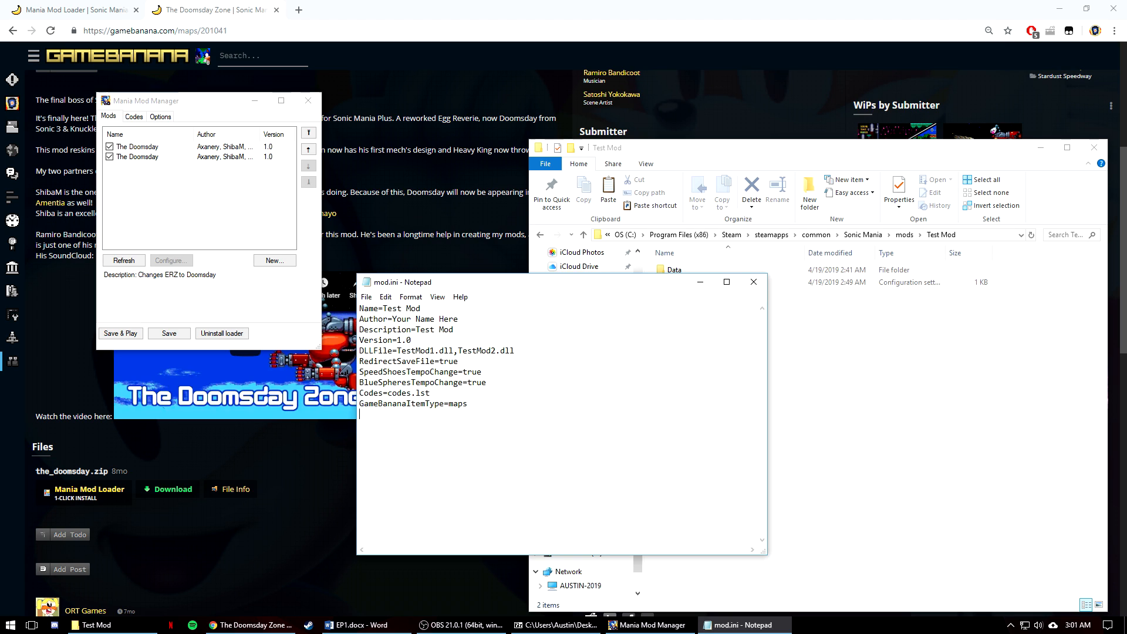
text(GameBanan)
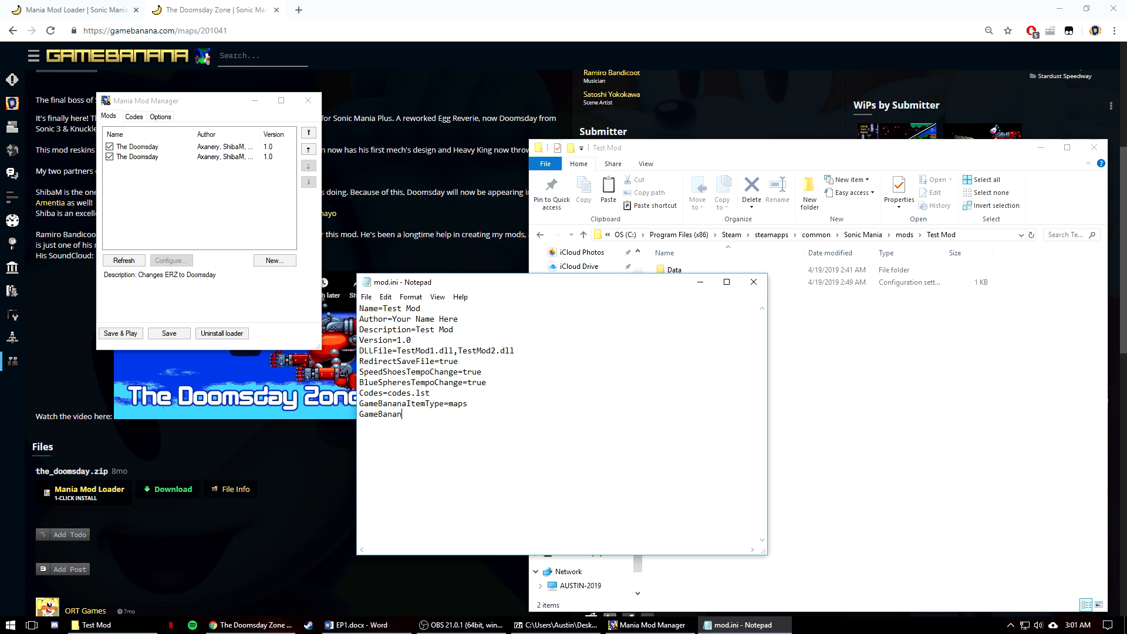
Step: Set GameBananaItemId to 201041, taken from the mod's GameBanana page URL
text(ItemId=)
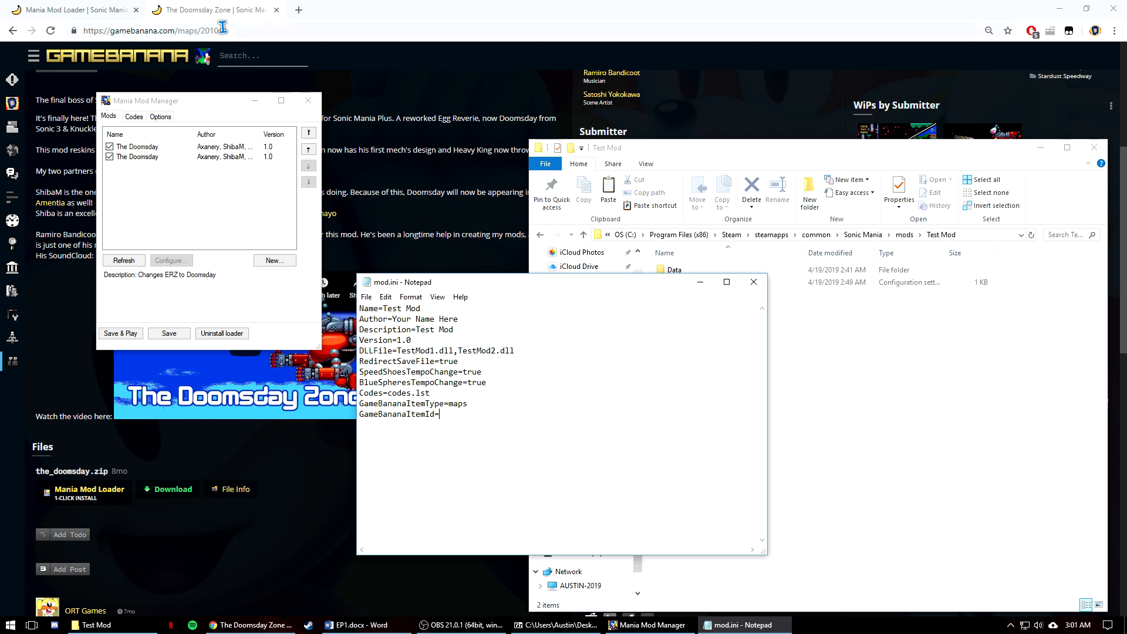
click(263, 54)
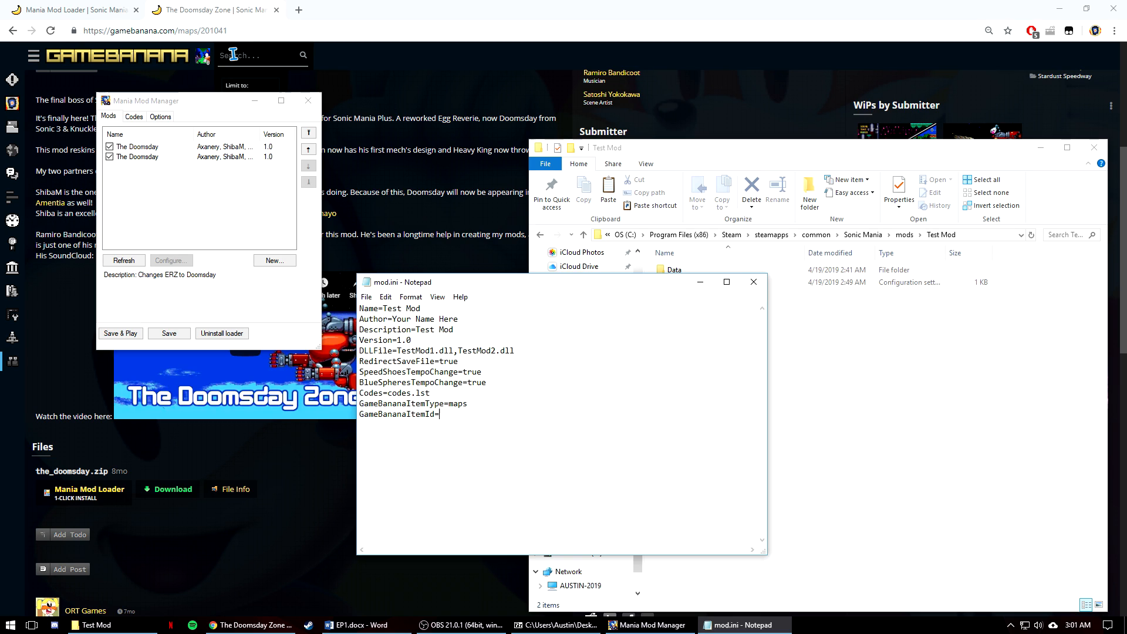
text(201041)
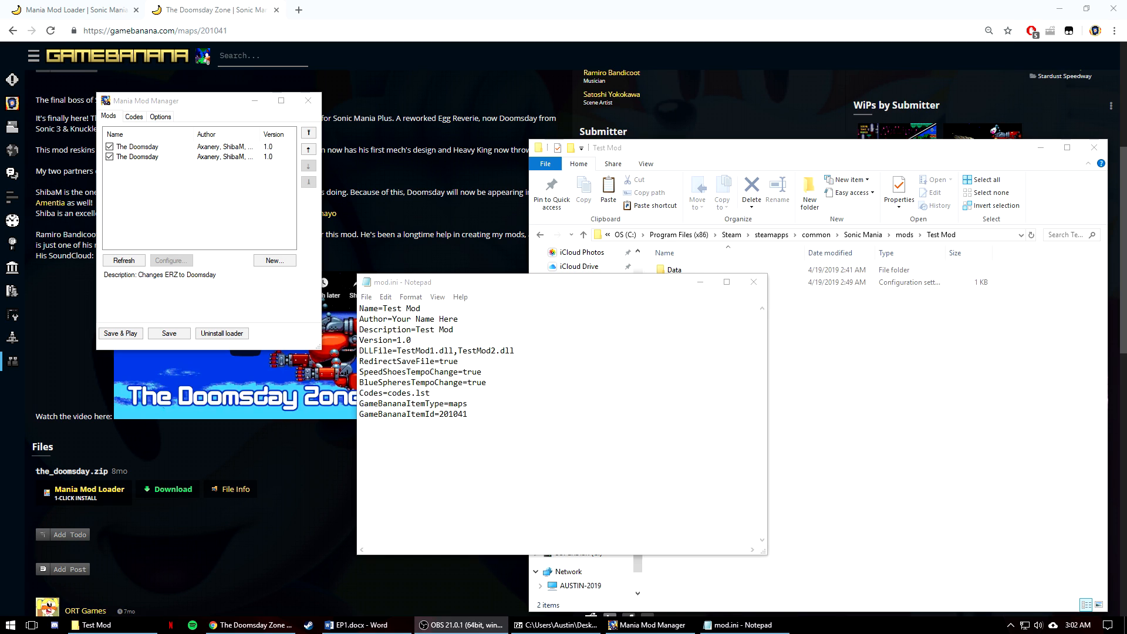
mouse_move(498, 542)
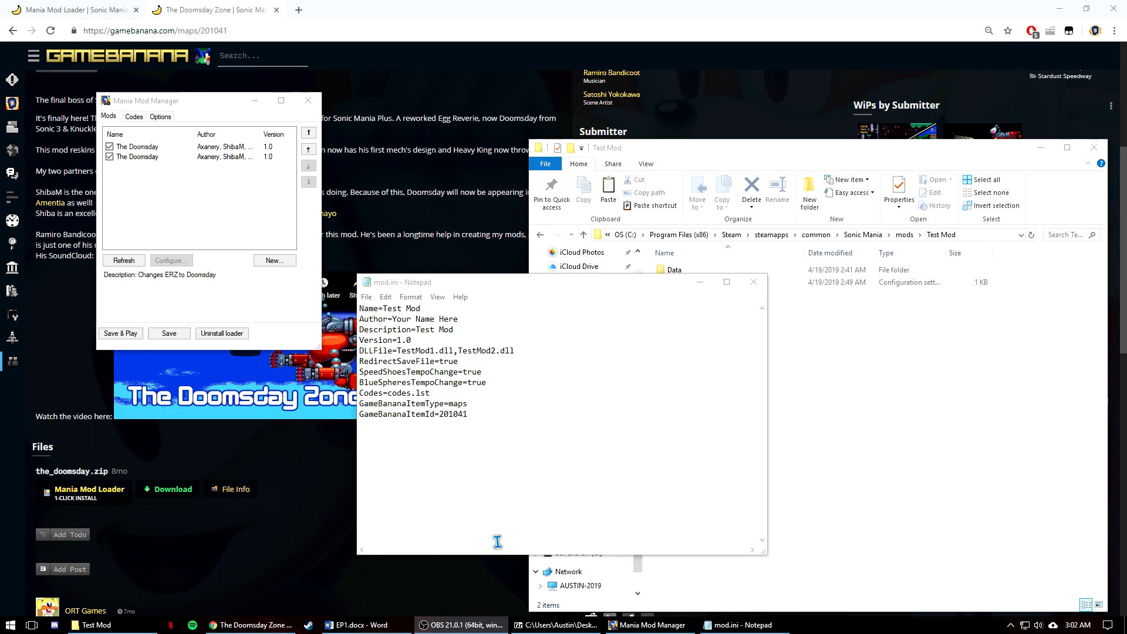
Step: Add empty [MusicLoops], [IgnoreFiles] and [ReplaceFiles] group headers to mod.ini
text([MusicLoops)
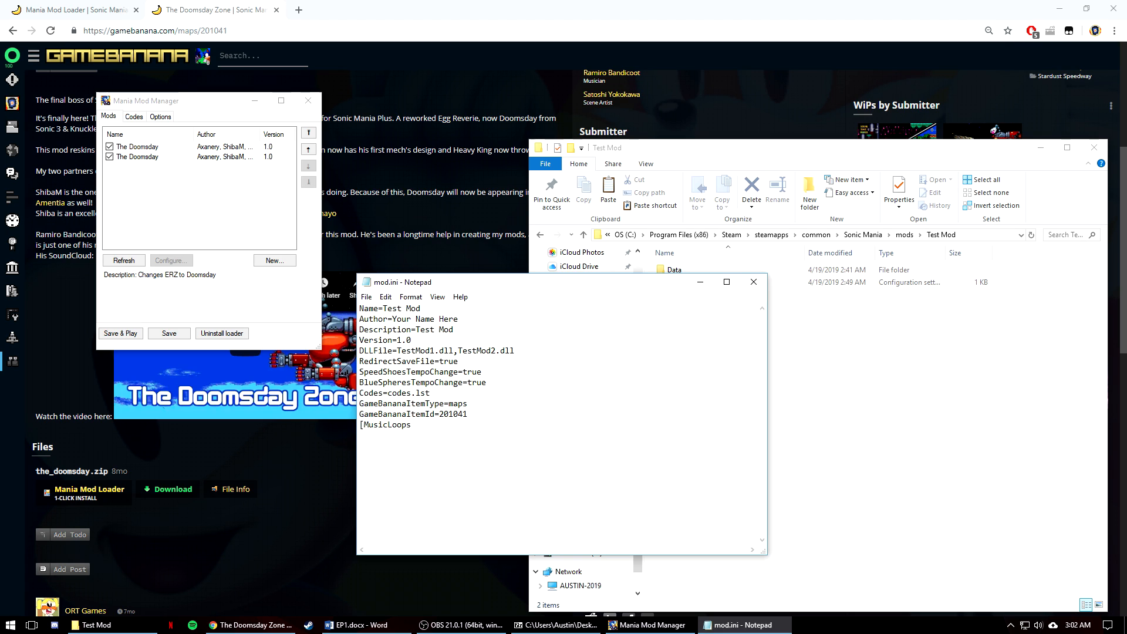
text([)
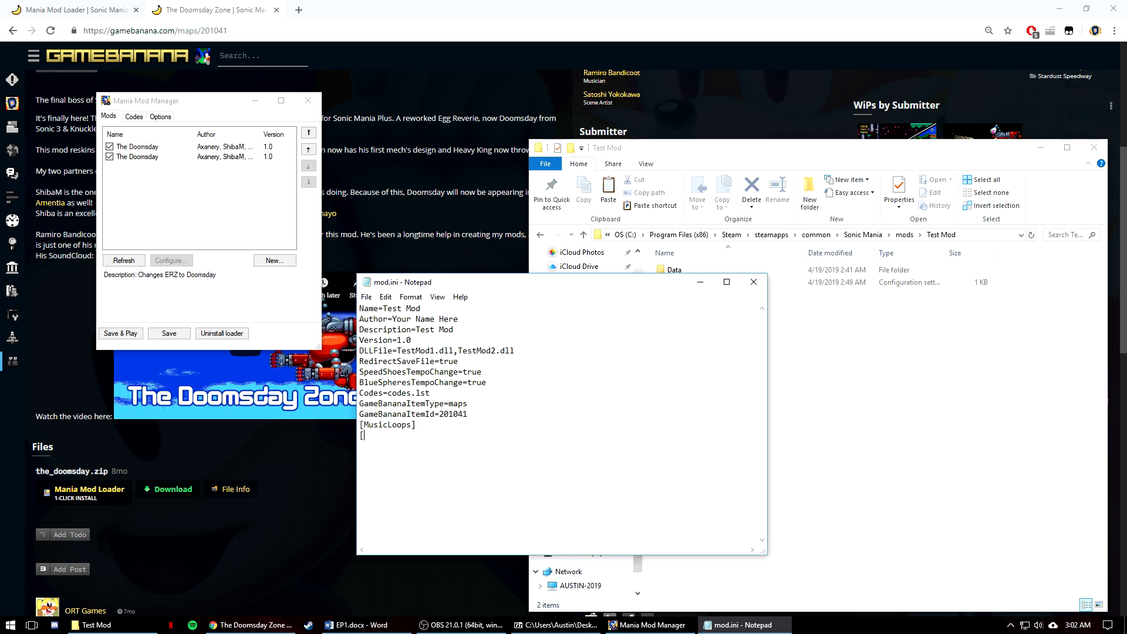
text(IgnoreFiles)
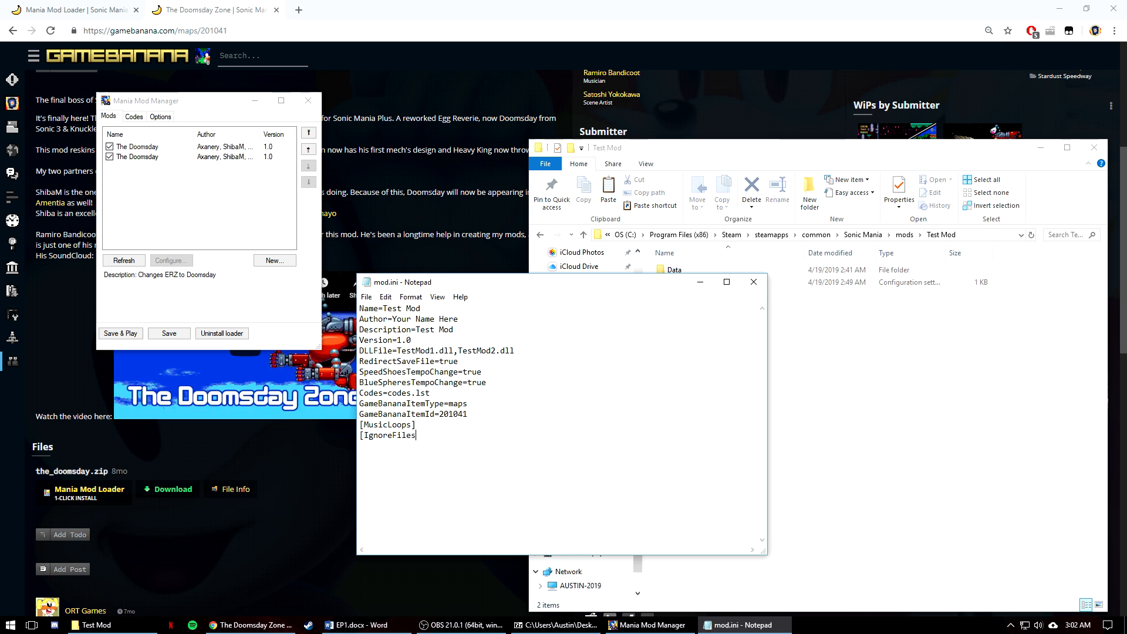
text(])
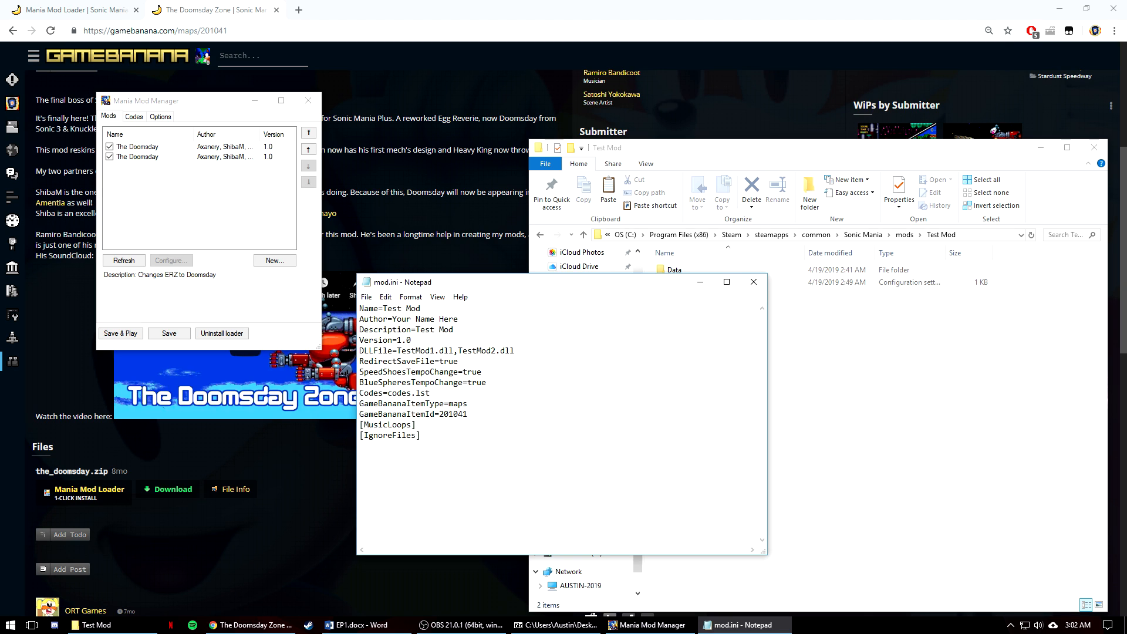
text([ReplaceFiles])
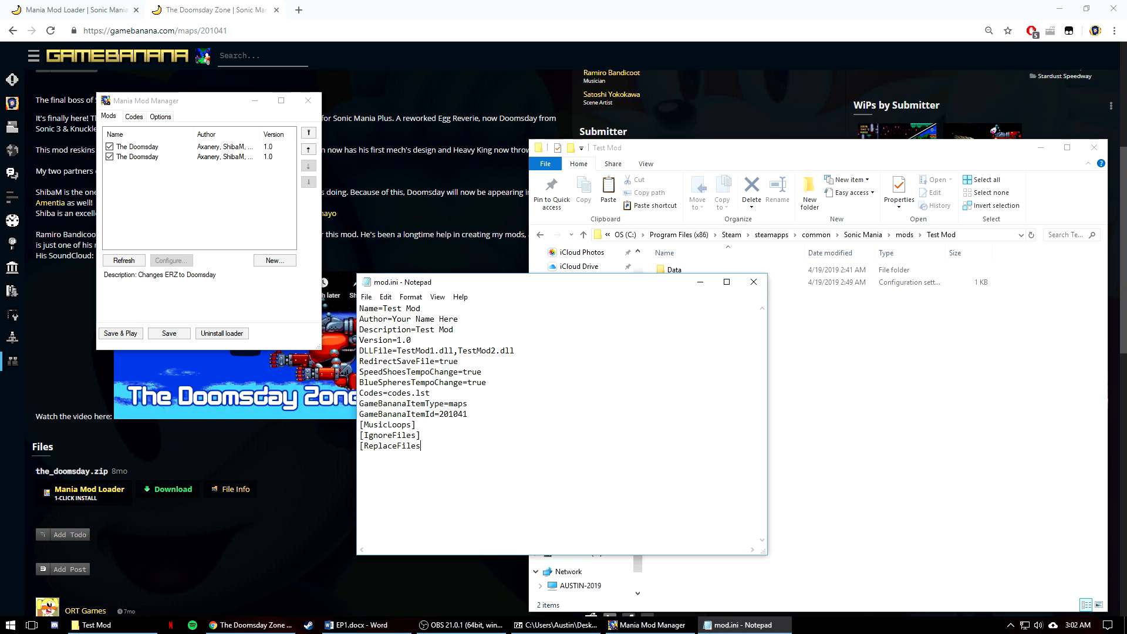
text(])
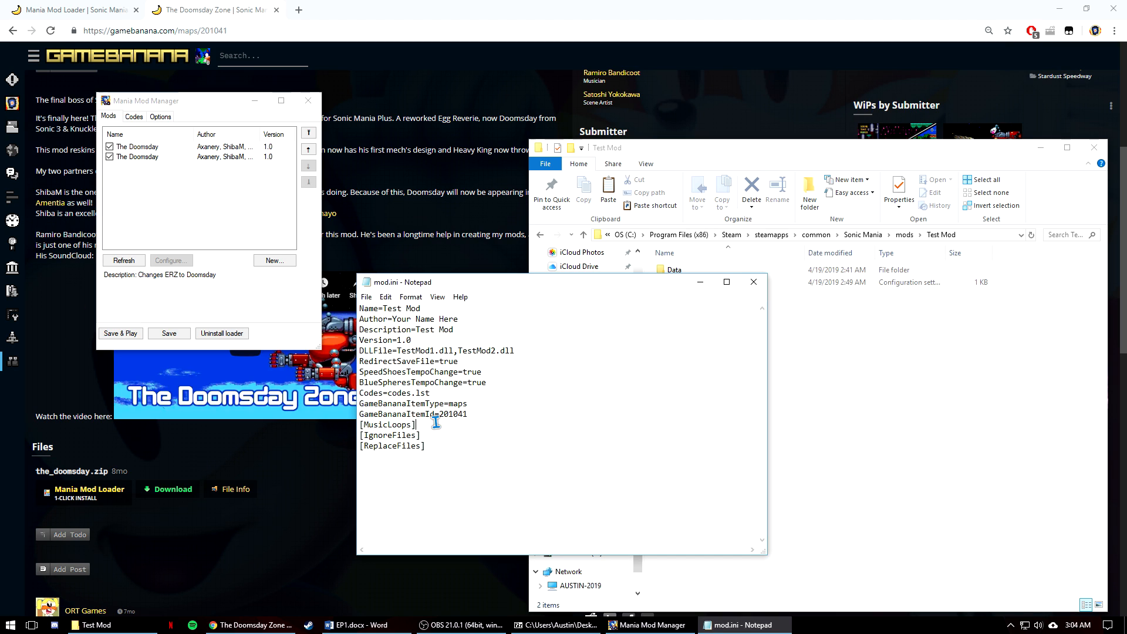
Step: Add GreenHill1=1 under the [MusicLoops] group
key(Enter)
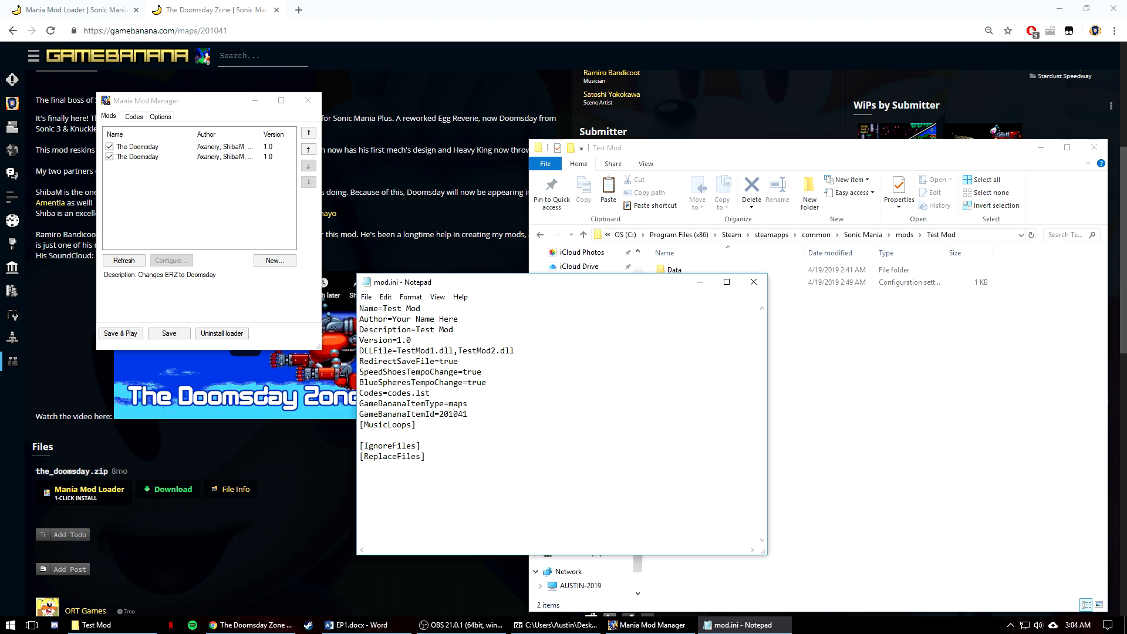
text(GreenHill1)
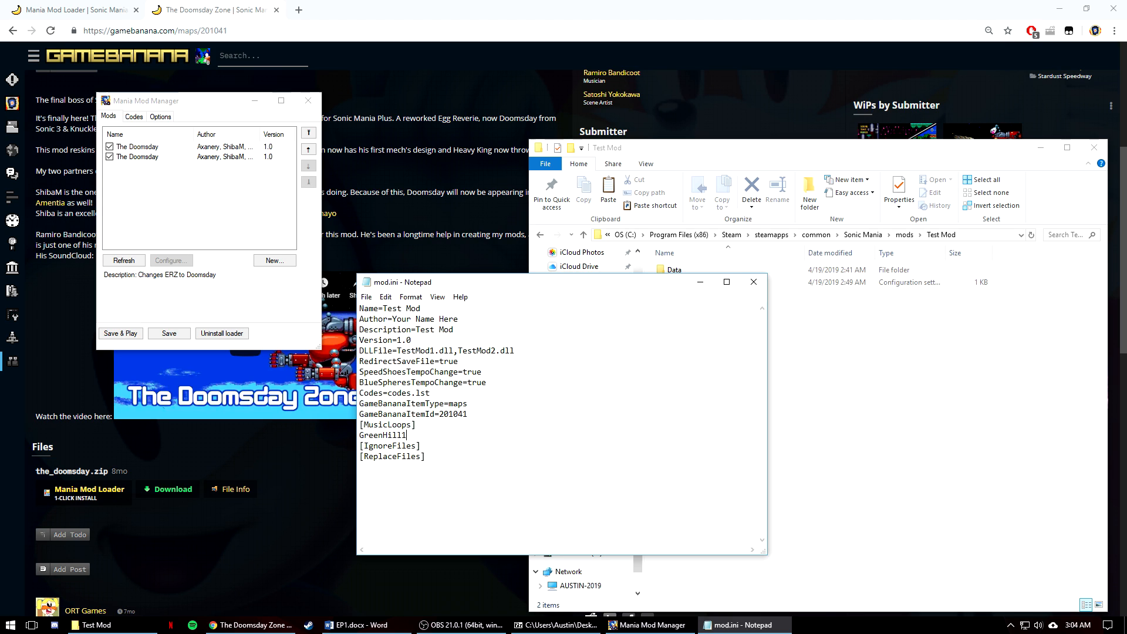
text(=1)
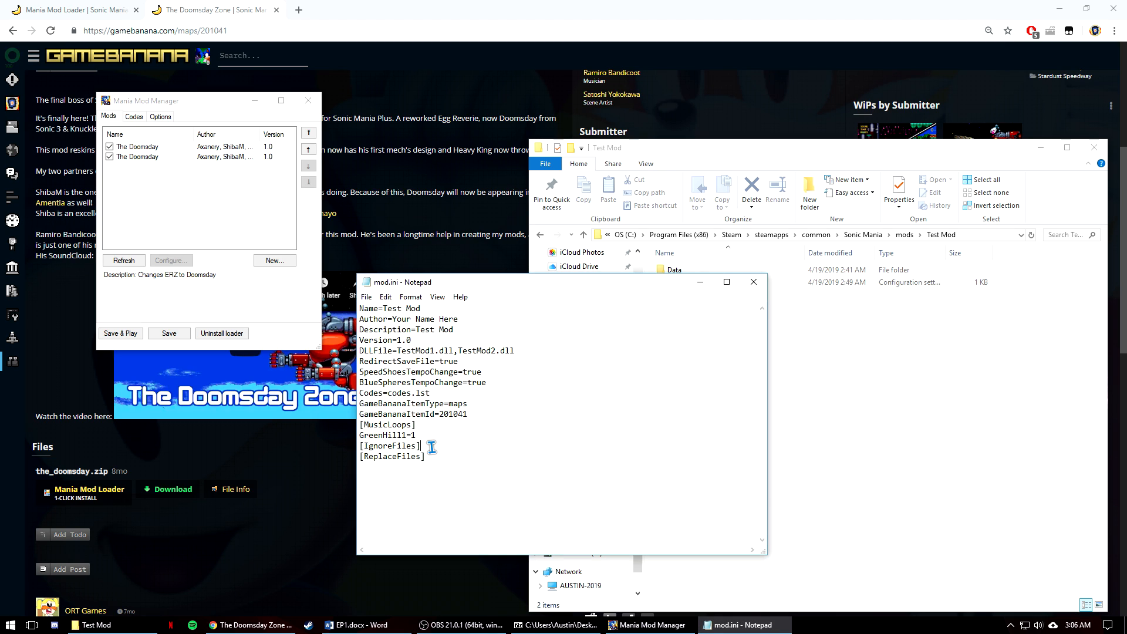
Step: List Data/Sprites/Players/Sonic2.gif under [IgnoreFiles] and map Sonic.bin to SuperSonic.bin under [ReplaceFiles]
text(Data/Sprites/Players/Sonic2.gif)
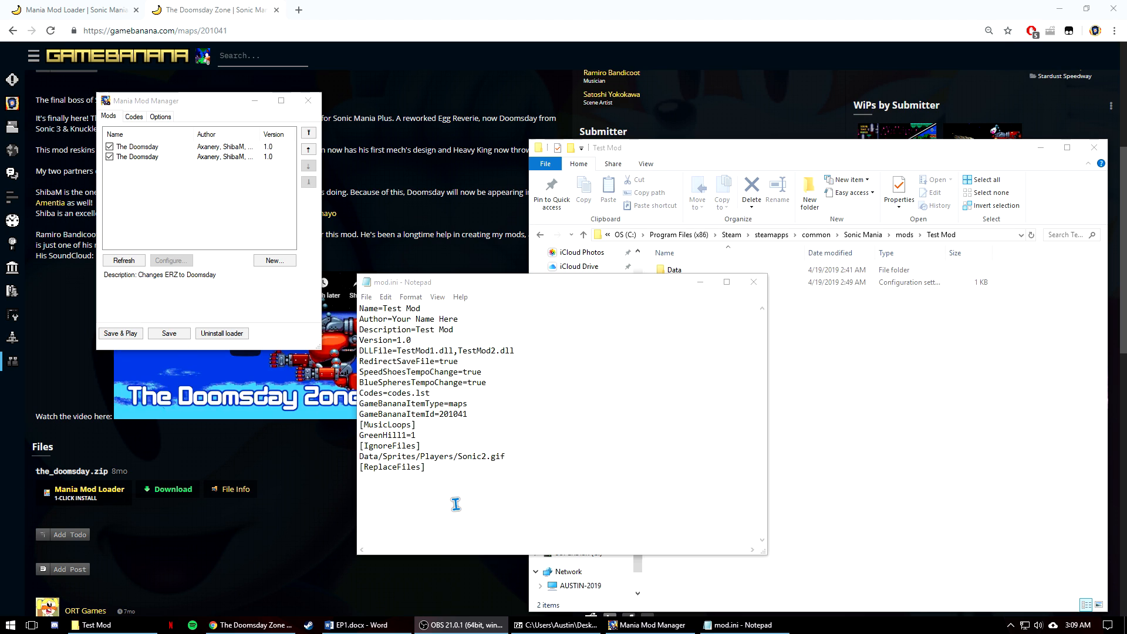
mouse_move(467, 449)
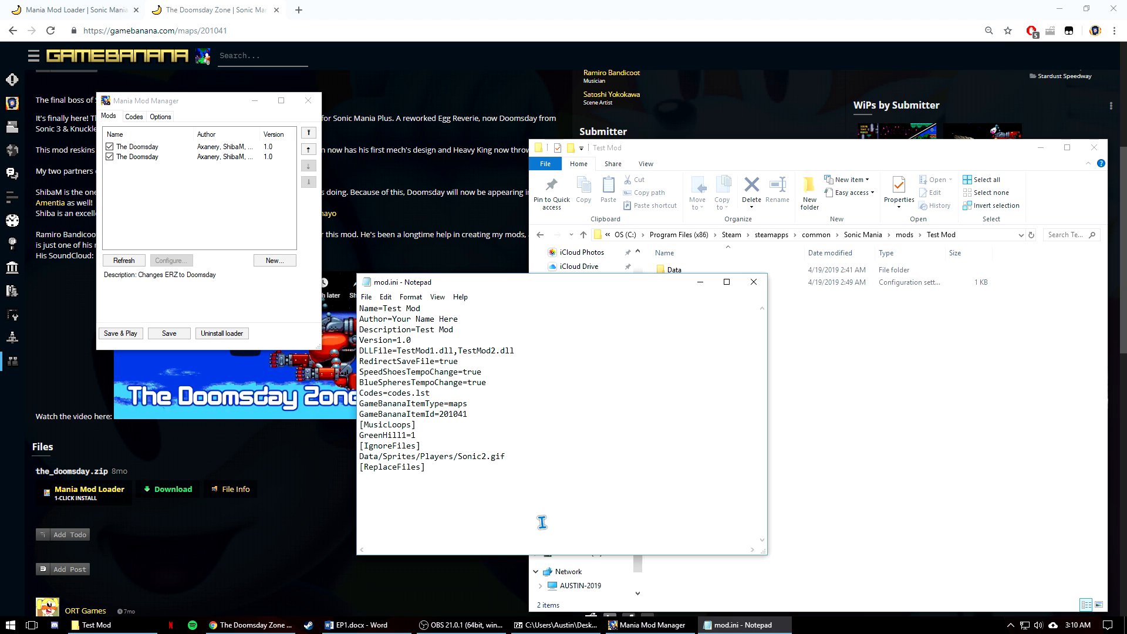
text(Data/Sprites/Players/Sonic.bin=Data/Sprite/Players/SuperSonic.bin)
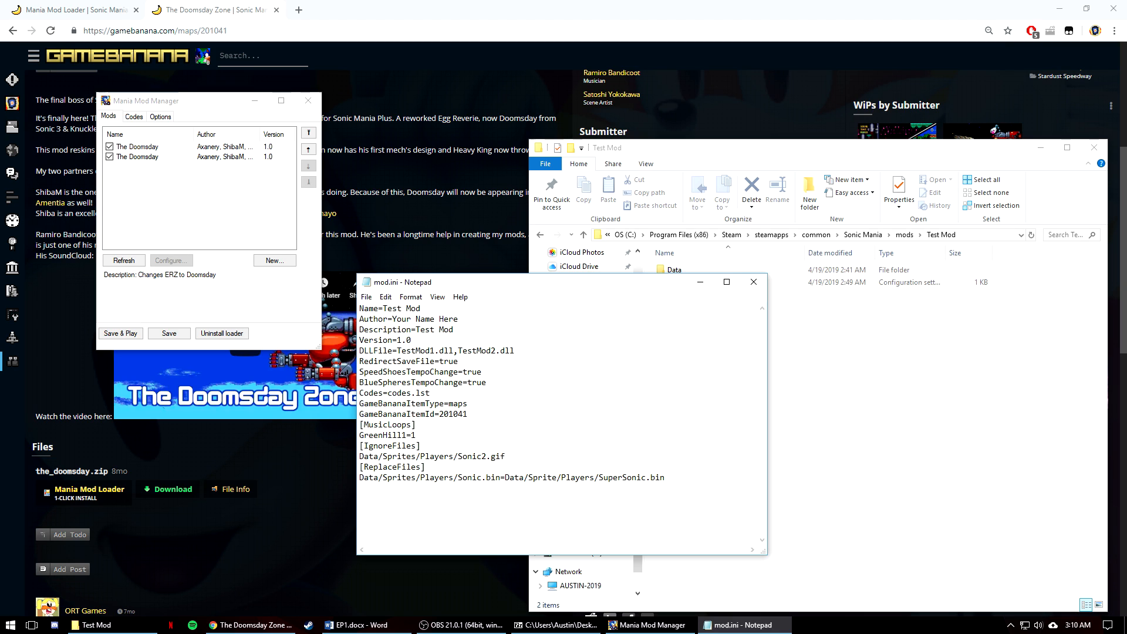
Step: Select everything in mod.ini from the DLLFile line to the end
click(361, 477)
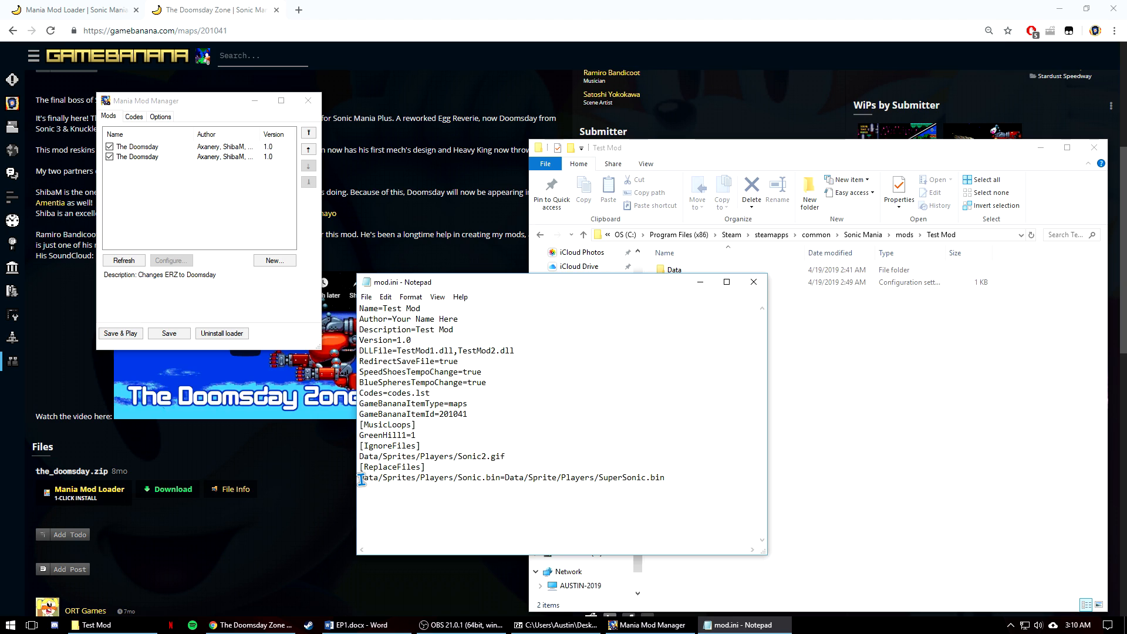
drag(361, 478, 505, 478)
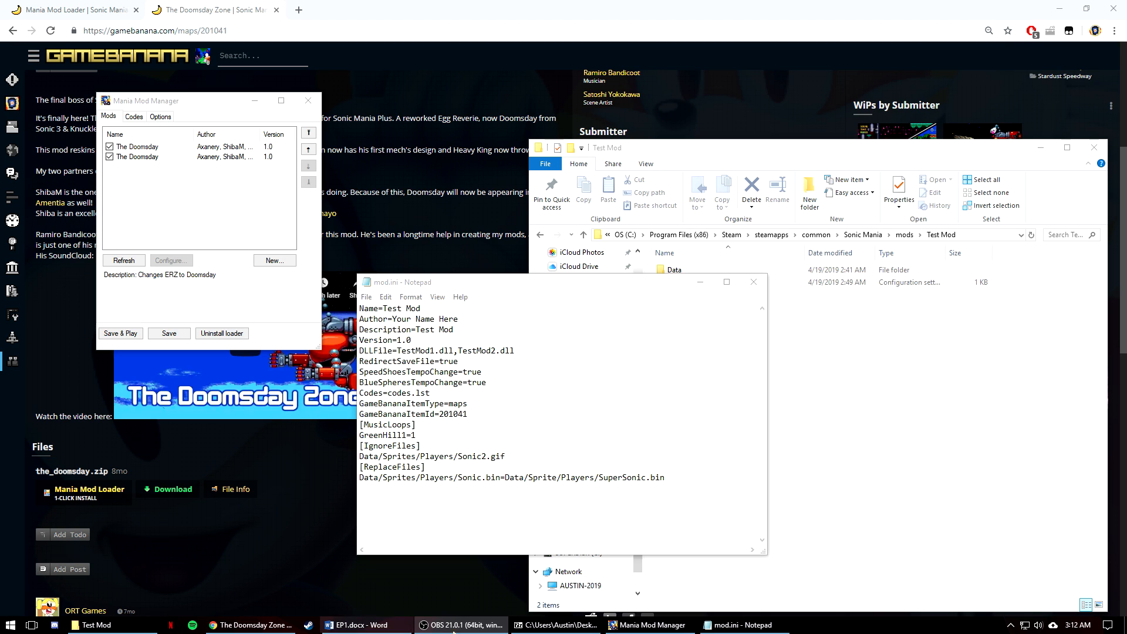
mouse_move(745, 467)
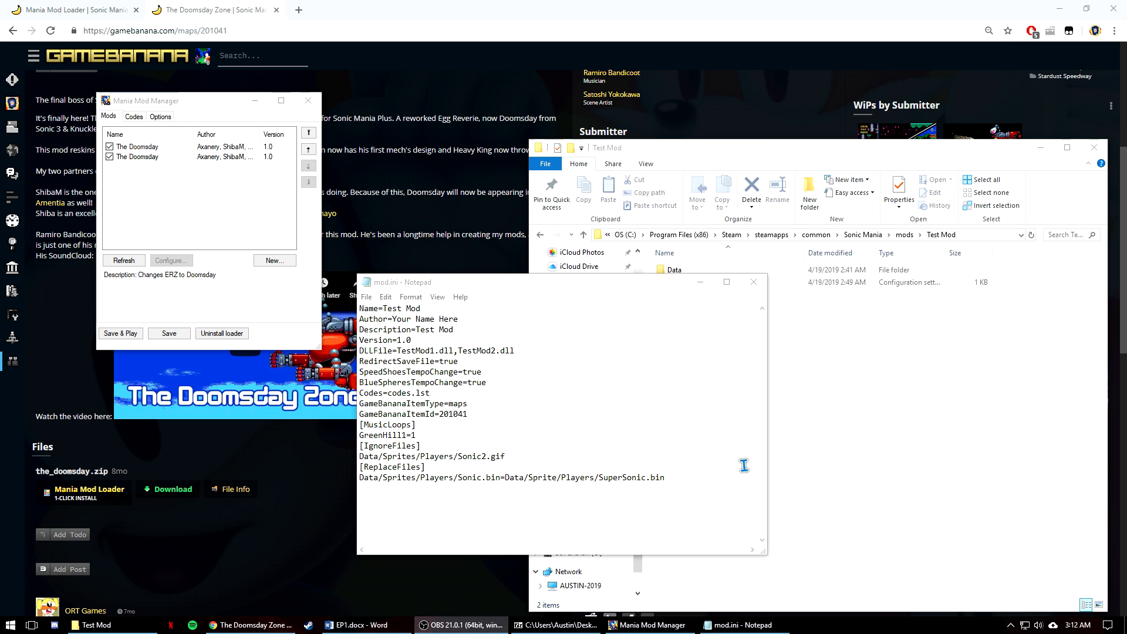
drag(361, 360, 664, 477)
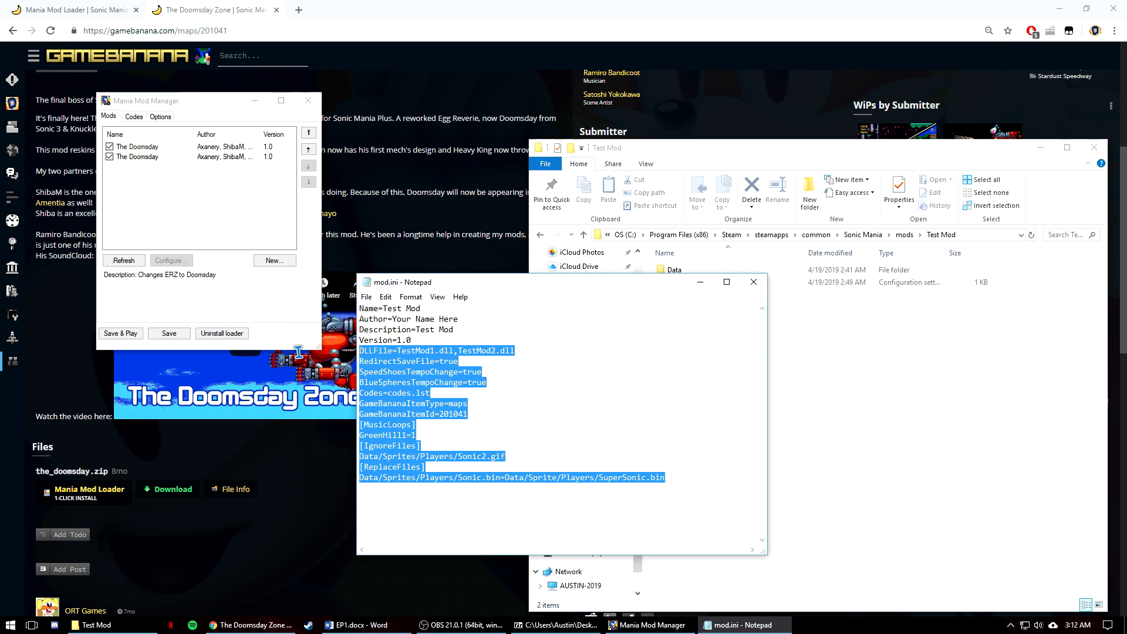
Step: Delete the selected lines, leaving Name, Author, Description and Version, then start a new mod
key(Delete)
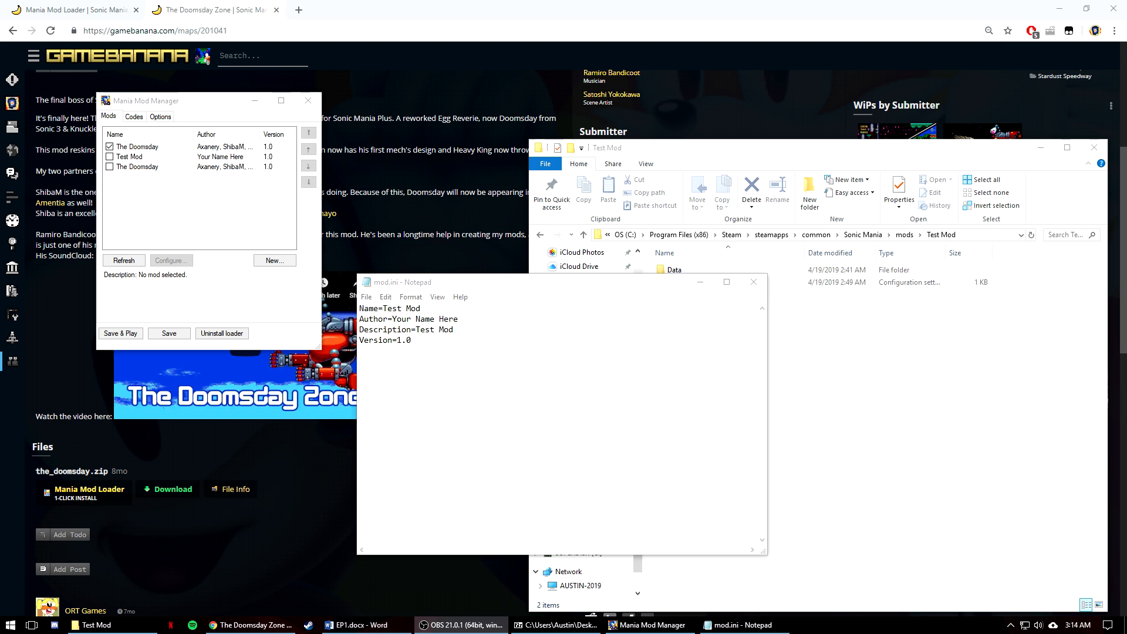
mouse_move(239, 268)
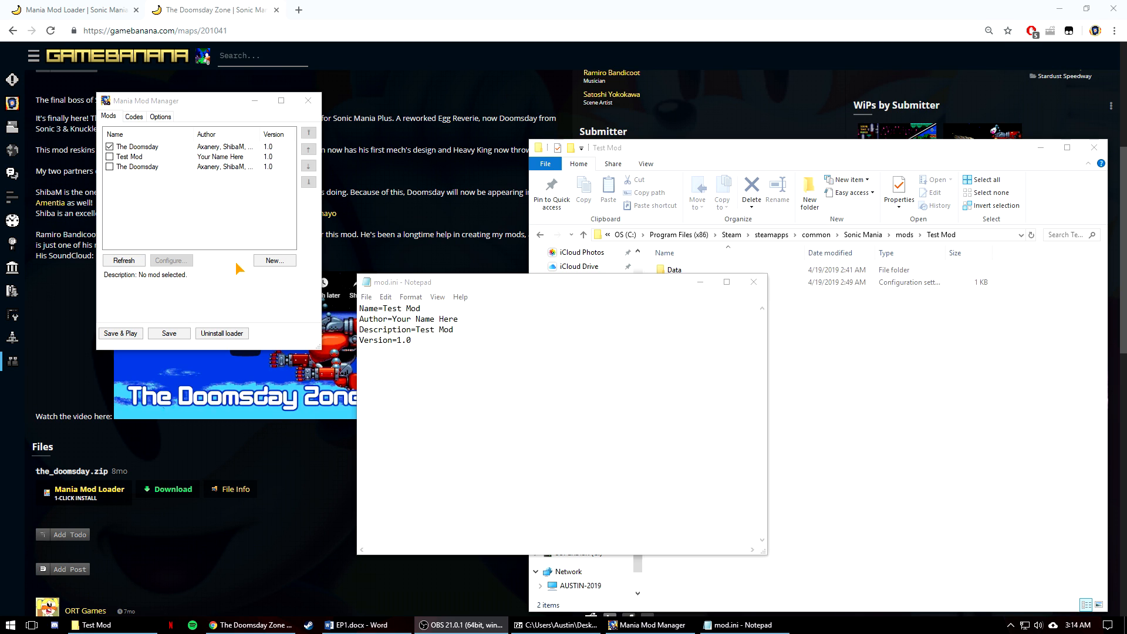
click(274, 260)
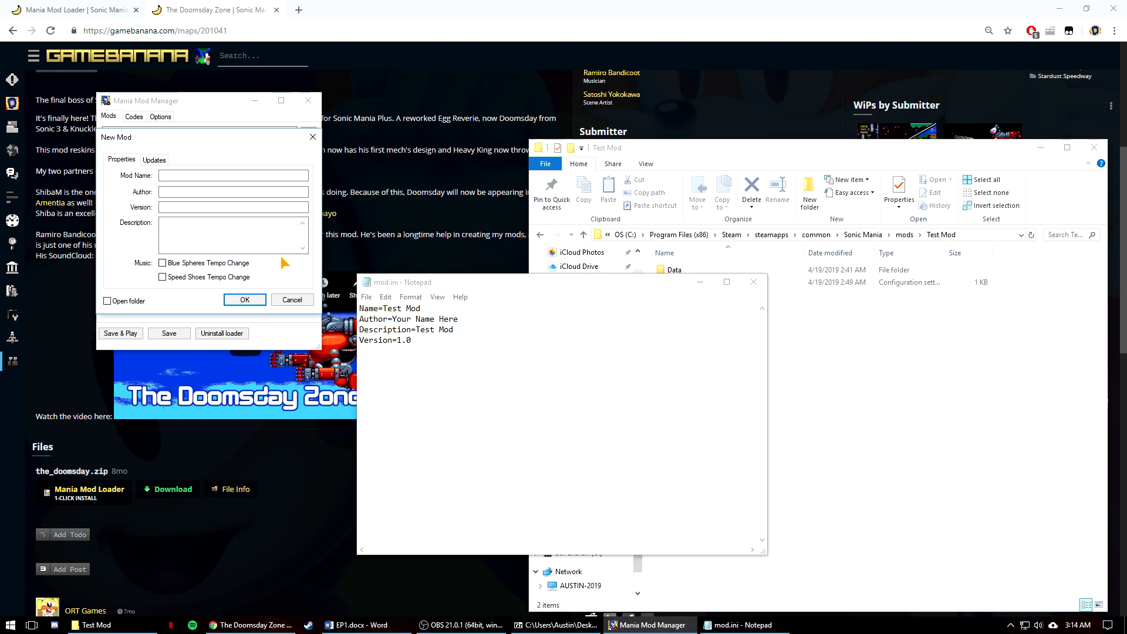
Step: Begin entering Test Mod 2 as the new mod's name in the New Mod dialog
click(232, 176)
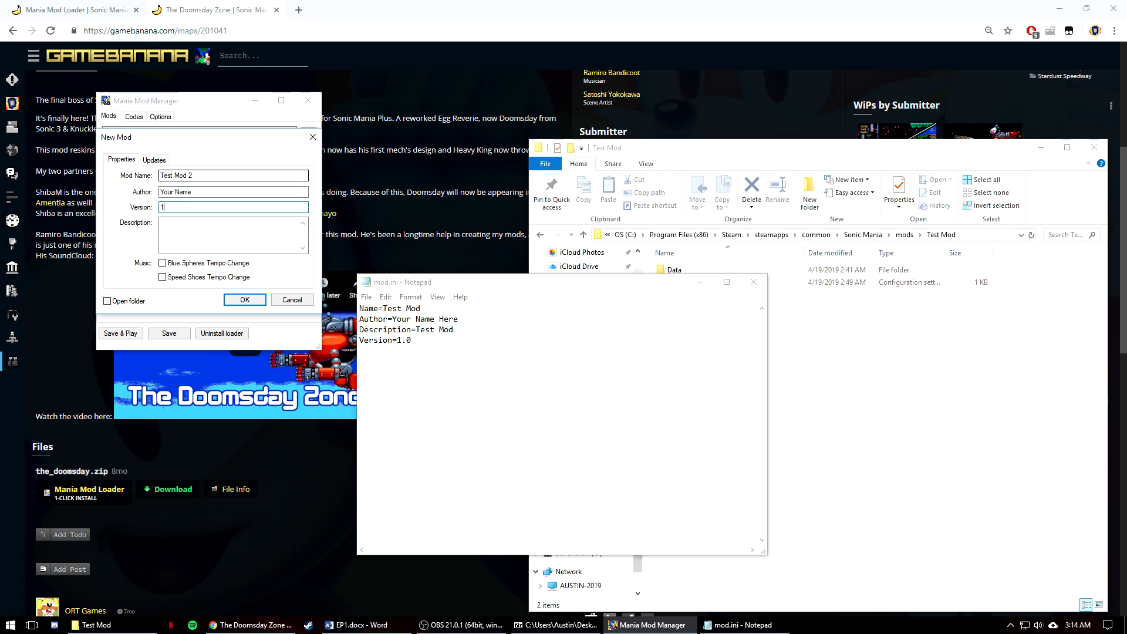
text(Test Mod 2)
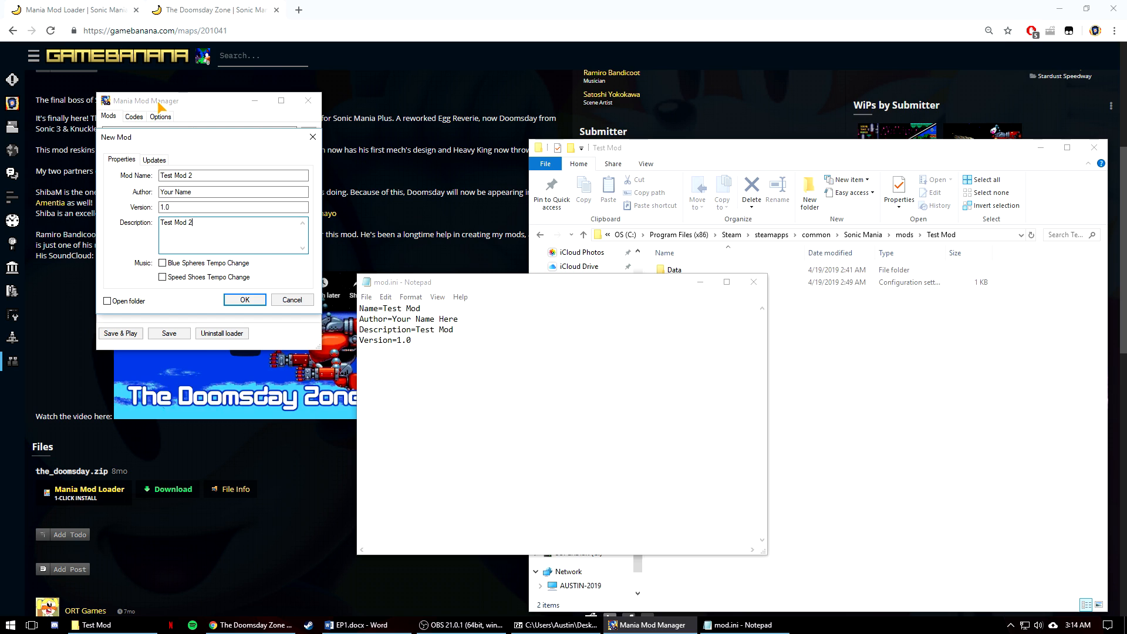
click(155, 160)
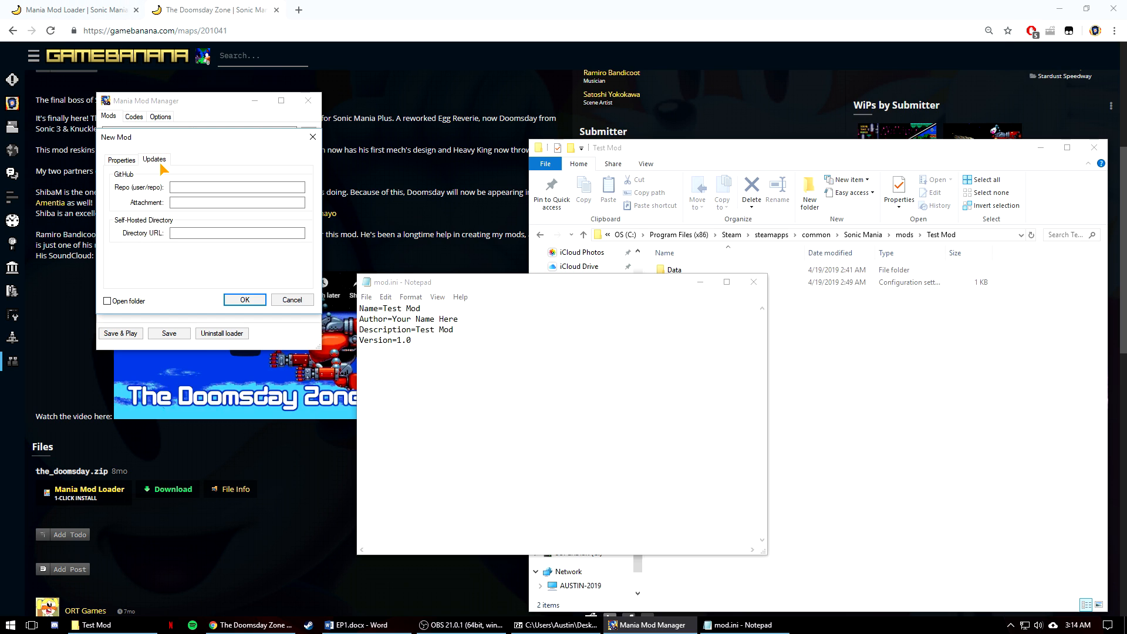
click(213, 187)
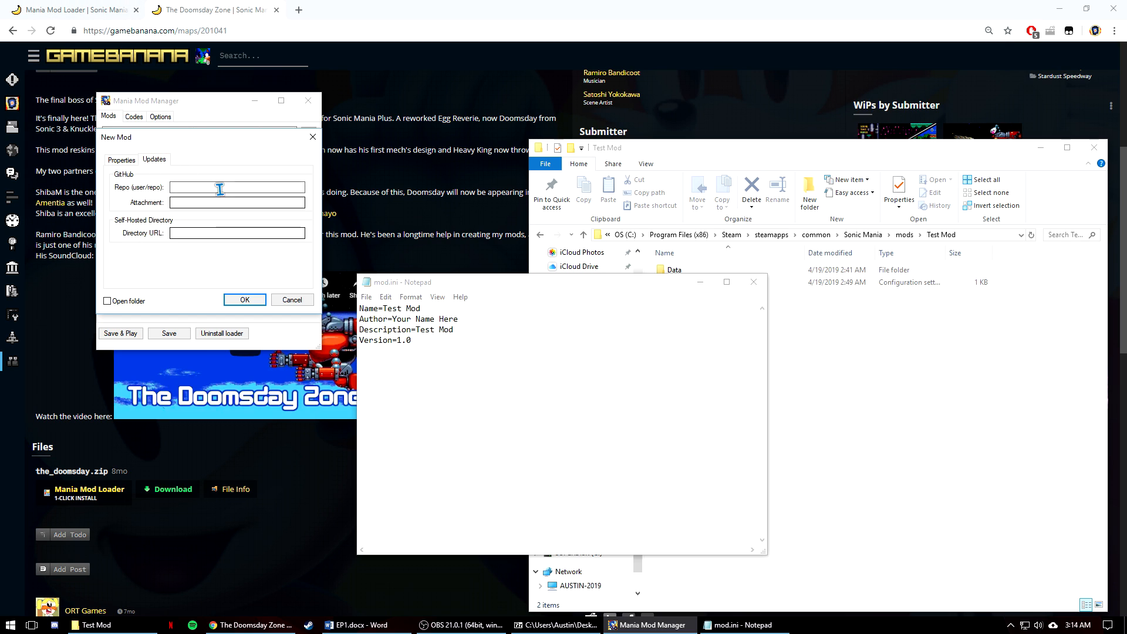
click(121, 160)
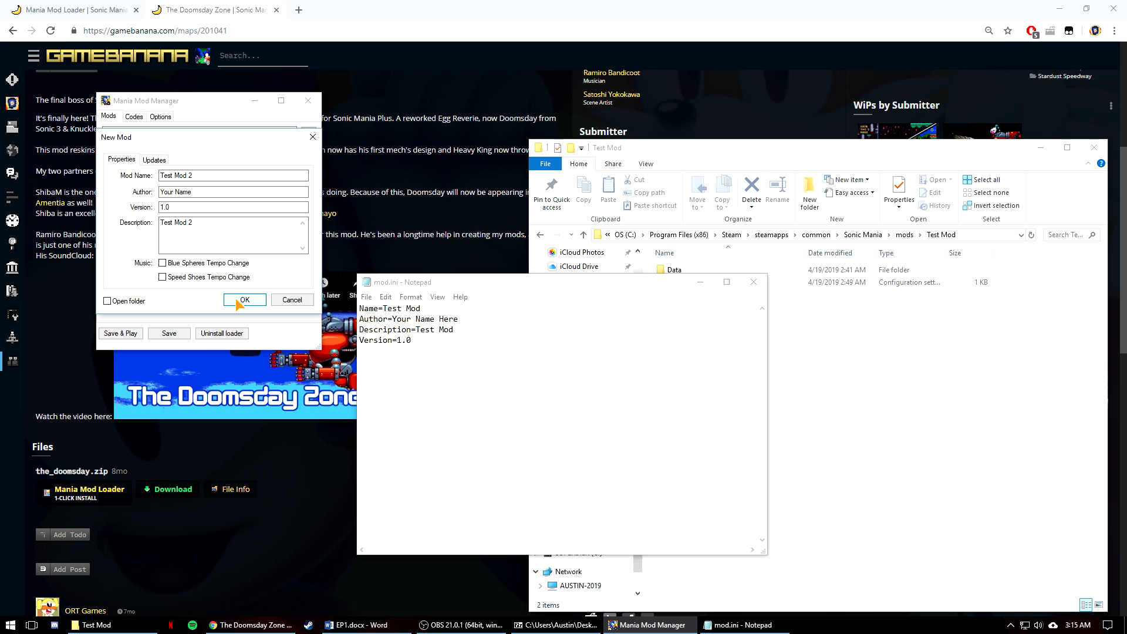
Step: Confirm the New Mod dialog and tick Test Mod 2 in the mod list
click(245, 300)
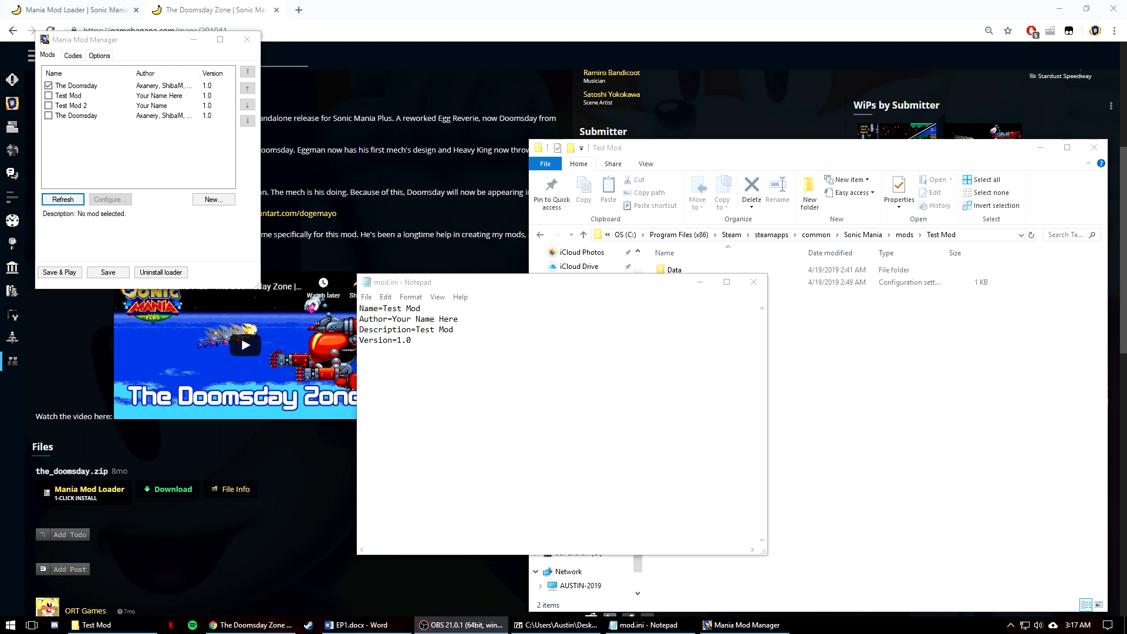
mouse_move(108, 176)
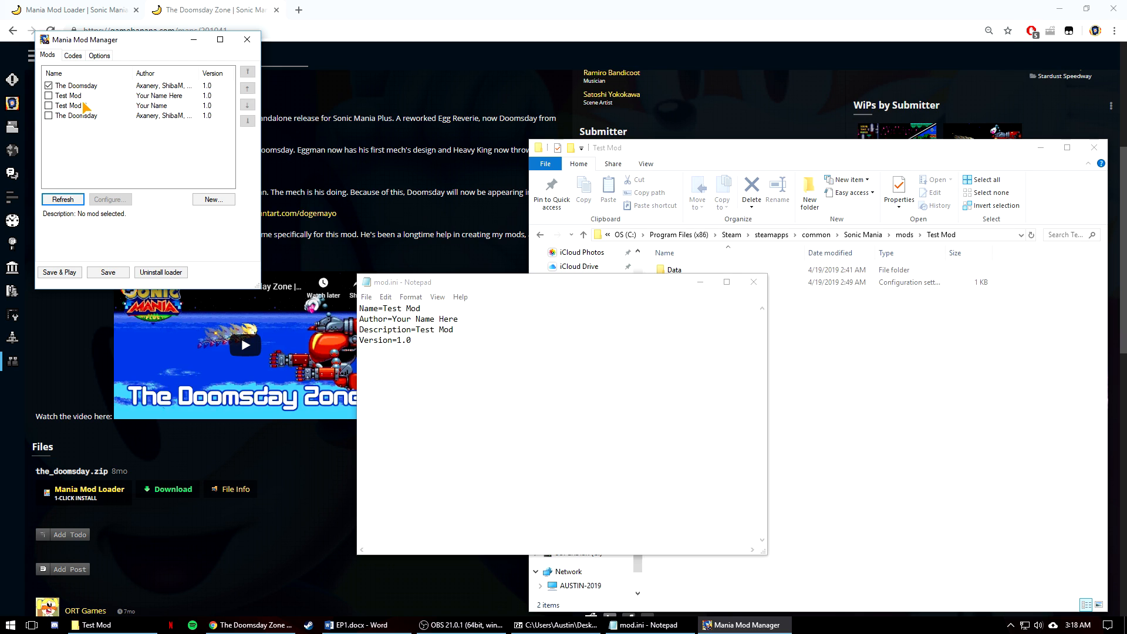
click(68, 105)
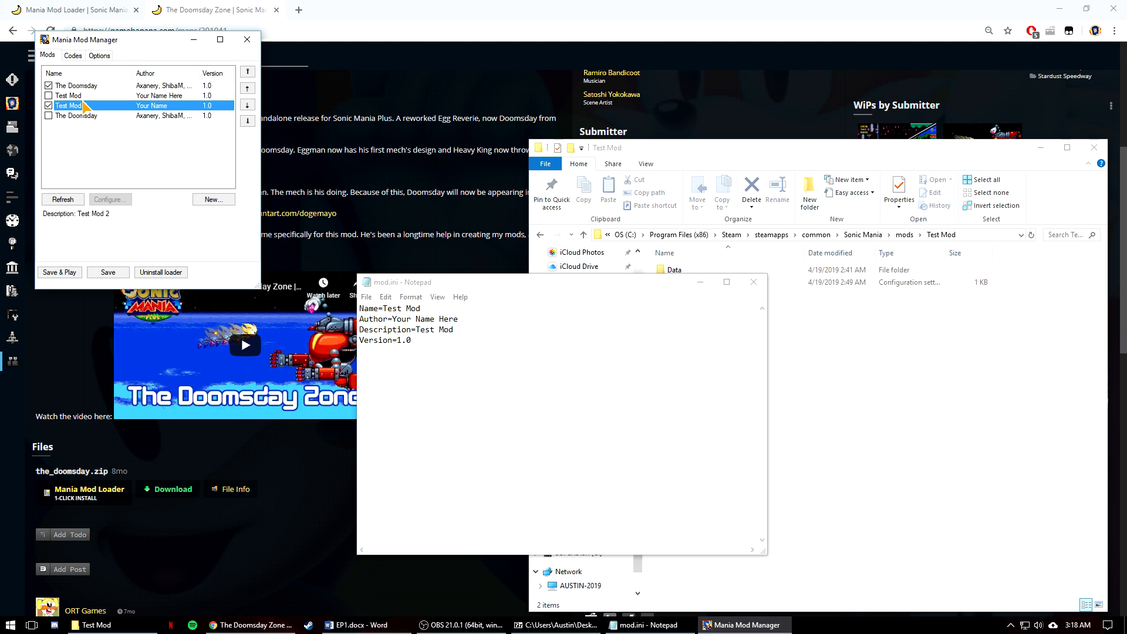